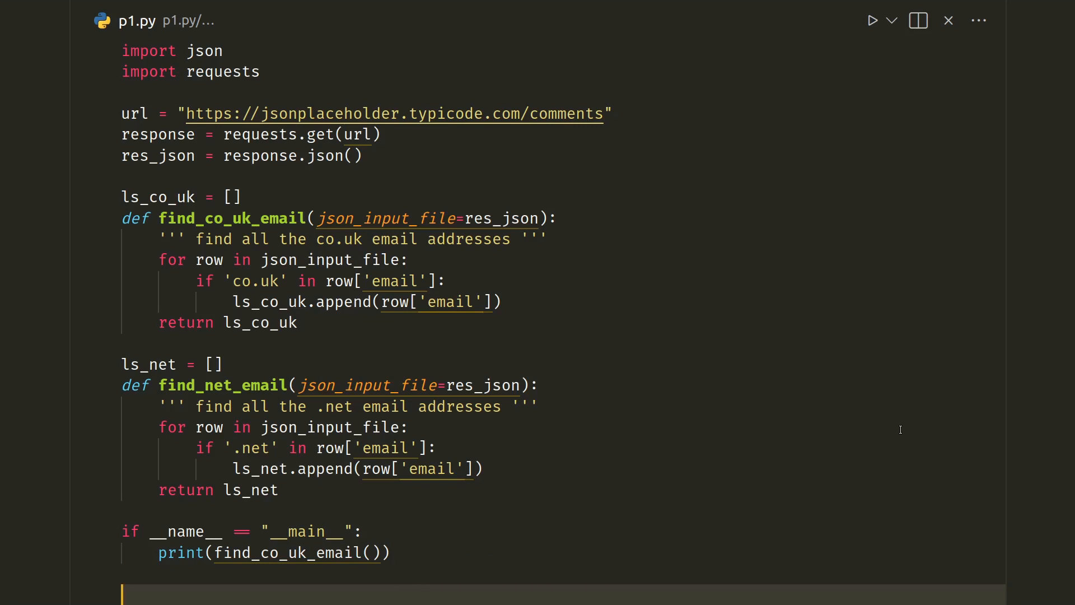
mouse_move(141, 114)
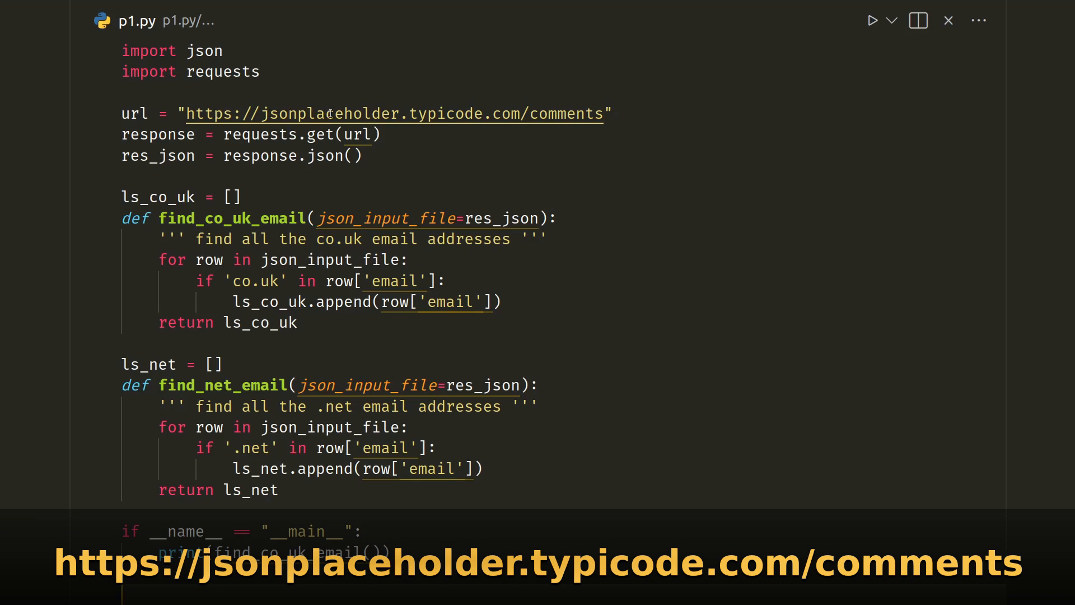
mouse_move(403, 113)
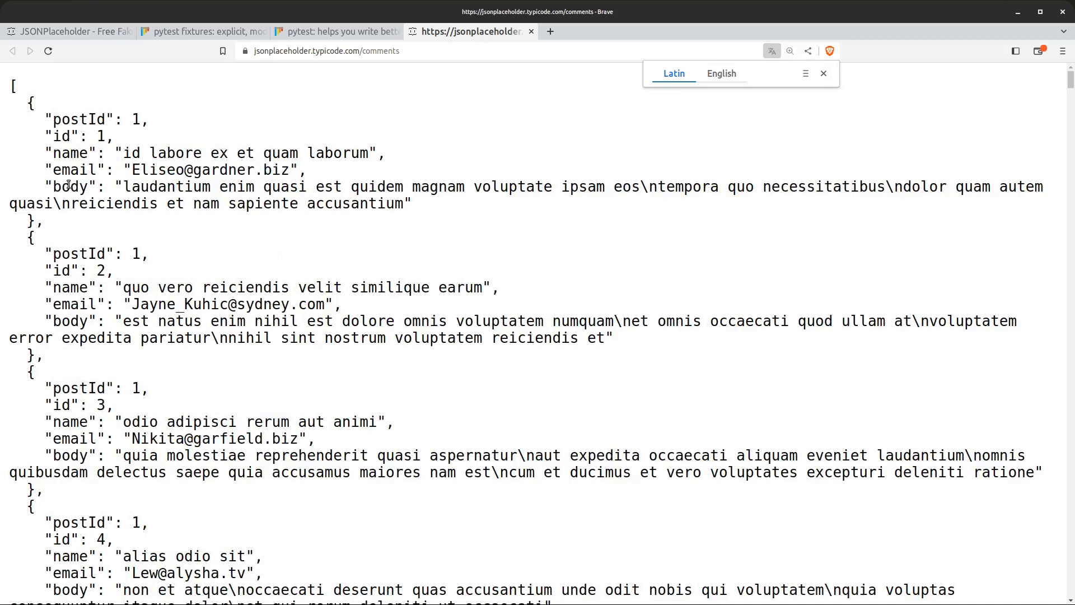
mouse_move(407, 153)
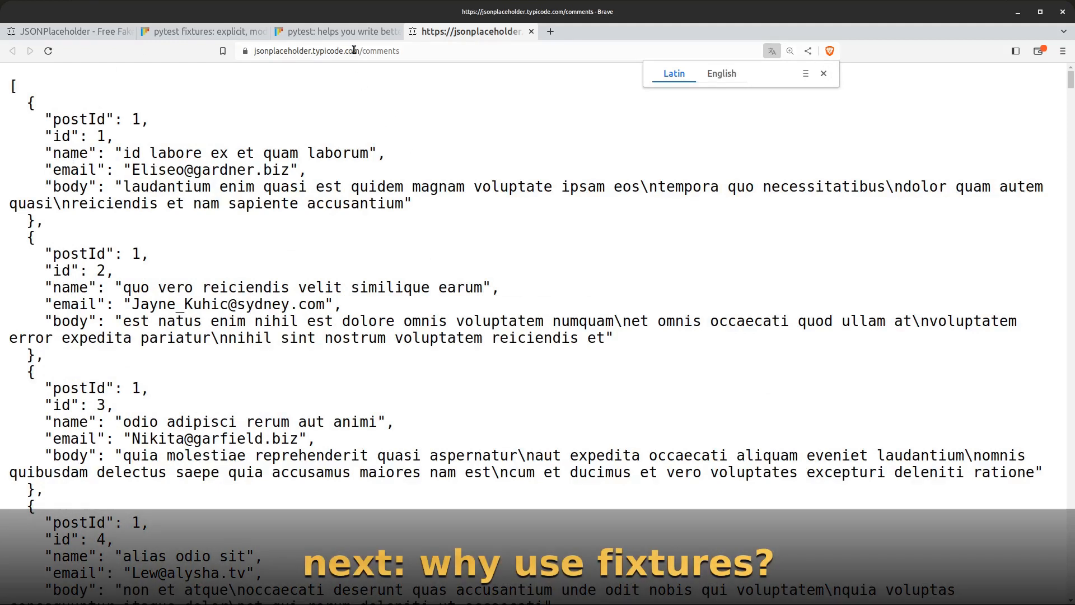
mouse_move(336, 32)
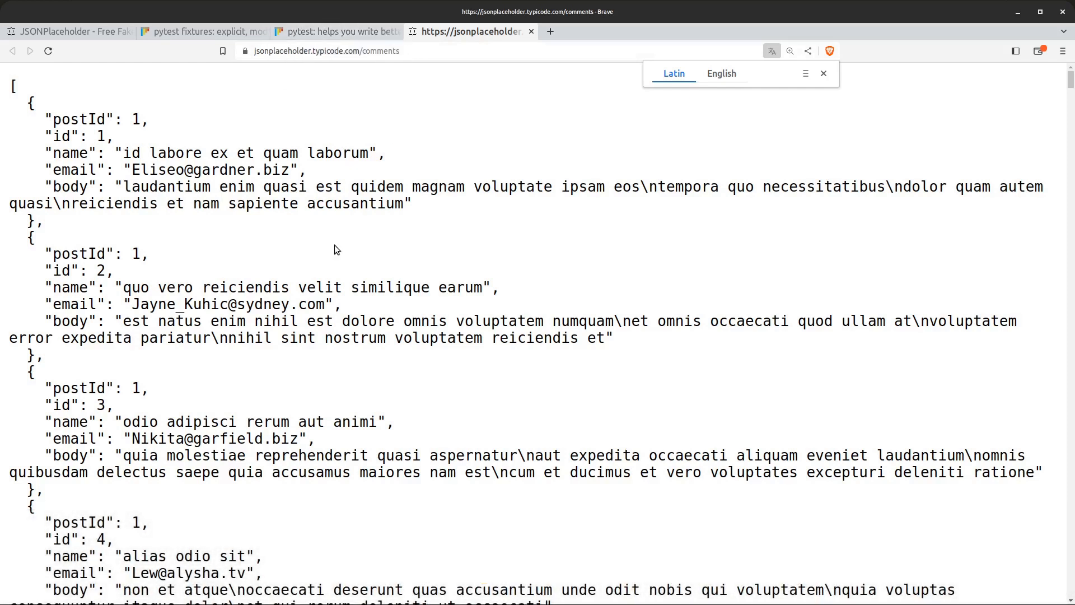
mouse_move(31, 104)
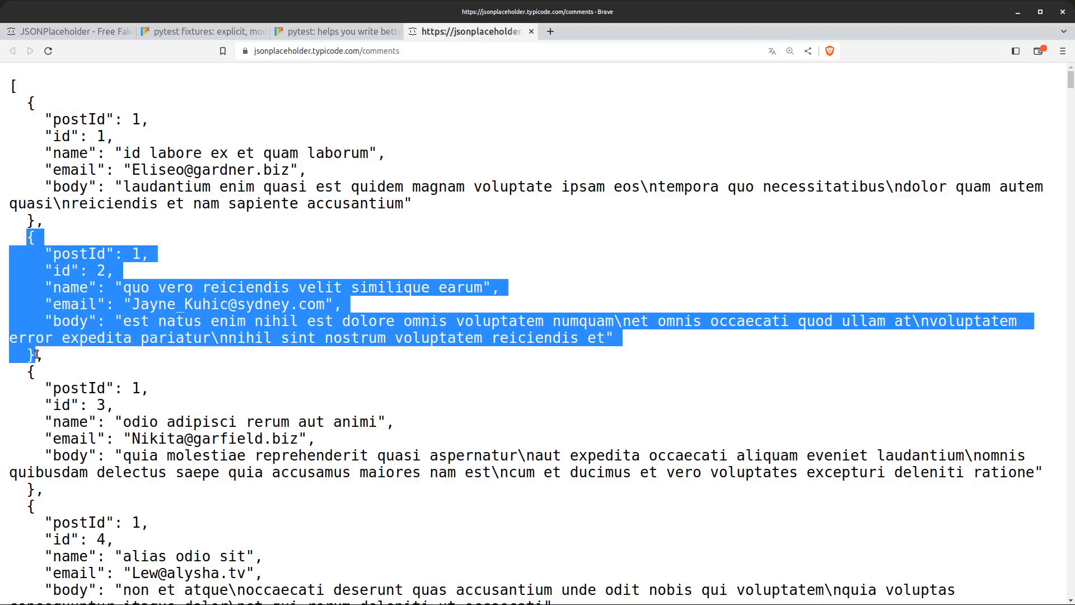
Review the comment records, then visit the JSONPlaceholder home and pytest documentation tabs.
click(27, 370)
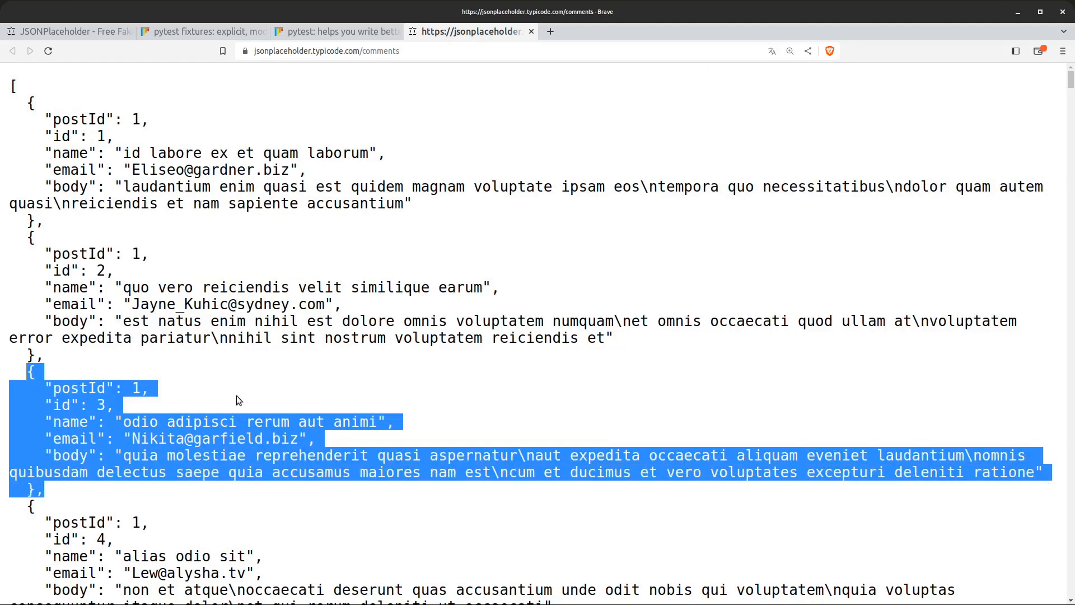
click(236, 400)
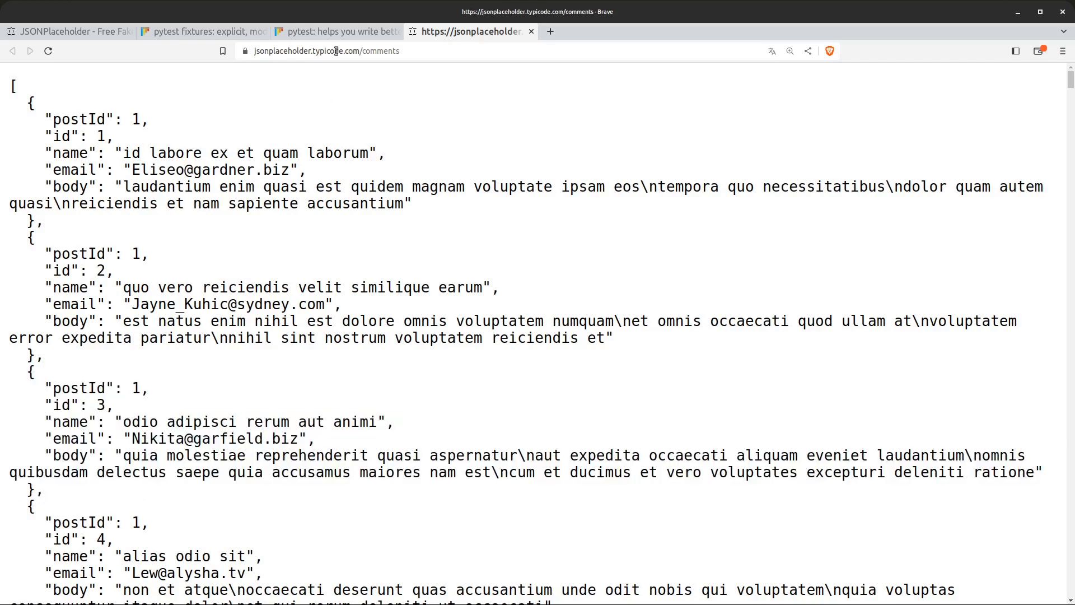
click(69, 31)
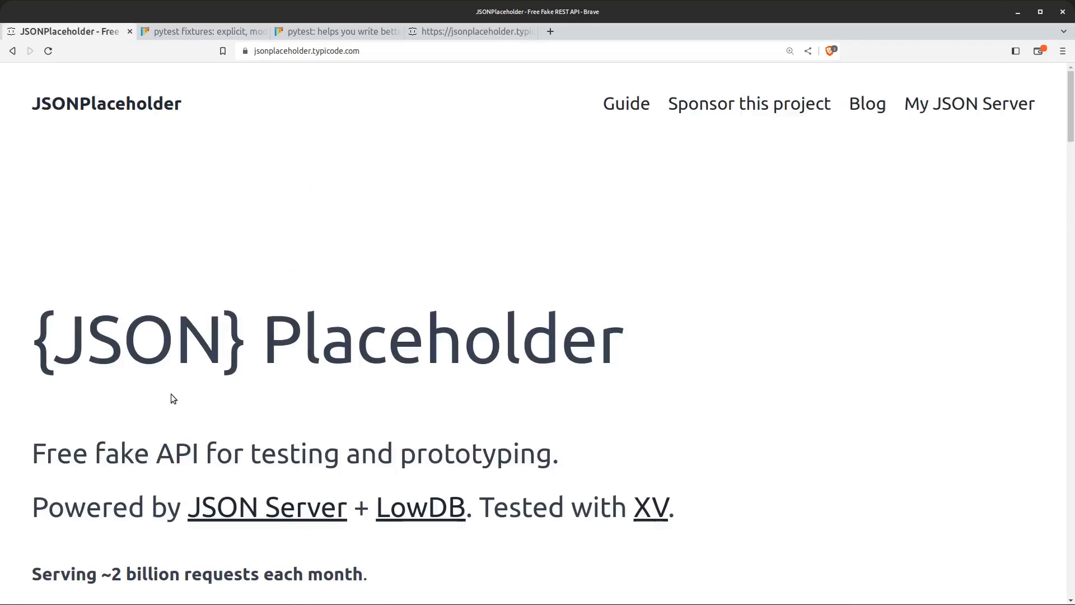
click(336, 31)
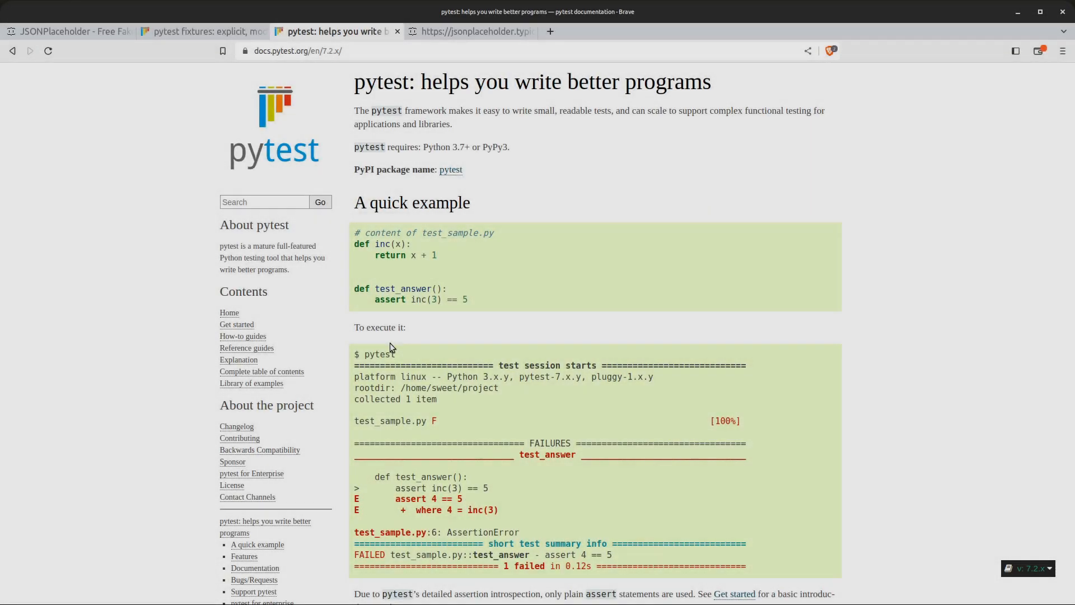
click(199, 31)
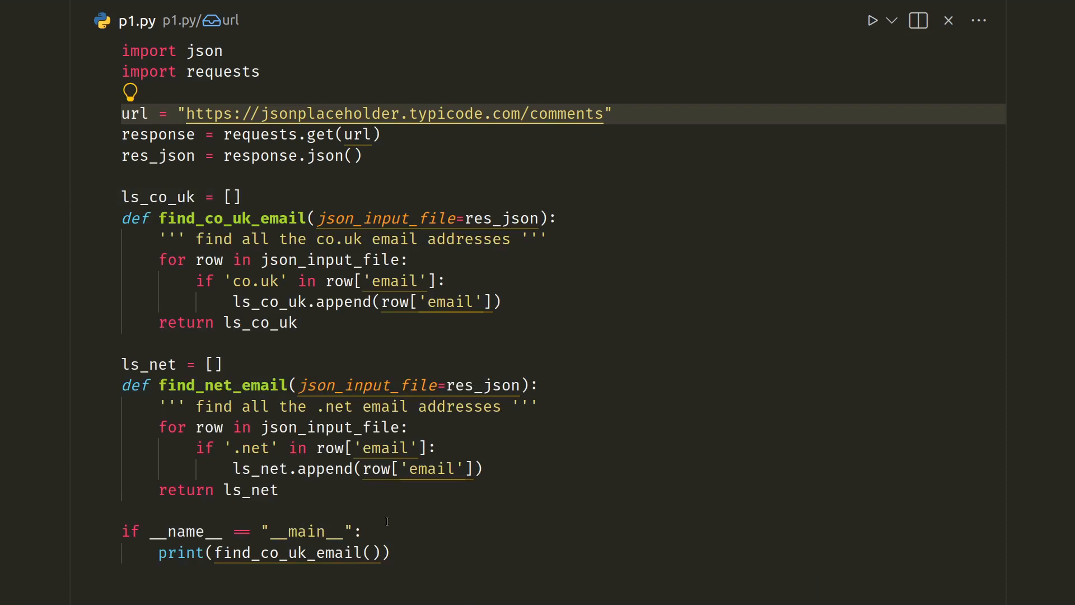
mouse_move(461, 587)
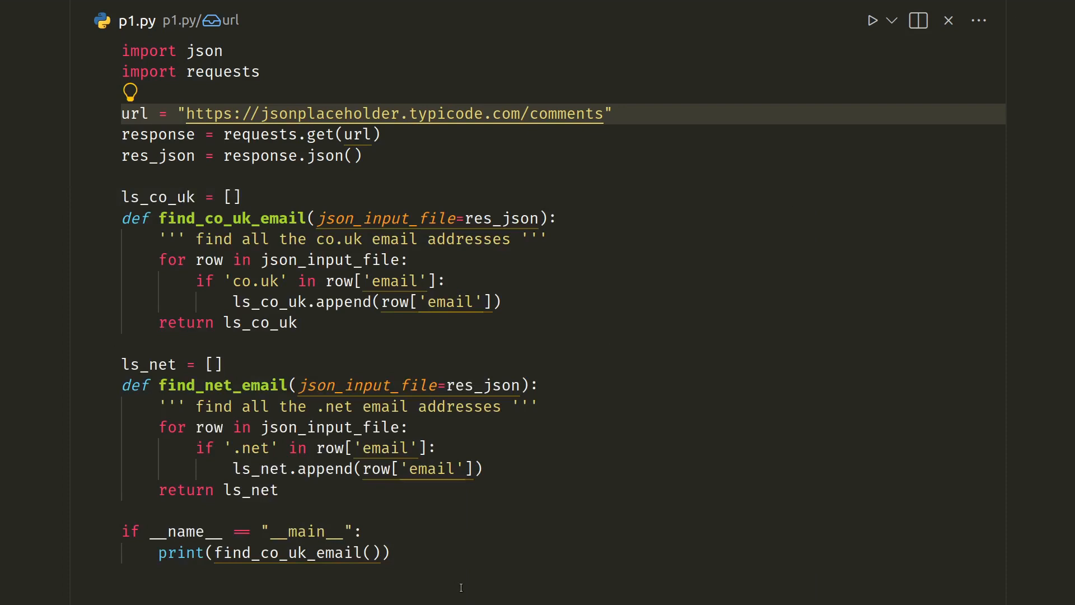
mouse_move(318, 118)
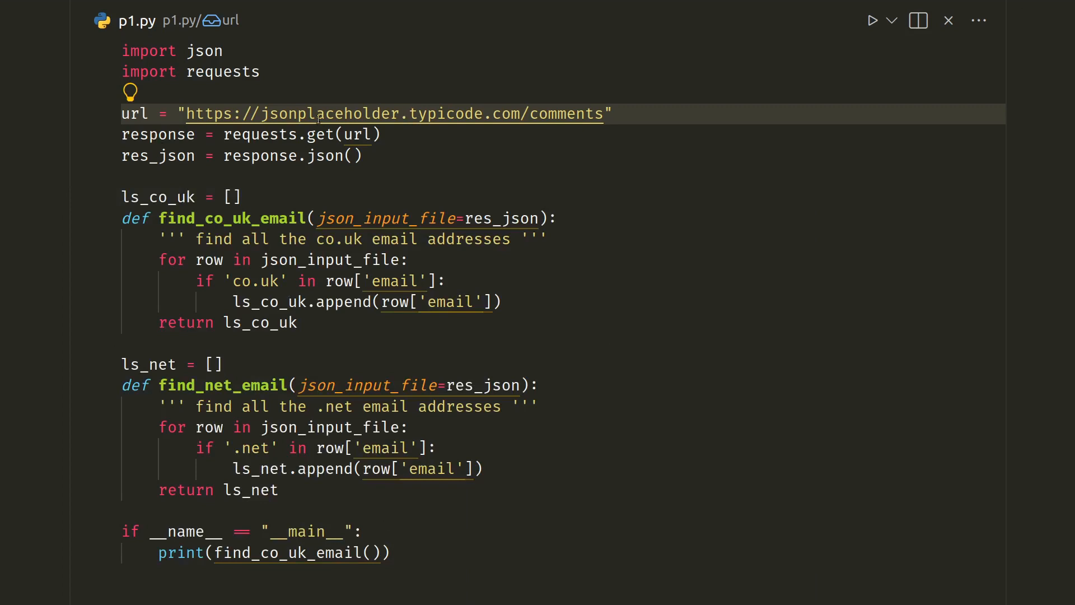
mouse_move(390, 135)
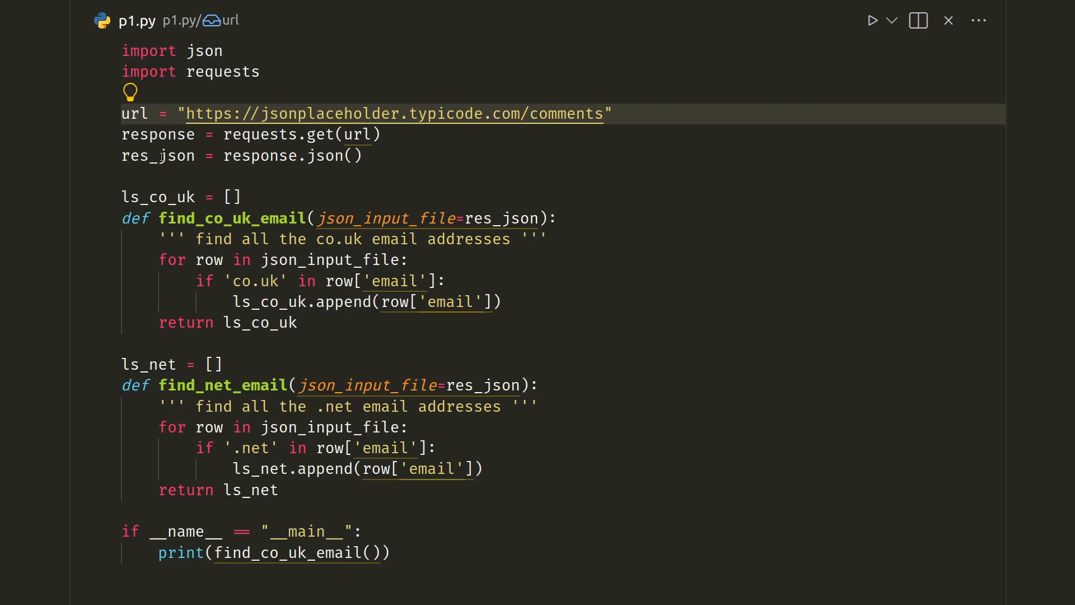
double_click(262, 156)
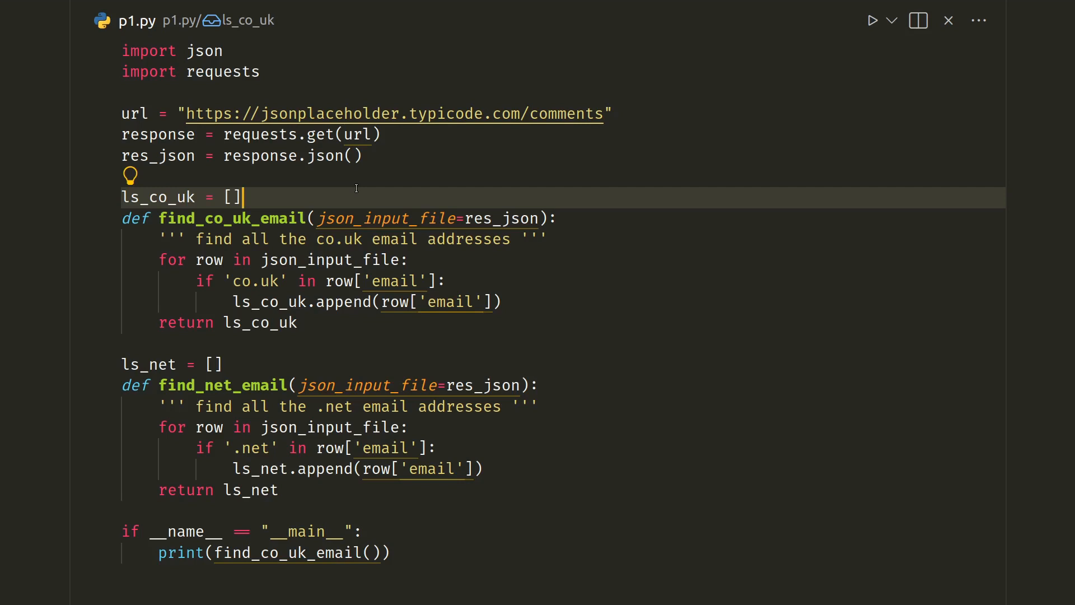
mouse_move(211, 214)
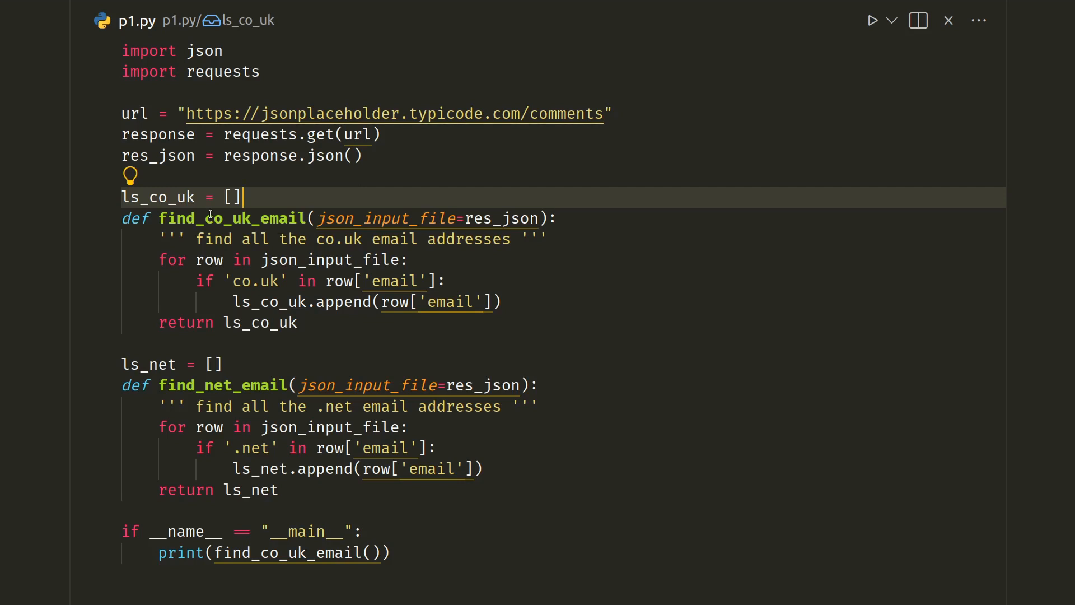
mouse_move(287, 293)
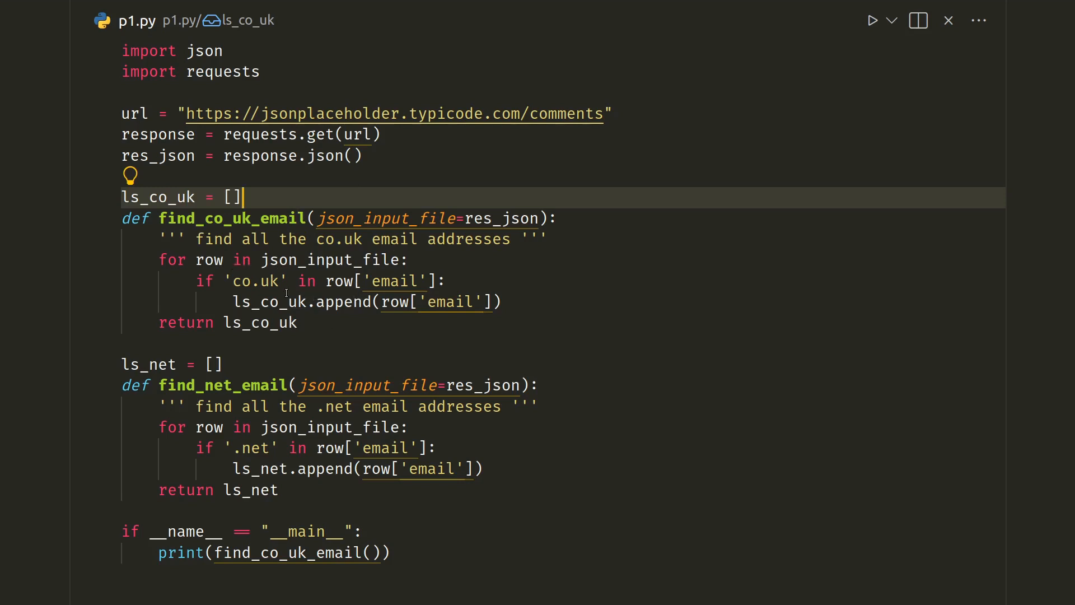
mouse_move(396, 281)
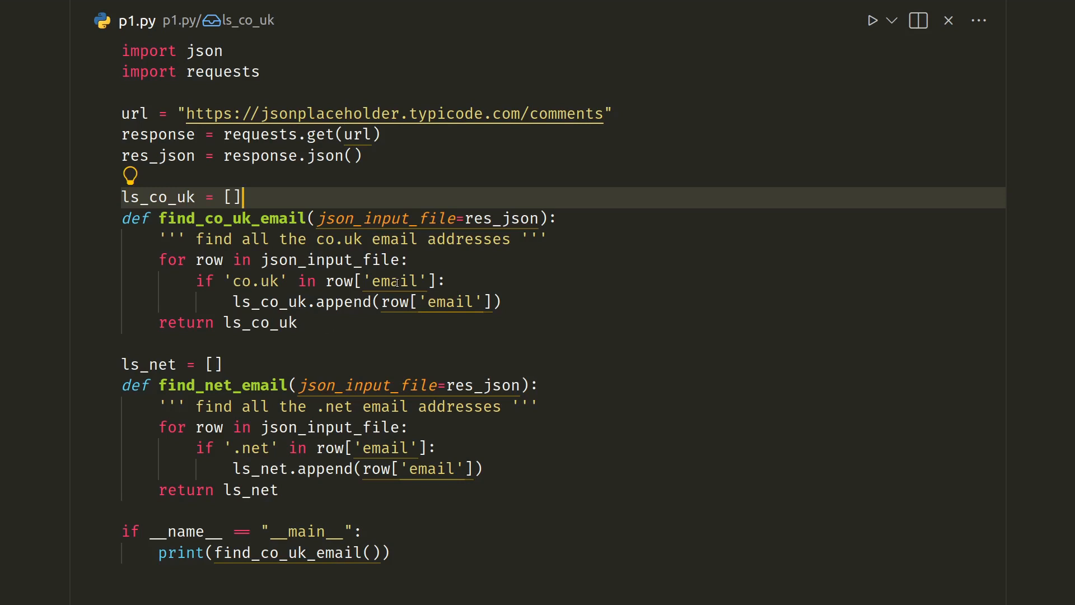
mouse_move(390, 513)
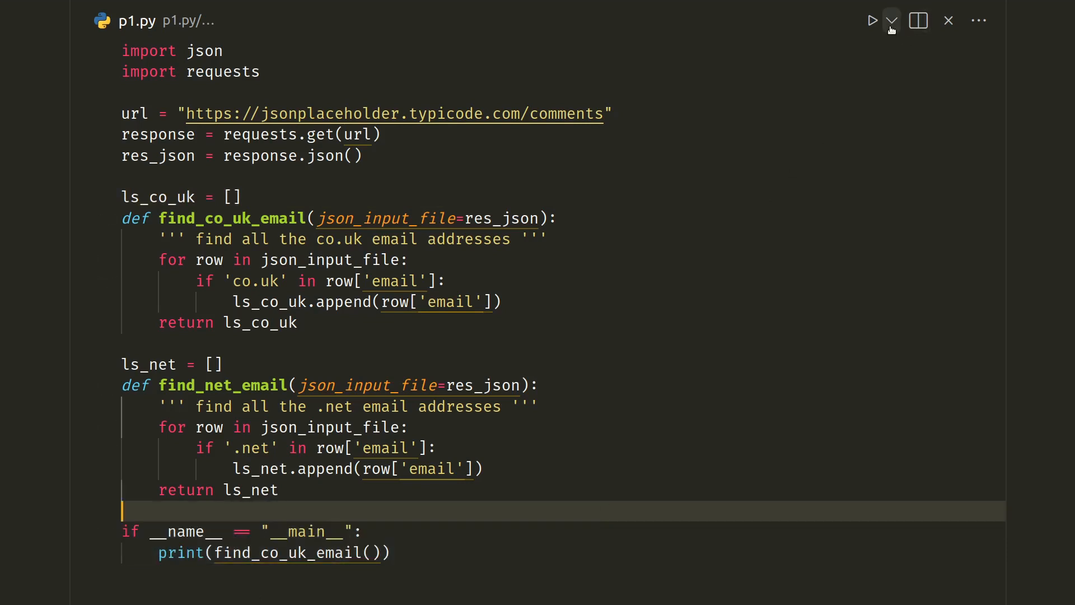
Run p1.py, enlarge the output panel to show all co.uk addresses, and add a terminal.
click(874, 21)
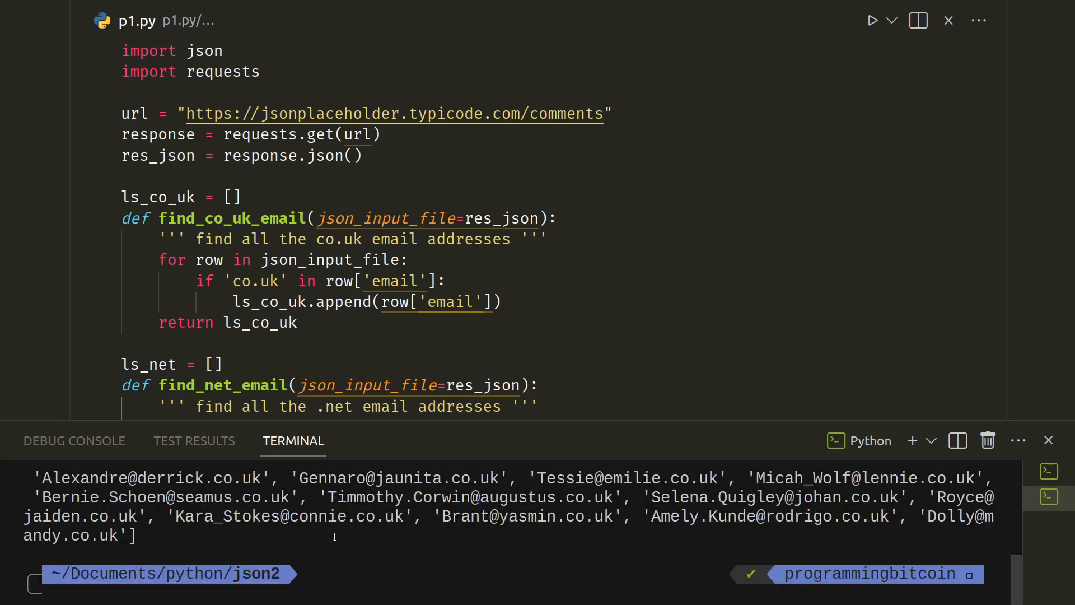
drag(569, 422, 569, 174)
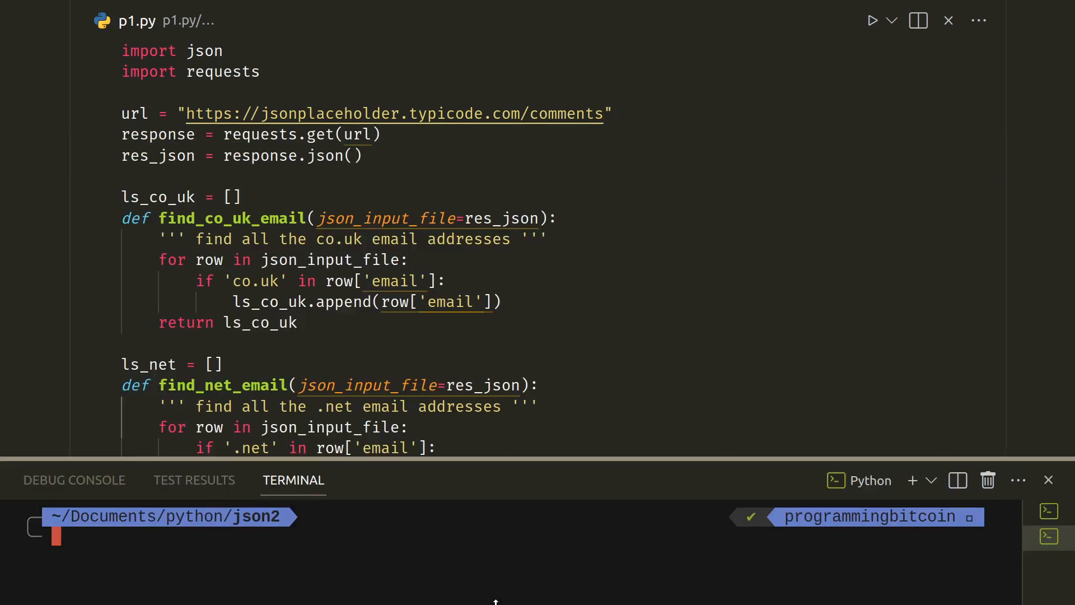
click(1047, 479)
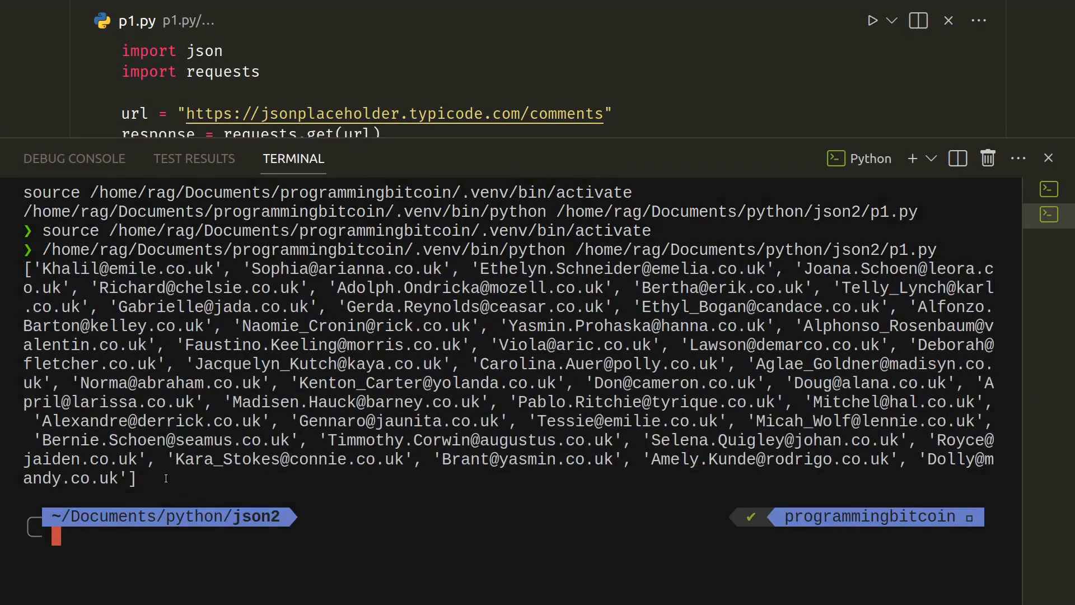
mouse_move(913, 158)
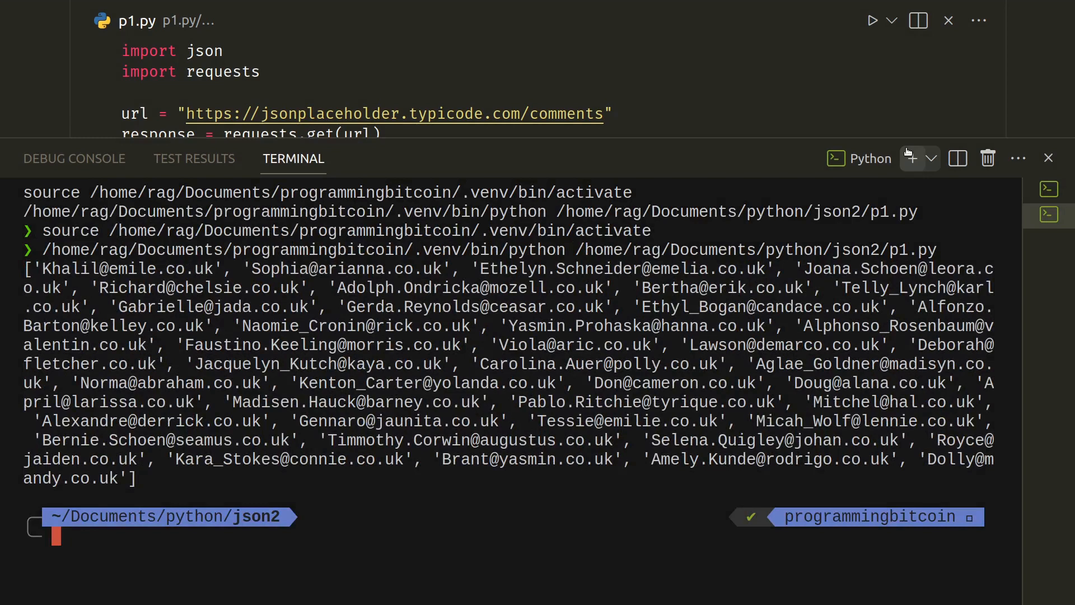
click(1048, 158)
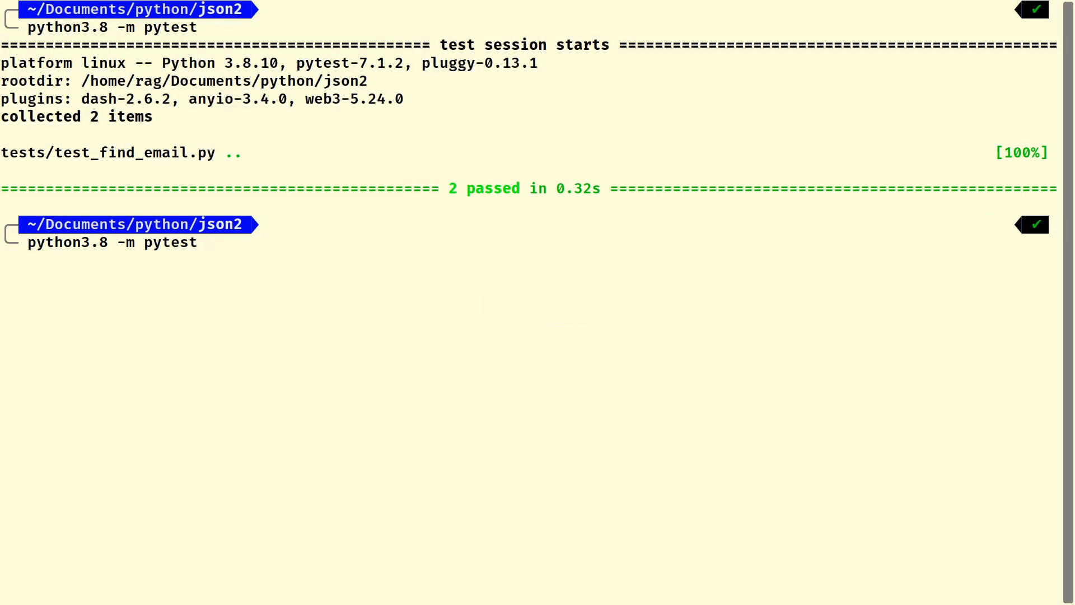
mouse_move(117, 242)
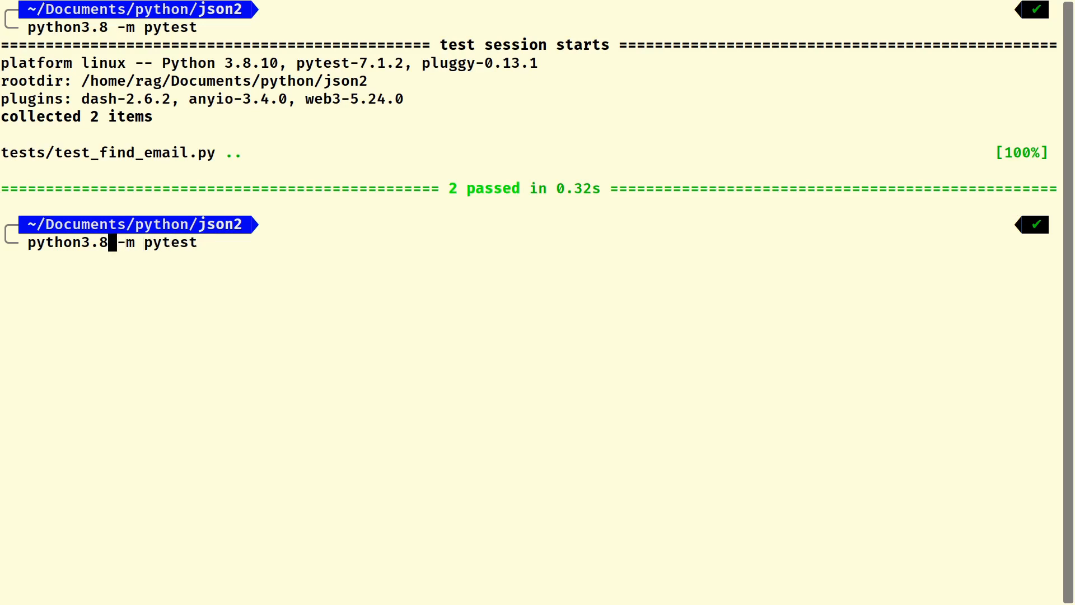
Run python3.8 -m pytest in the json2 folder, getting 2 tests passed.
key(Left)
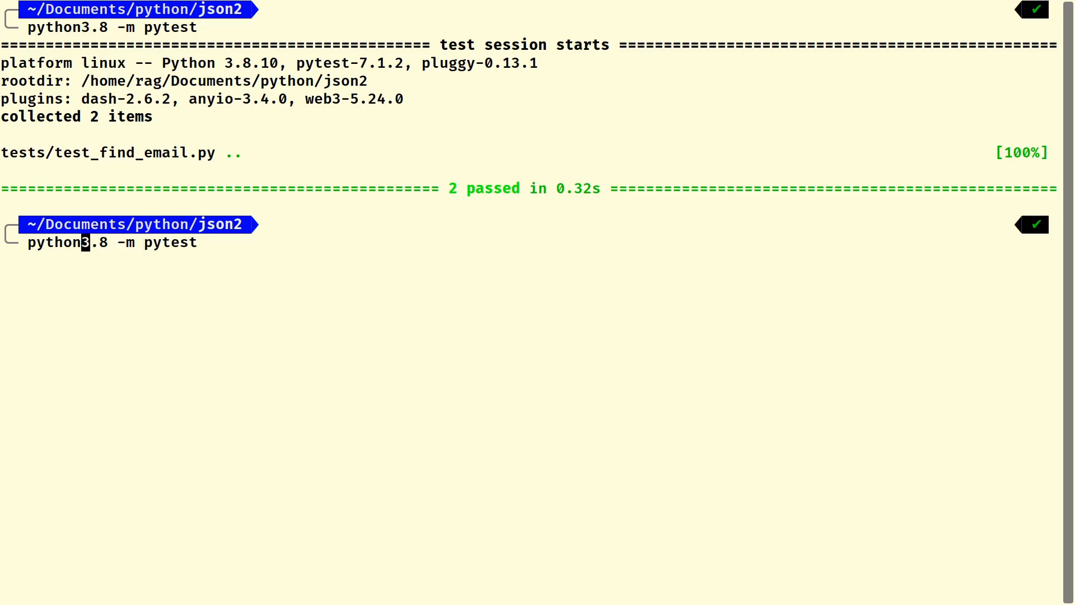
key(Right)
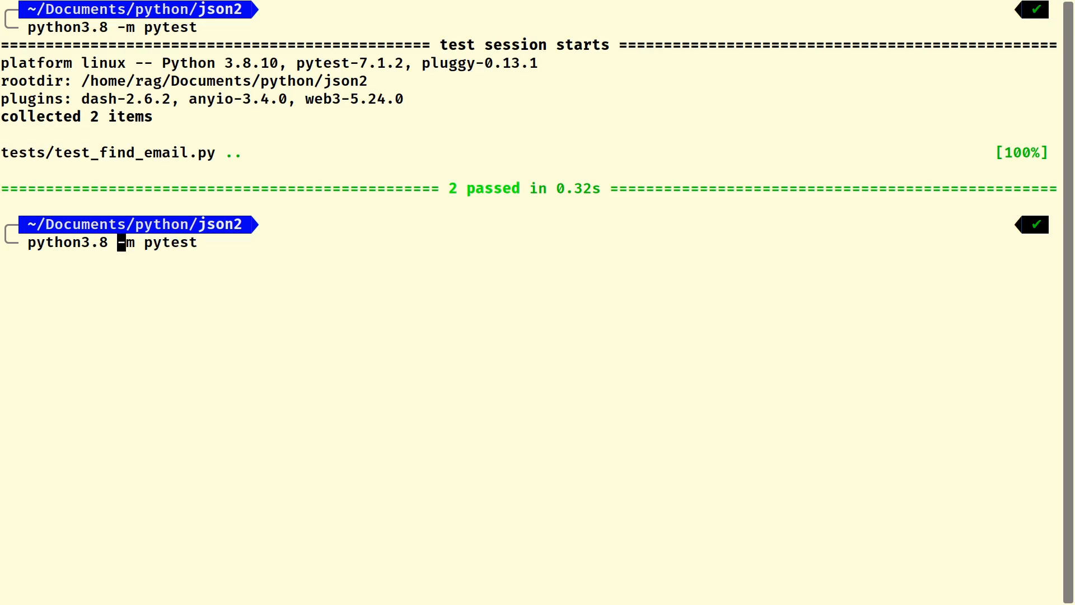
key(Right)
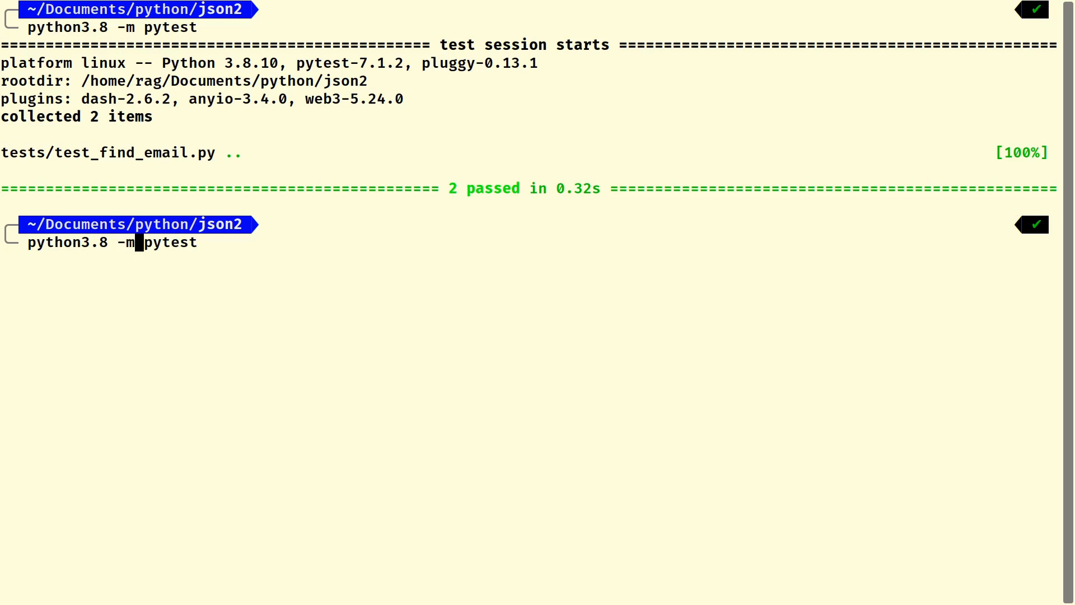
key(End)
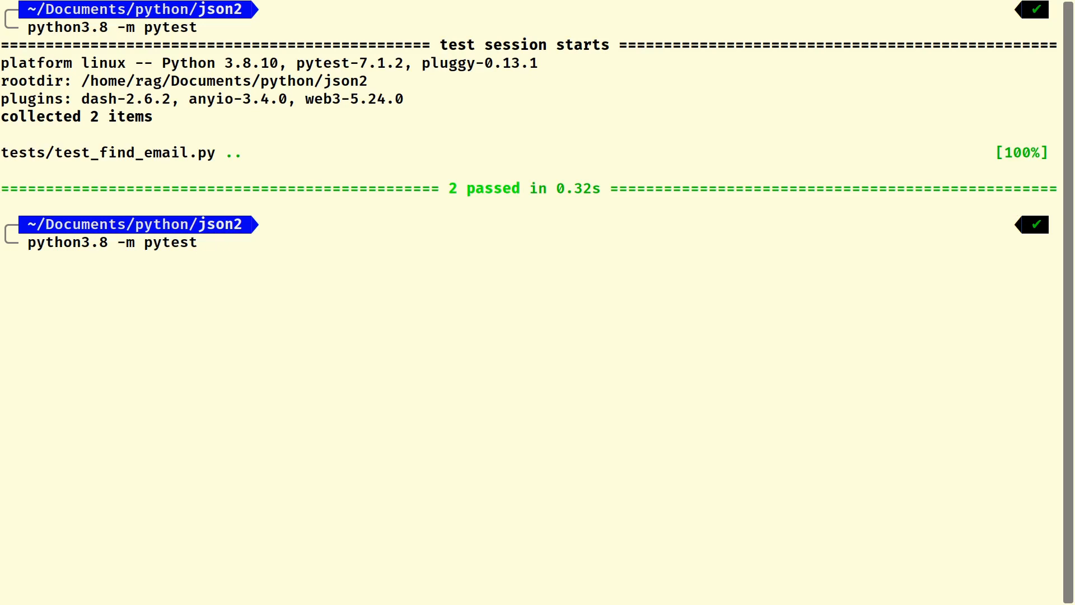
key(Return)
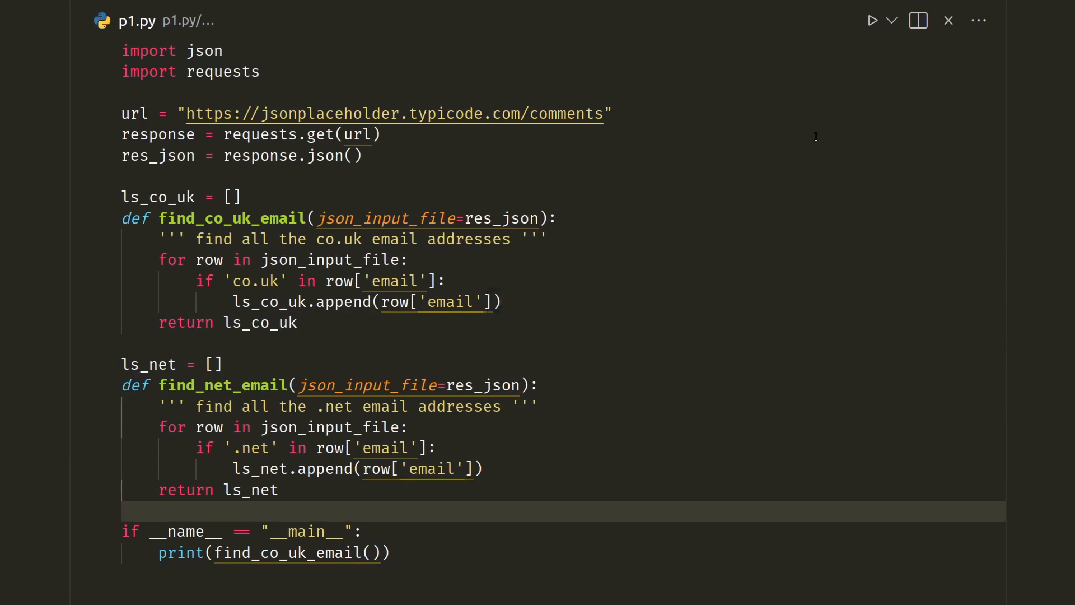
mouse_move(835, 148)
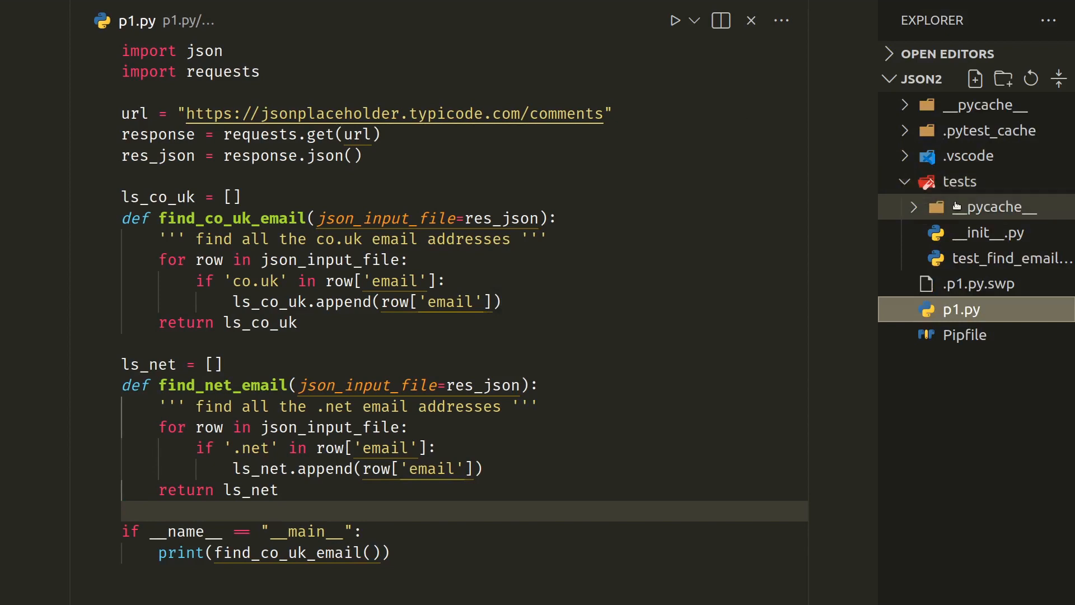
mouse_move(959, 181)
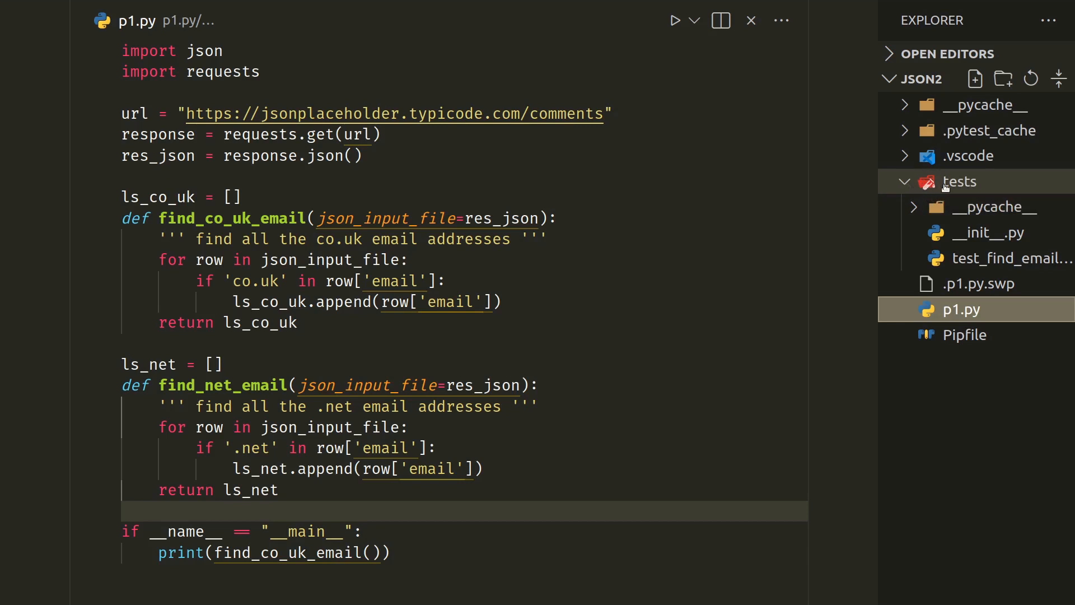
mouse_move(960, 182)
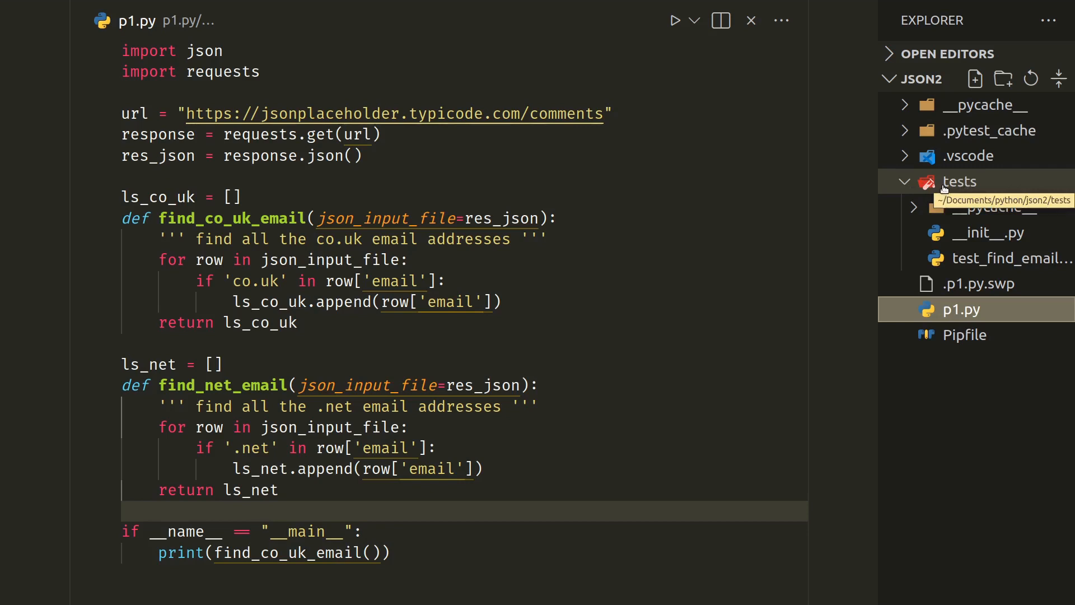
mouse_move(962, 185)
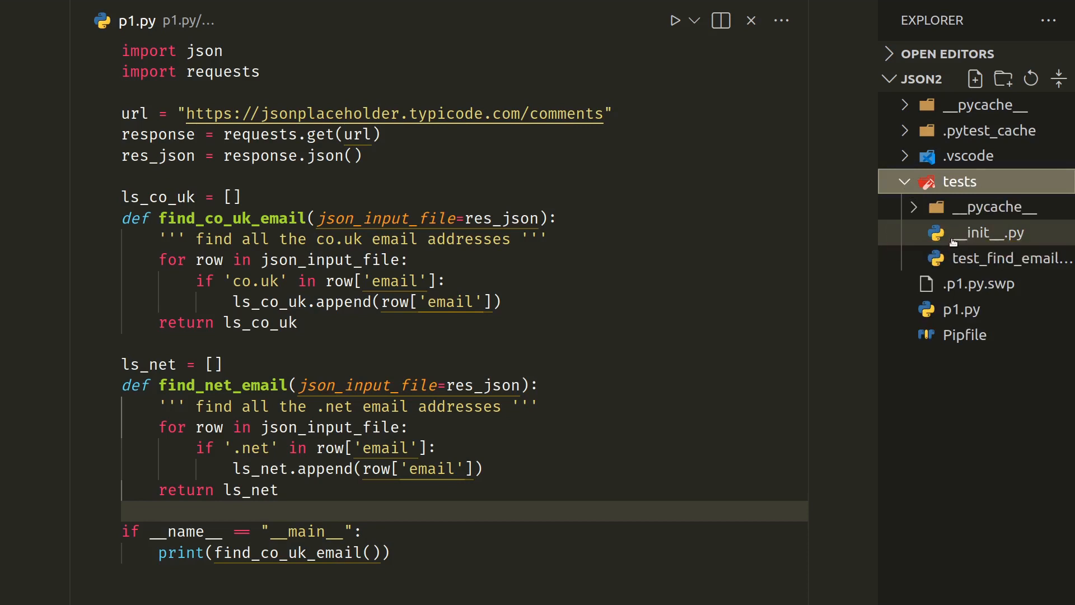
mouse_move(1014, 240)
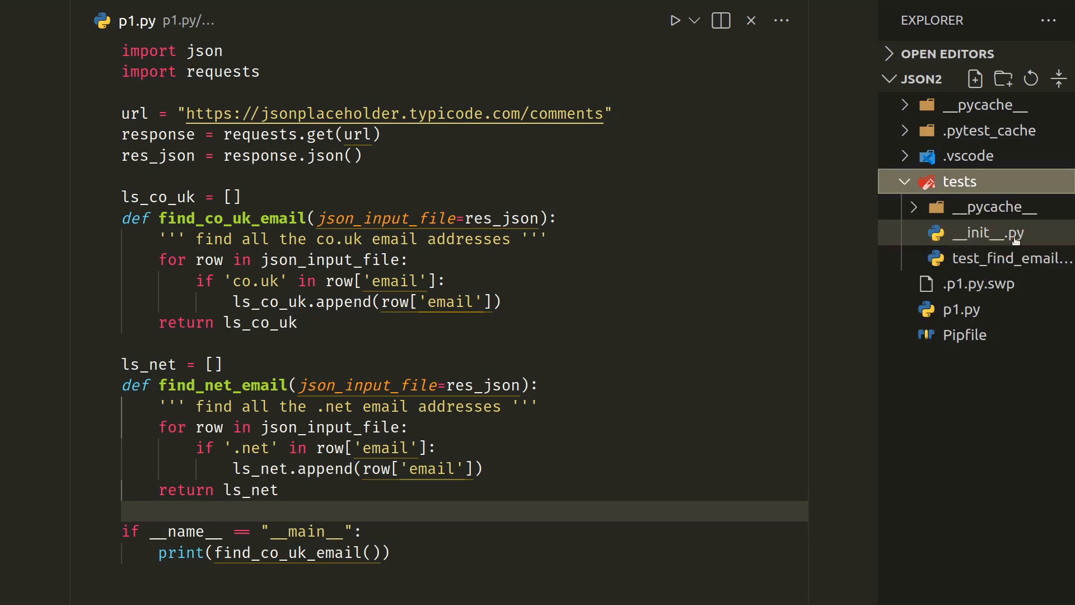
mouse_move(1018, 202)
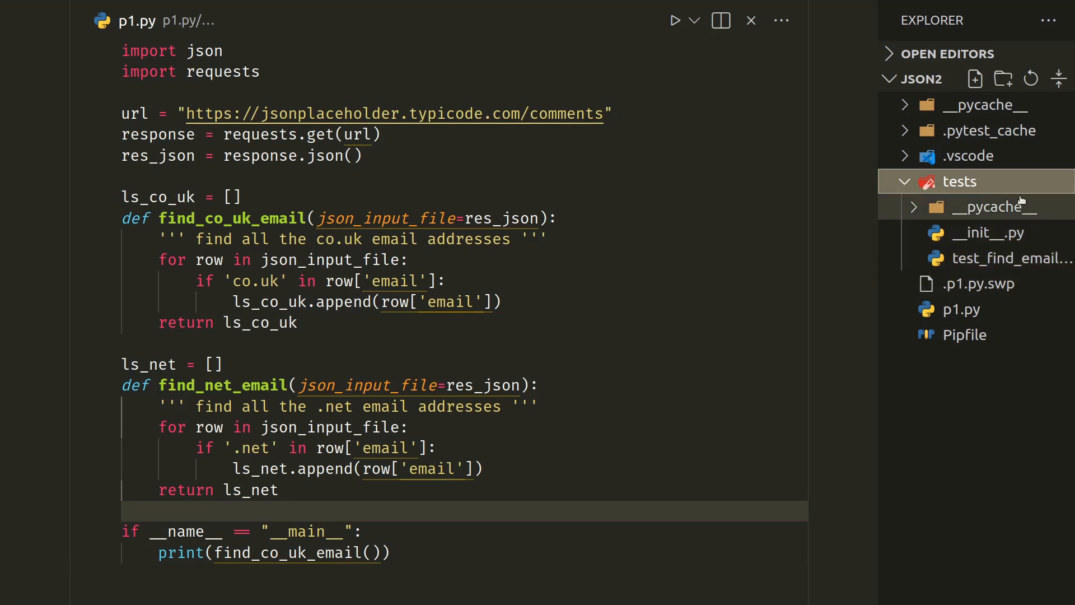
mouse_move(1000, 259)
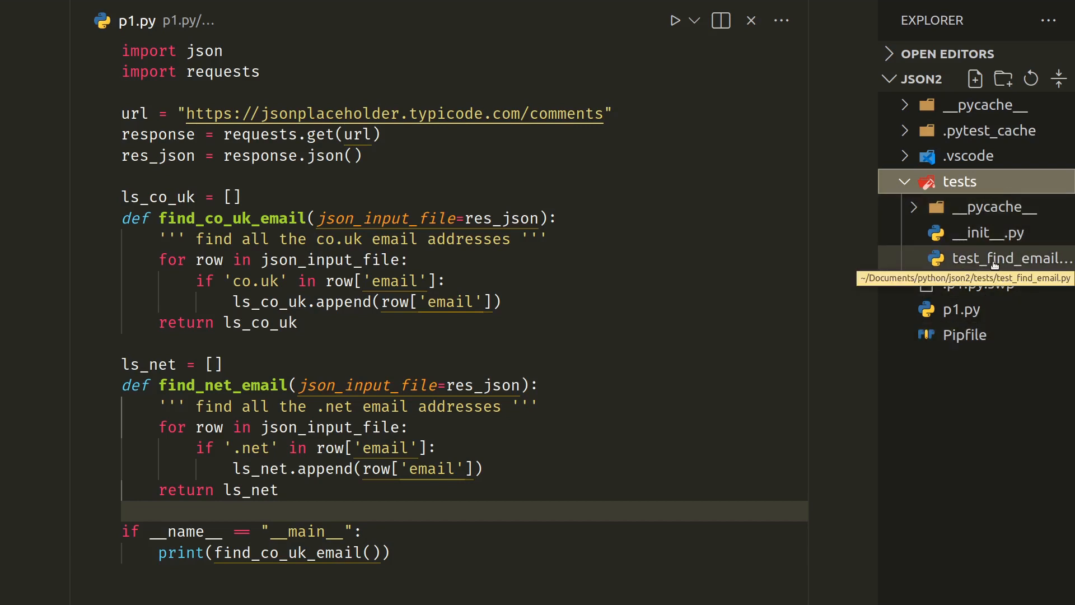
Open tests/test_find_email.py to the side of p1.py from the Explorer.
right_click(998, 259)
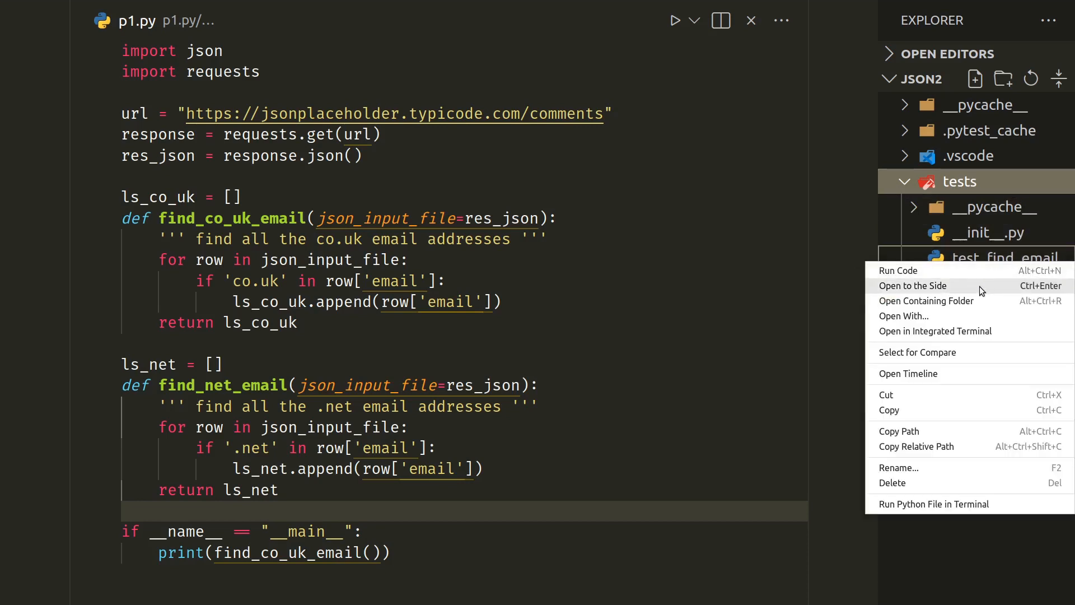
click(913, 285)
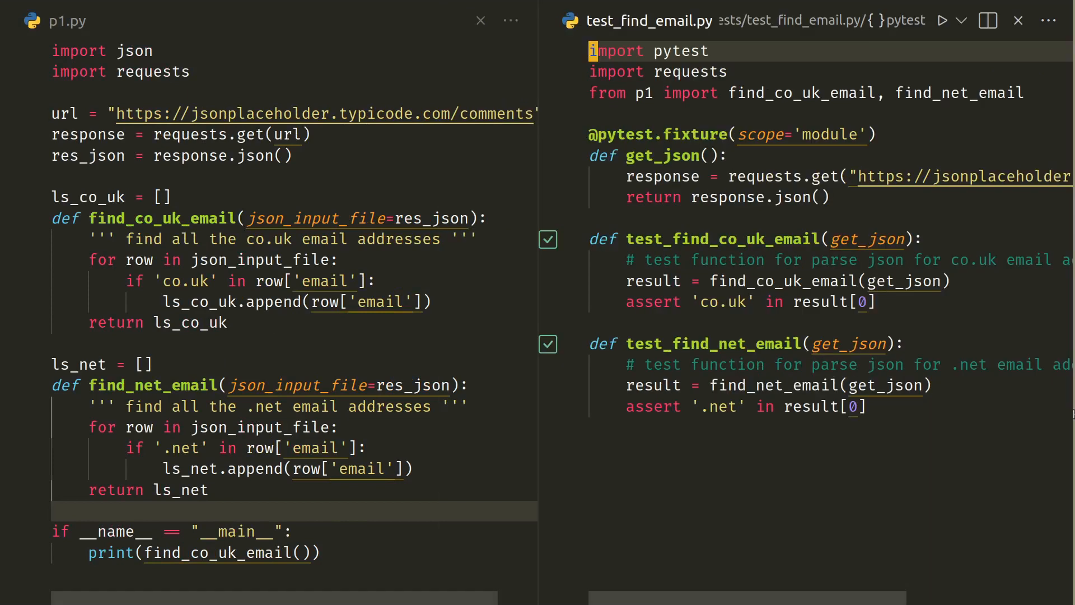
mouse_move(665, 460)
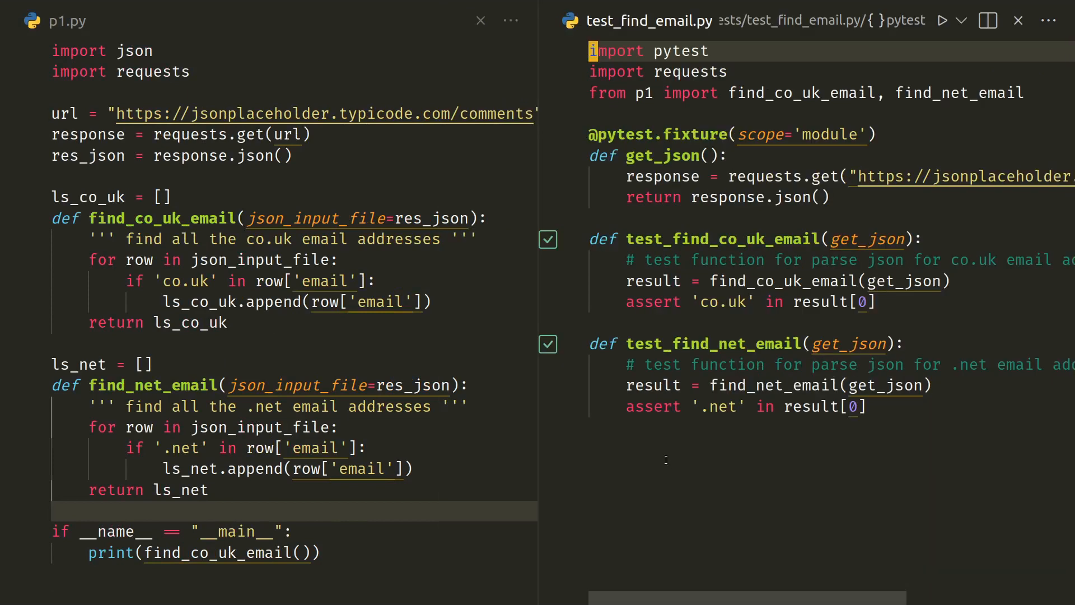
mouse_move(545, 422)
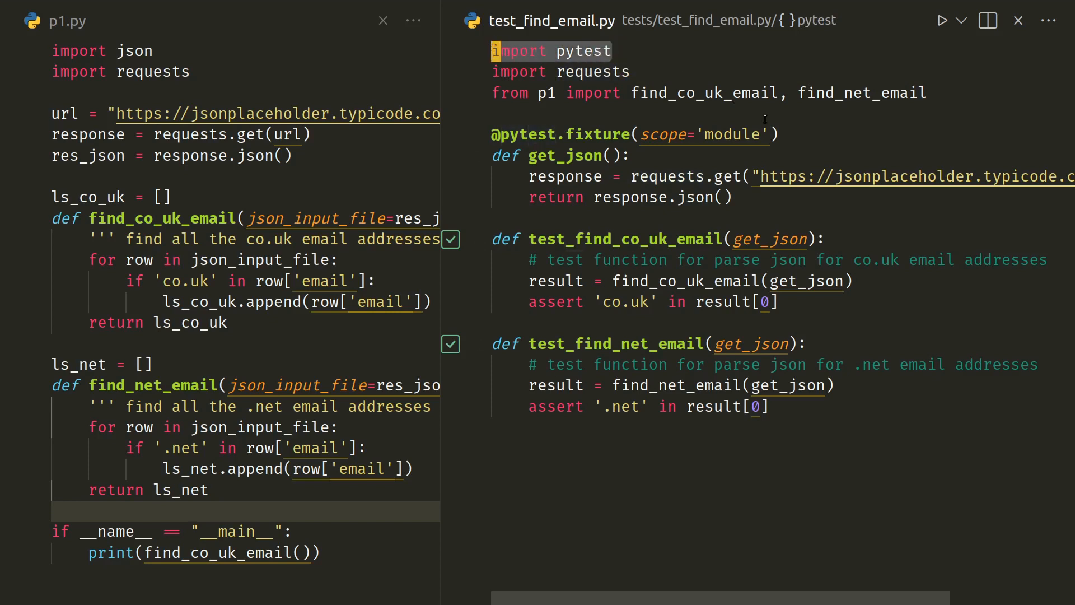
mouse_move(788, 132)
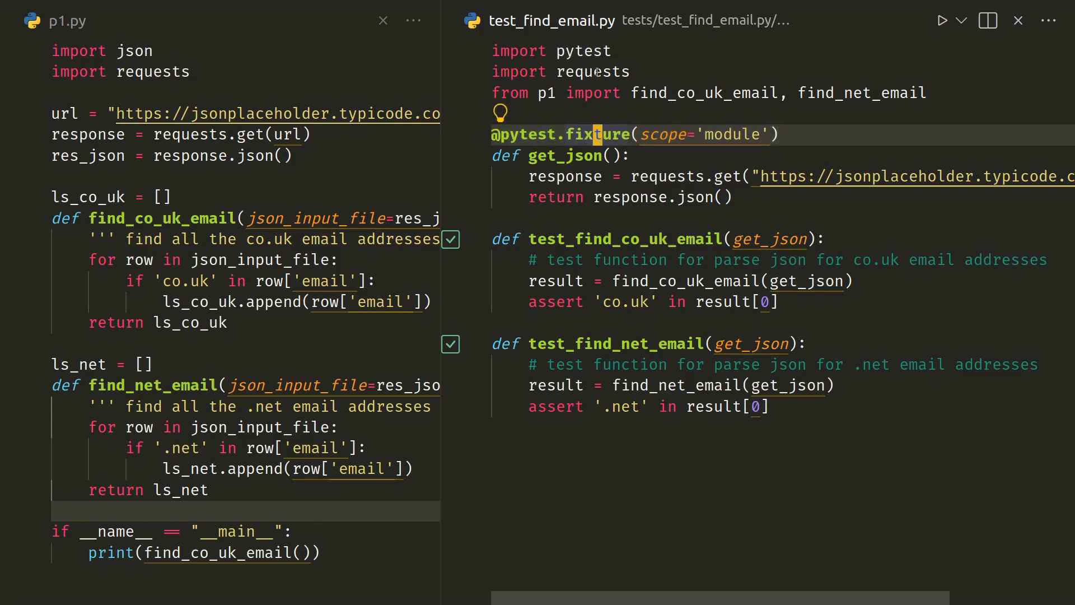
mouse_move(596, 72)
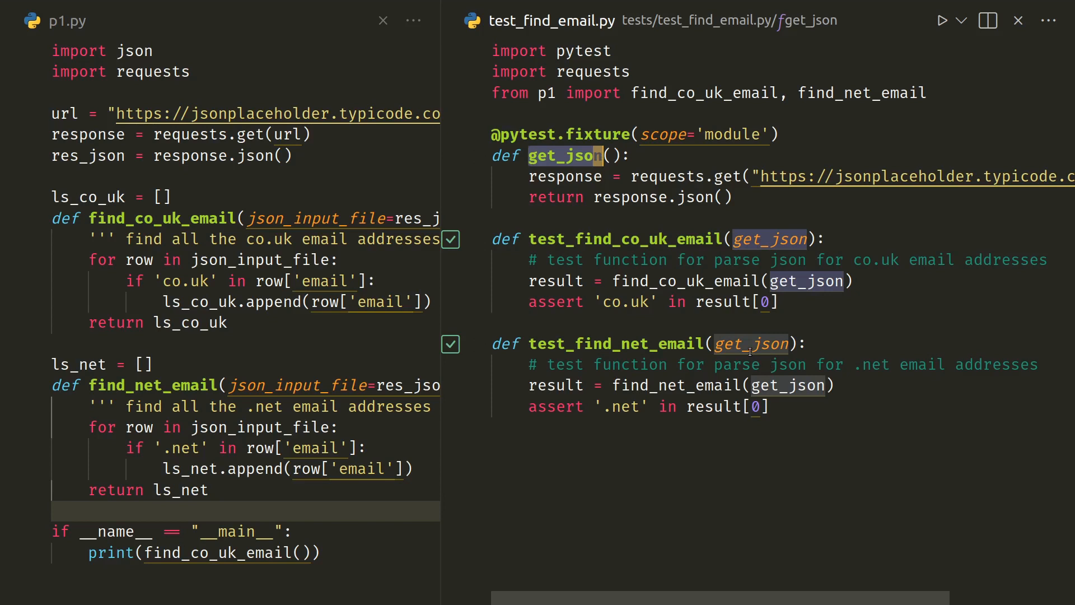
mouse_move(780, 483)
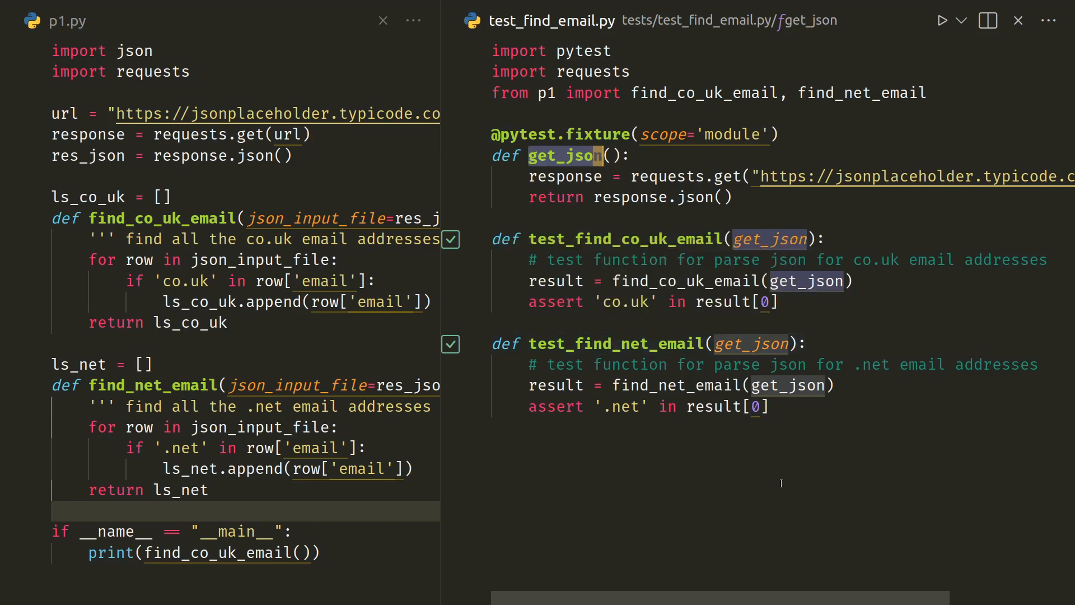
mouse_move(657, 469)
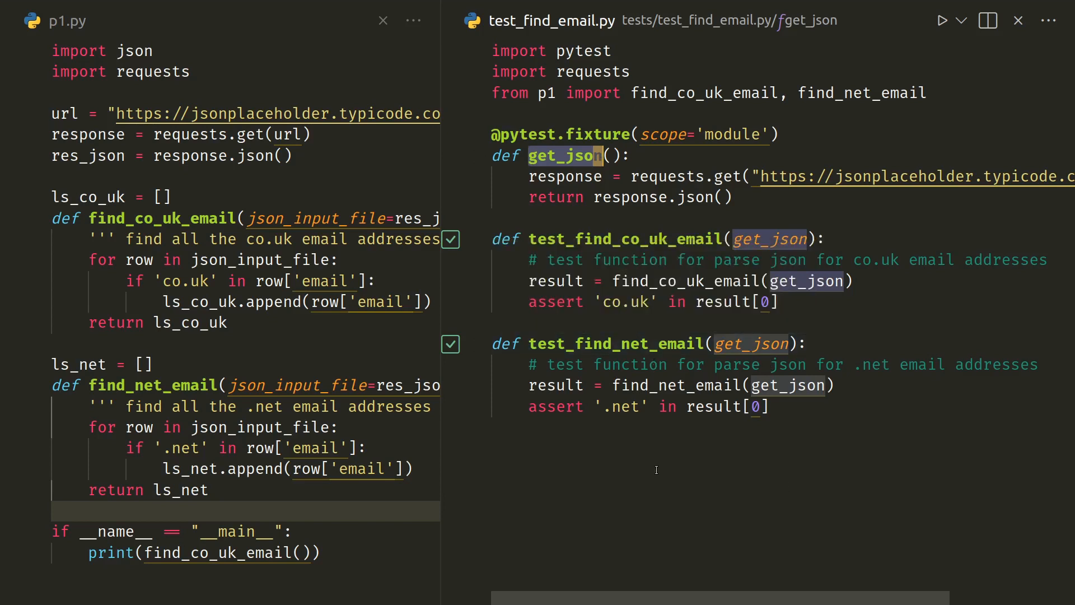
mouse_move(748, 321)
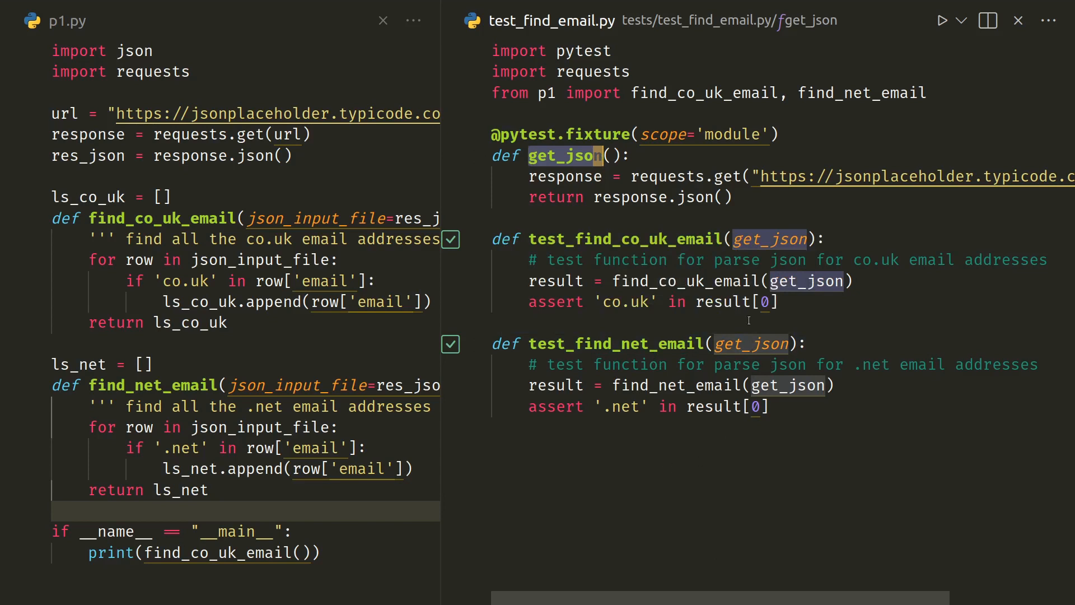
mouse_move(651, 163)
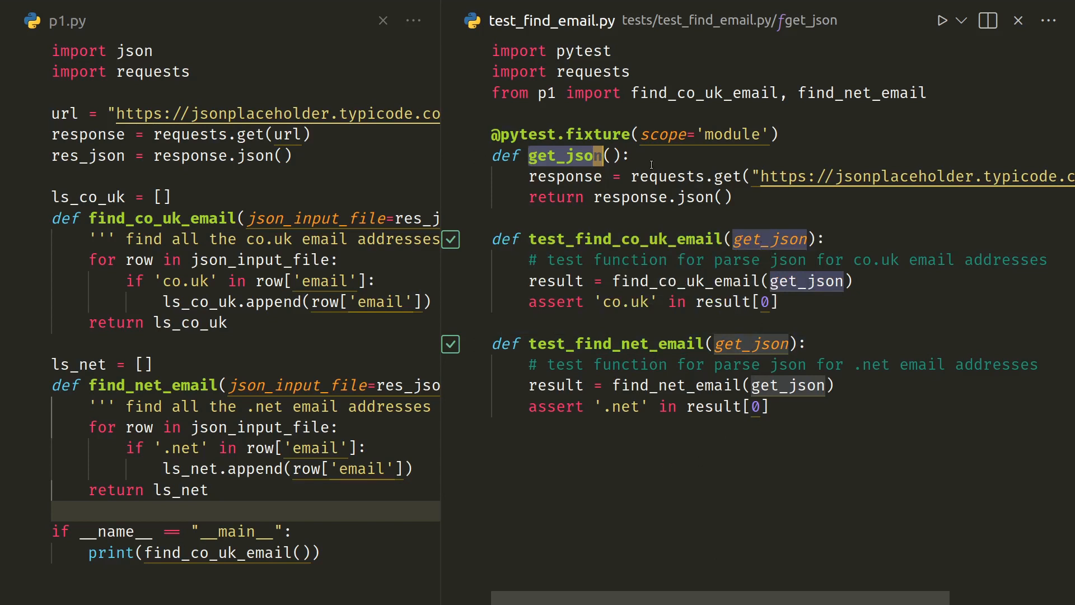
mouse_move(611, 486)
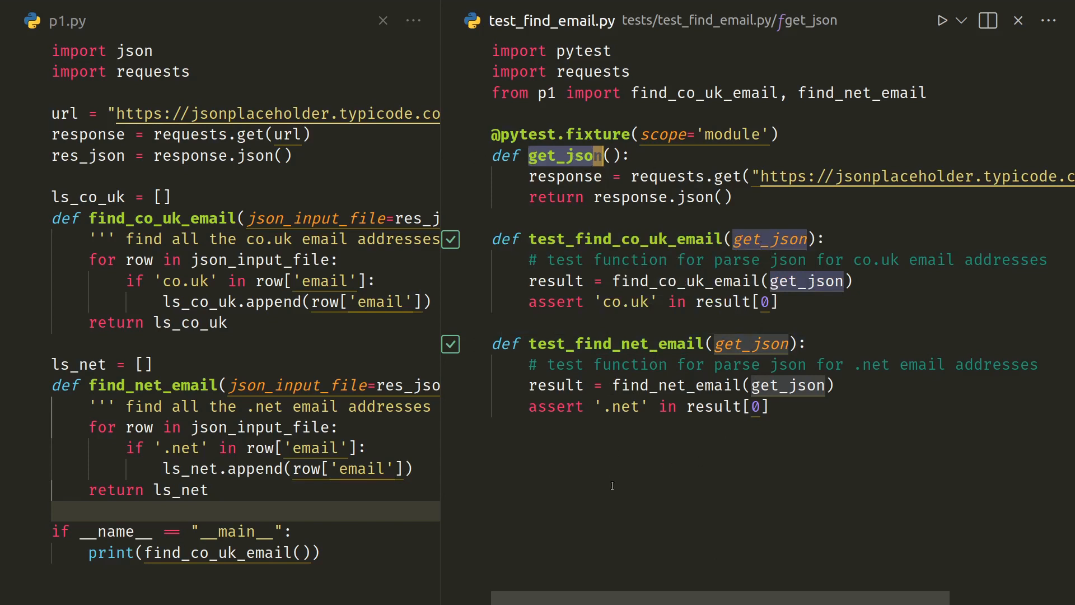
mouse_move(559, 177)
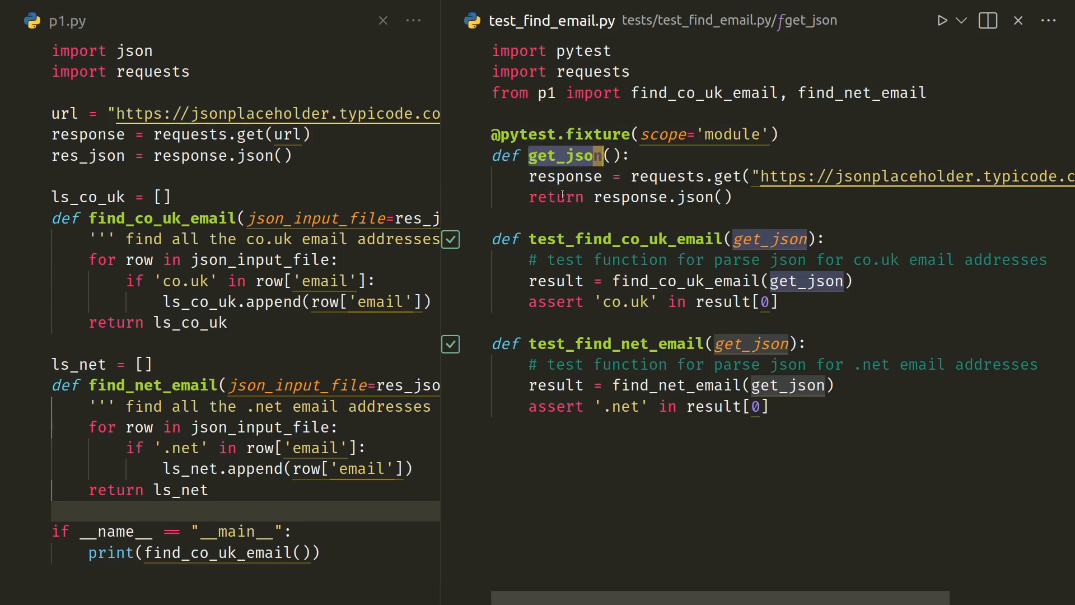
mouse_move(737, 247)
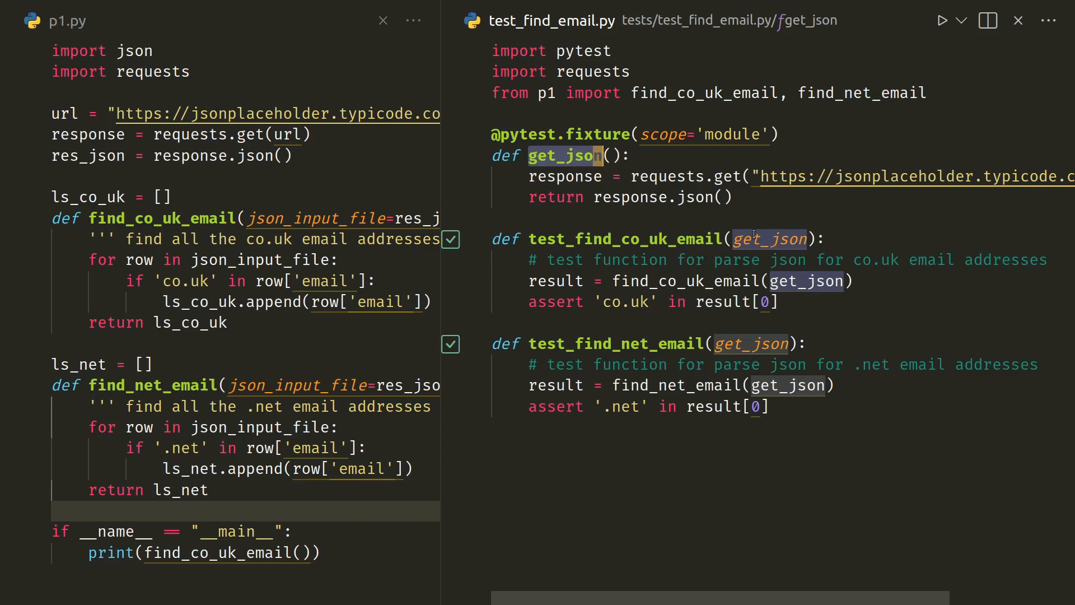
click(614, 281)
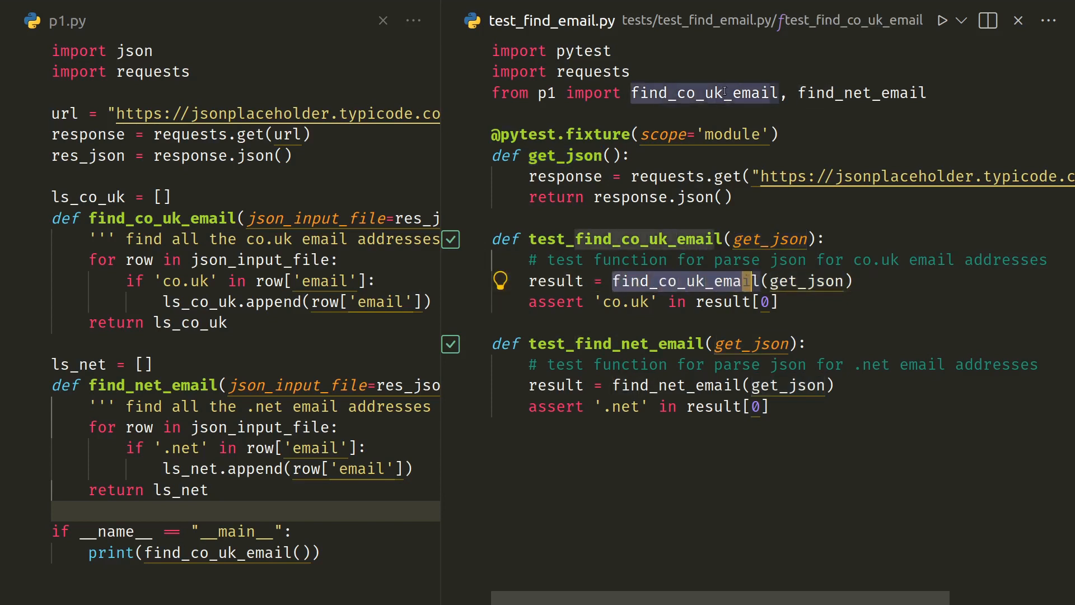
mouse_move(705, 93)
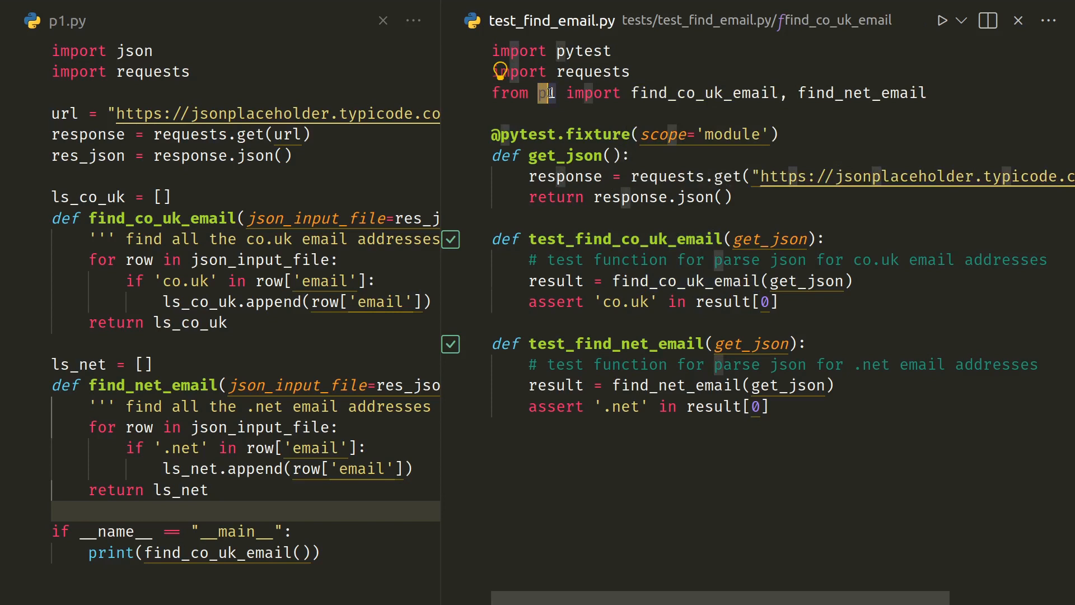
mouse_move(69, 25)
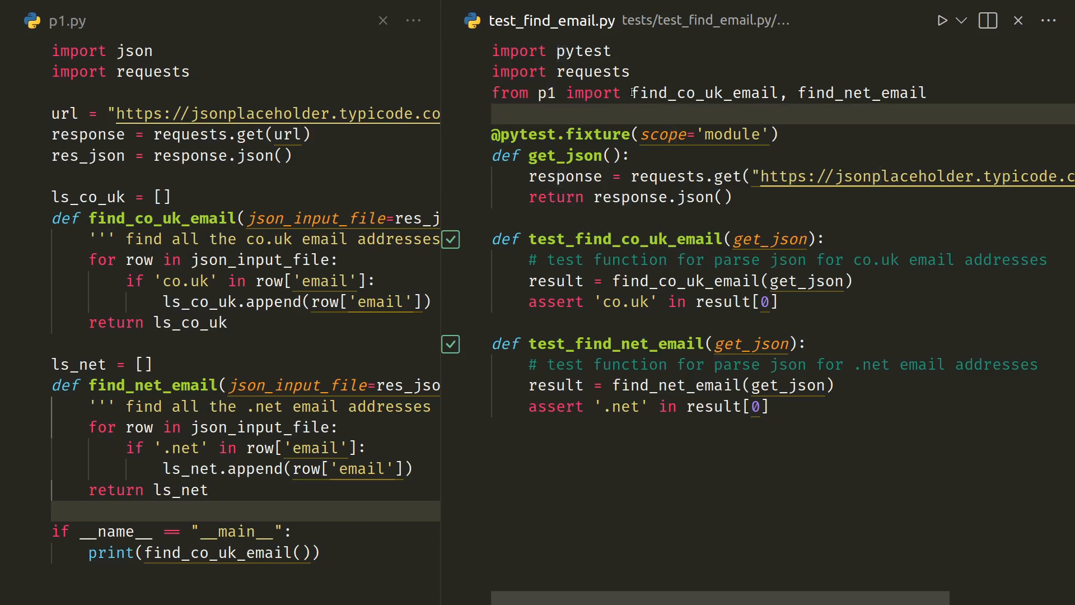
double_click(703, 93)
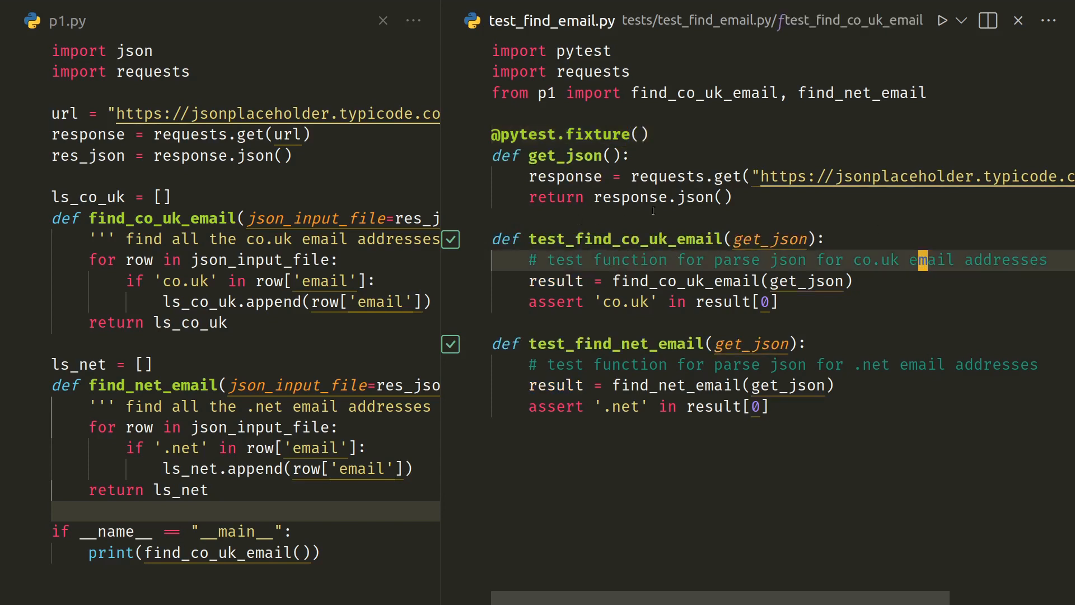
click(562, 155)
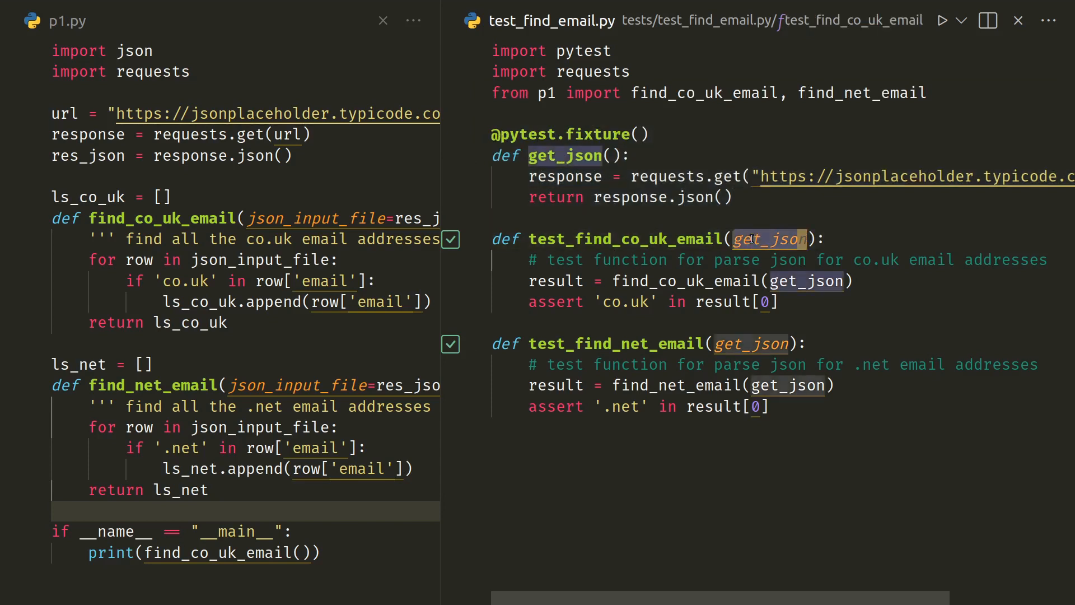
mouse_move(837, 245)
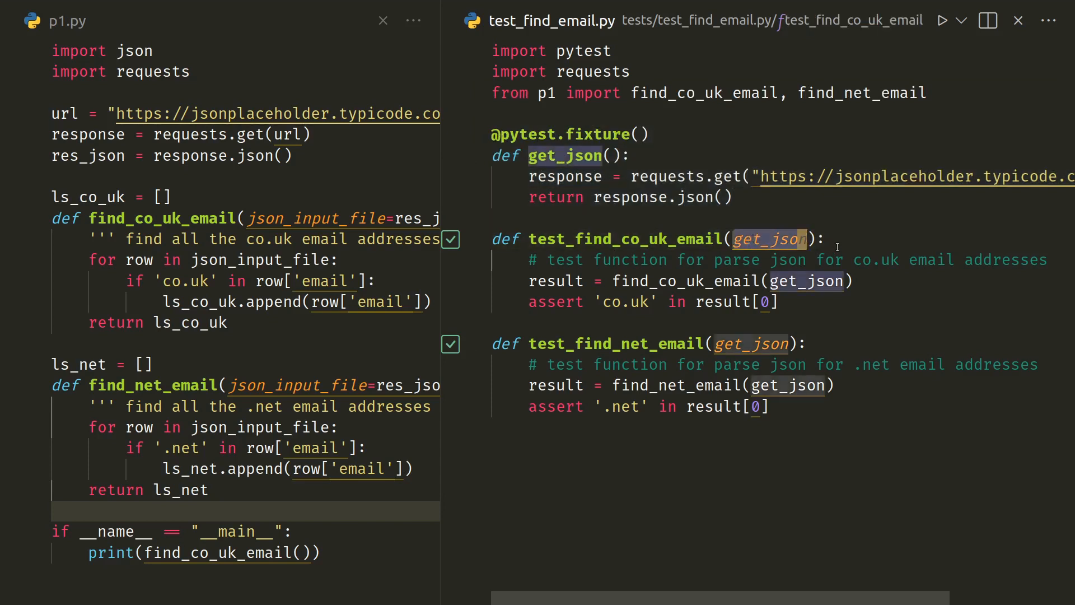
mouse_move(792, 238)
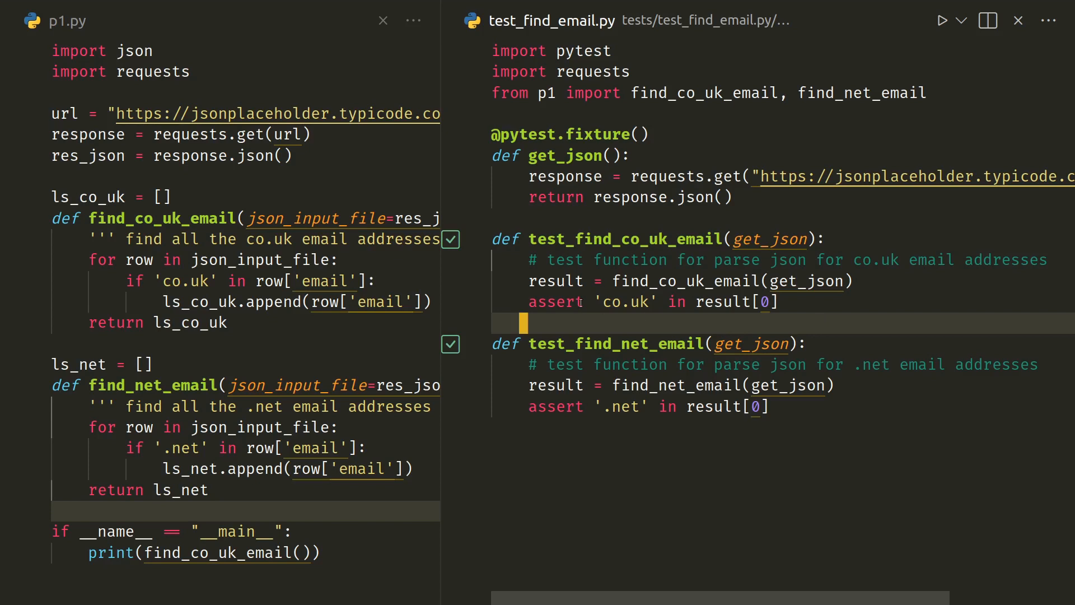
mouse_move(593, 491)
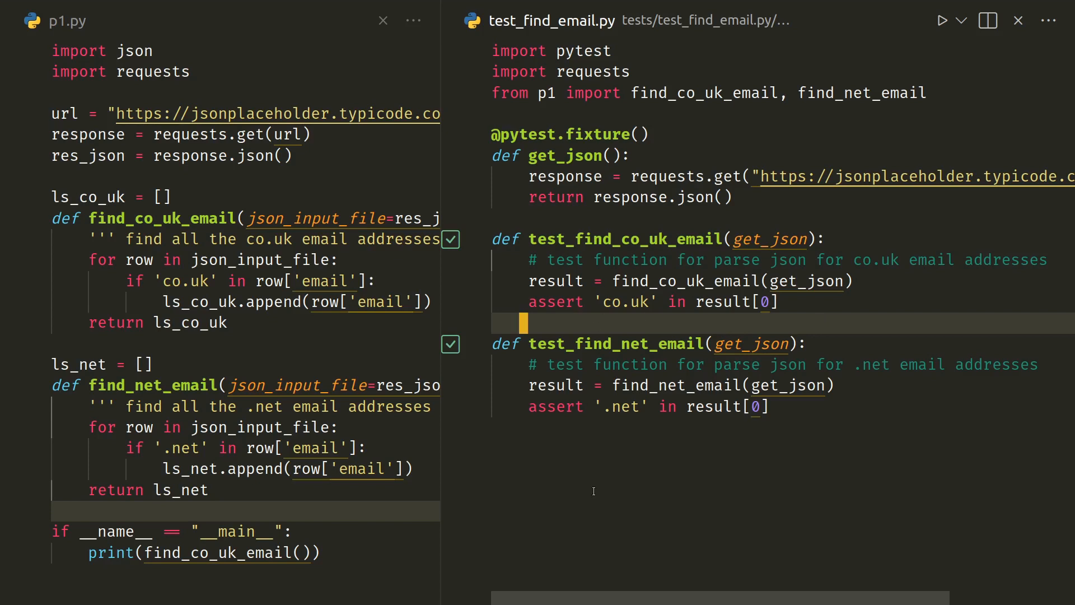
mouse_move(608, 309)
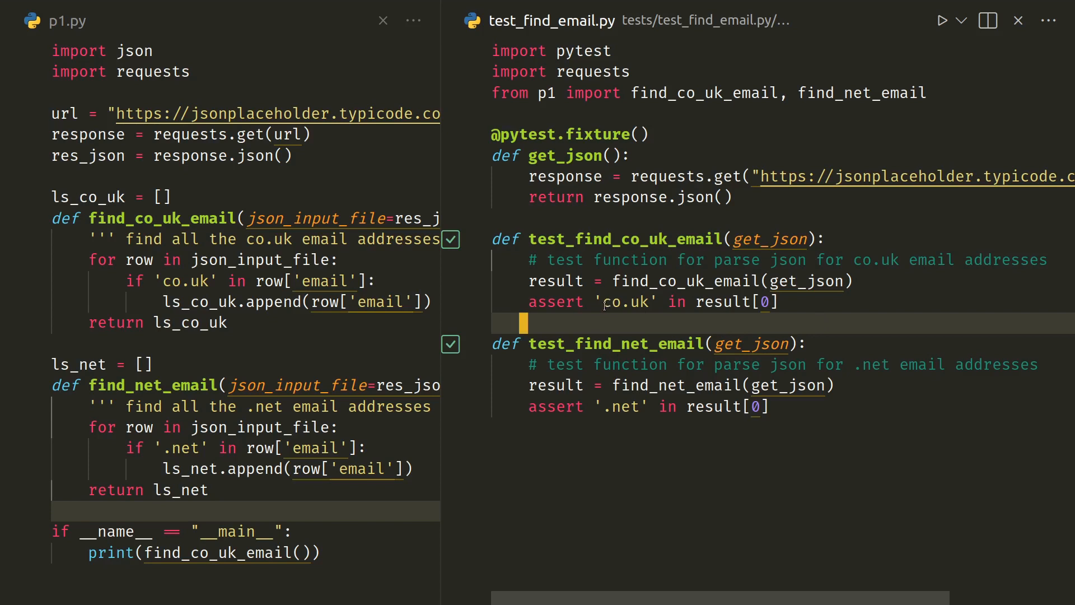
mouse_move(707, 302)
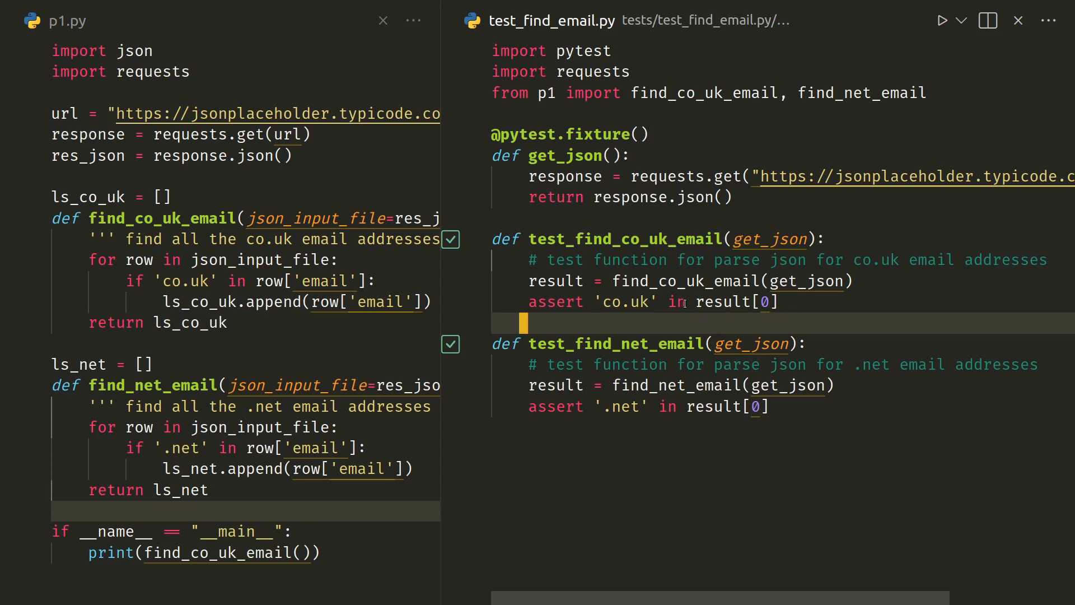
click(678, 281)
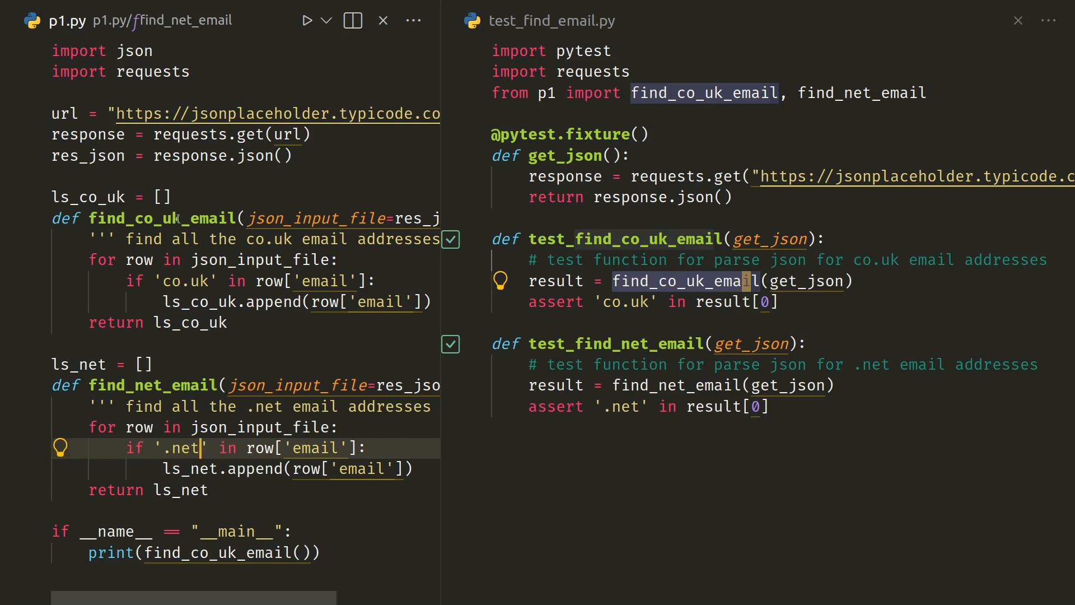
Open the Testing view showing 2/2 email tests passed and adjust the layout.
click(331, 553)
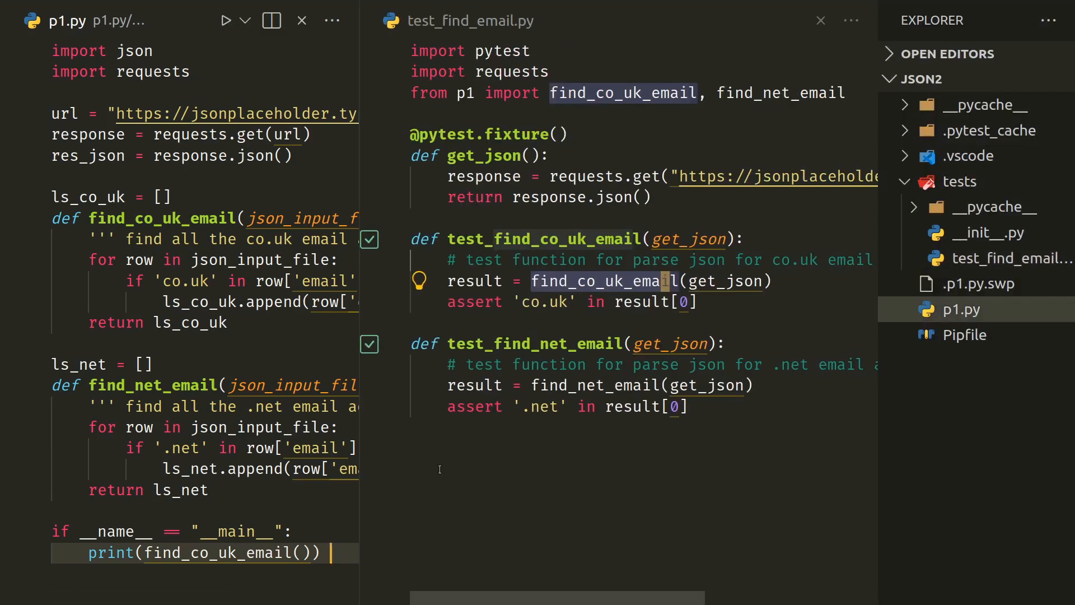
mouse_move(494, 566)
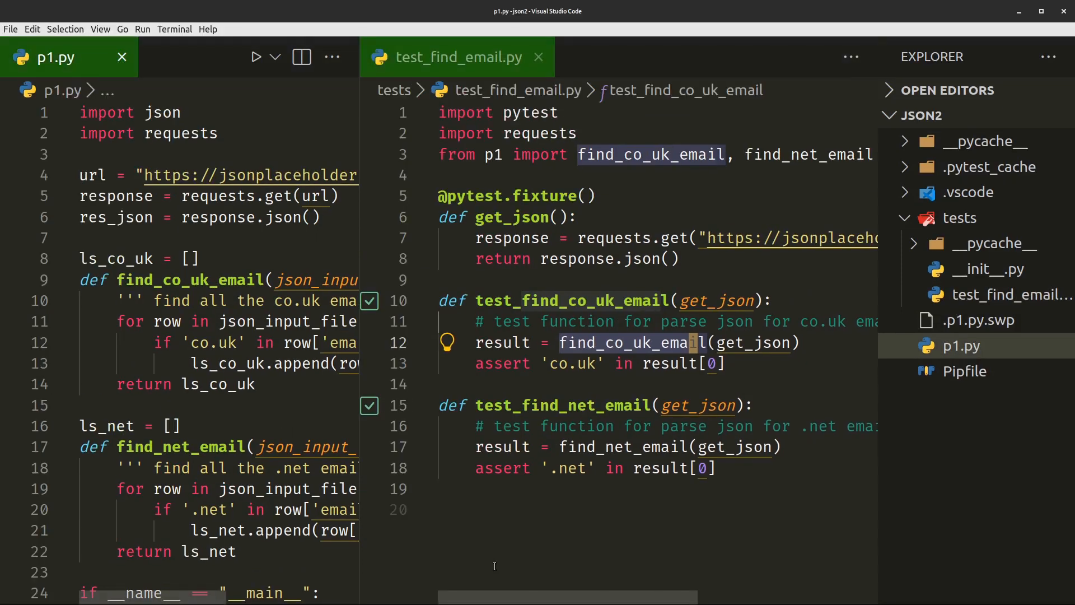
click(100, 28)
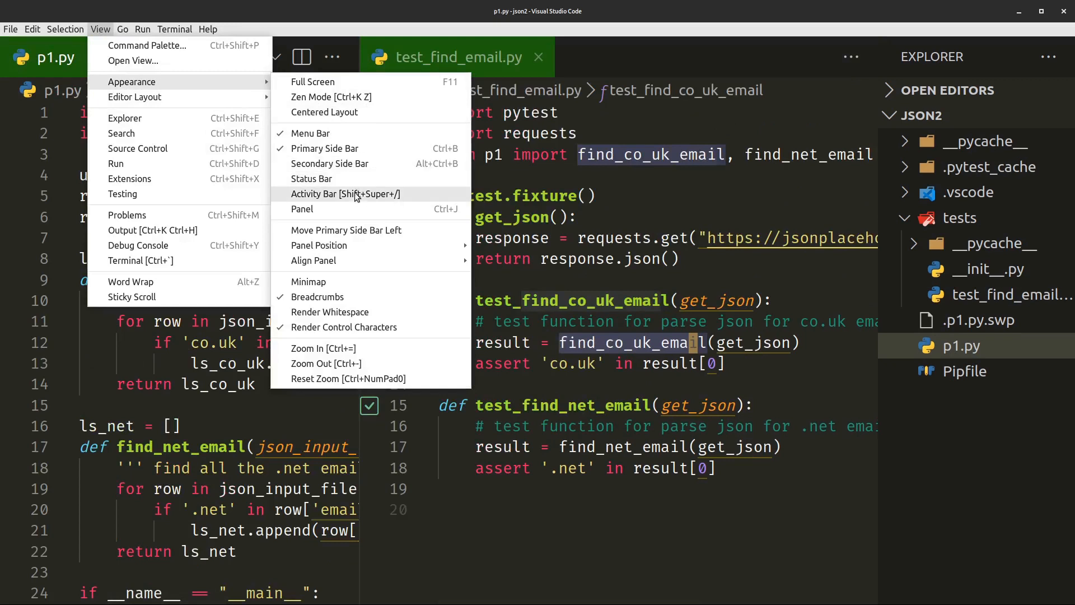
click(345, 194)
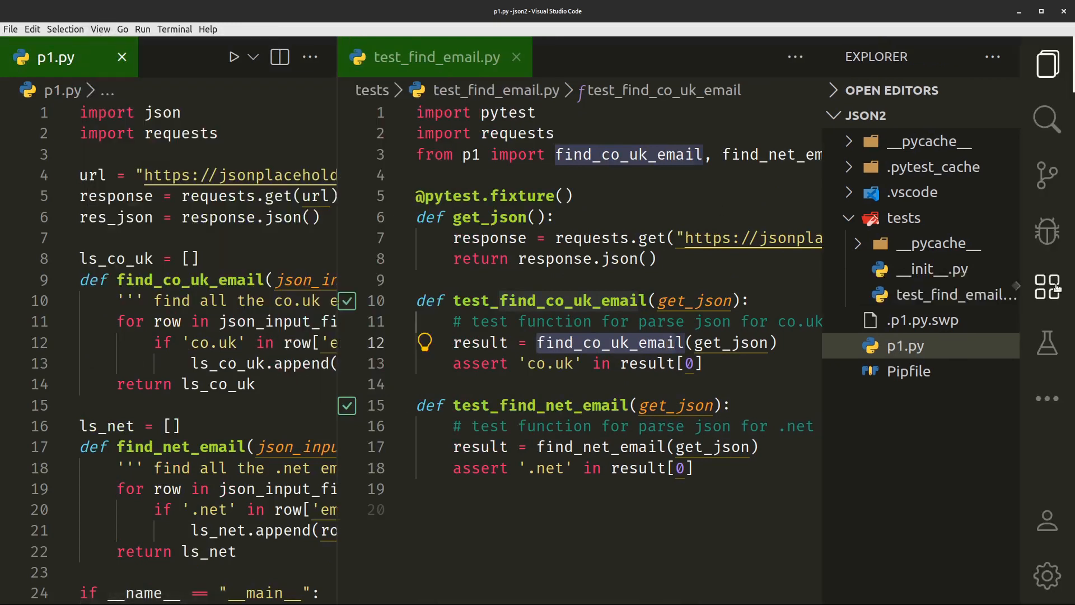
click(1047, 341)
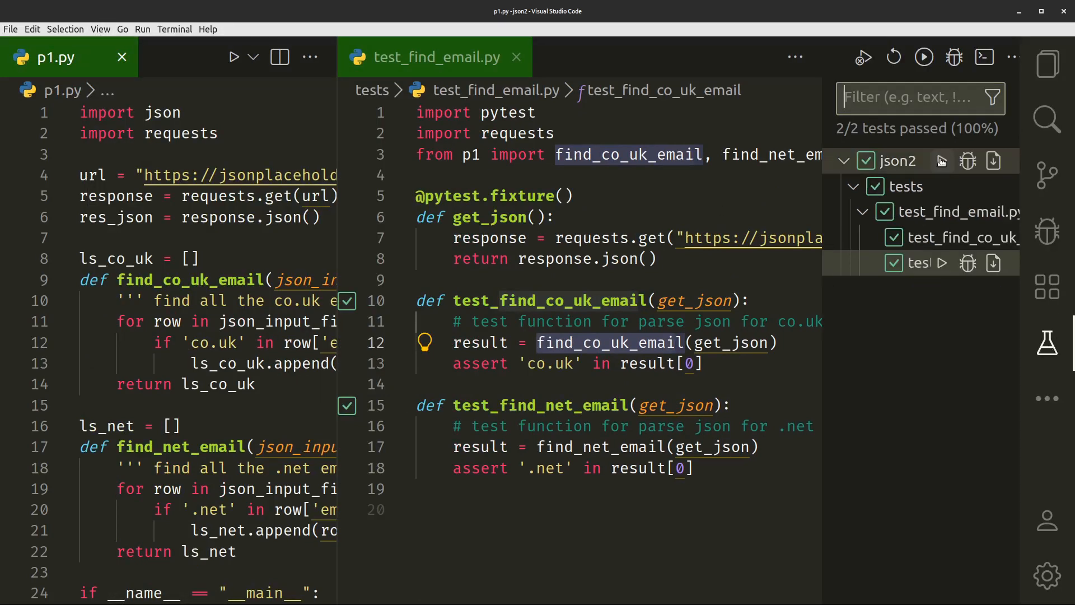
click(943, 161)
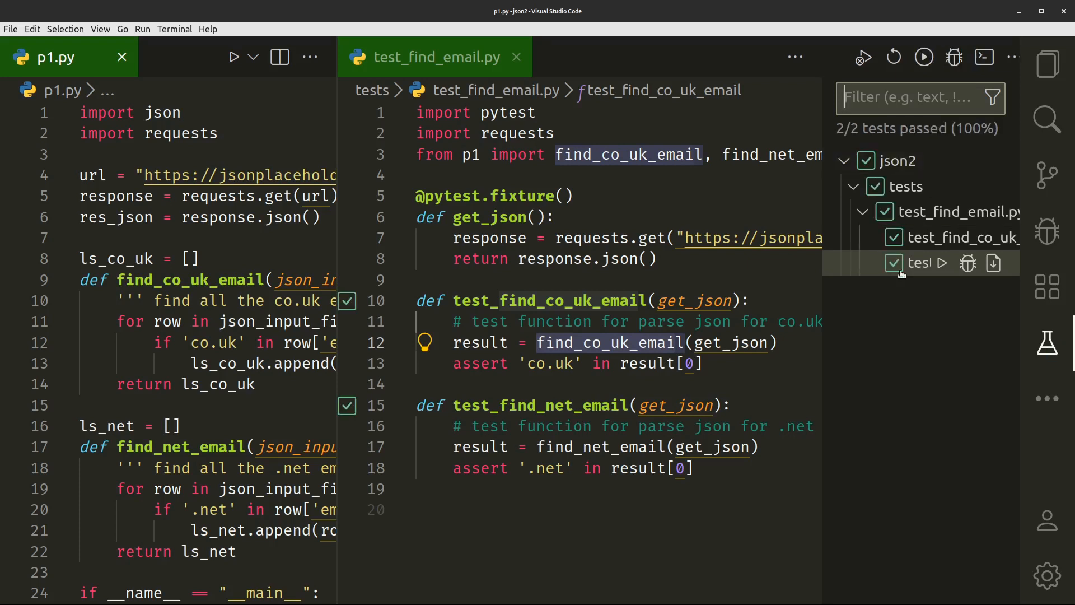
mouse_move(827, 310)
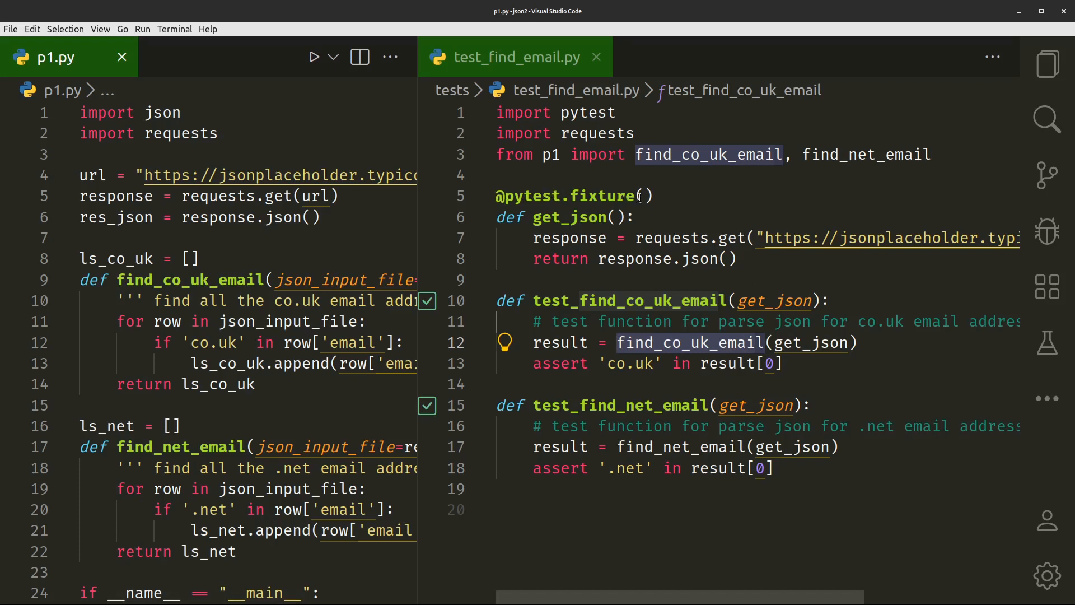
Close p1.py and highlight the get_json fixture and each email test in turn.
click(646, 196)
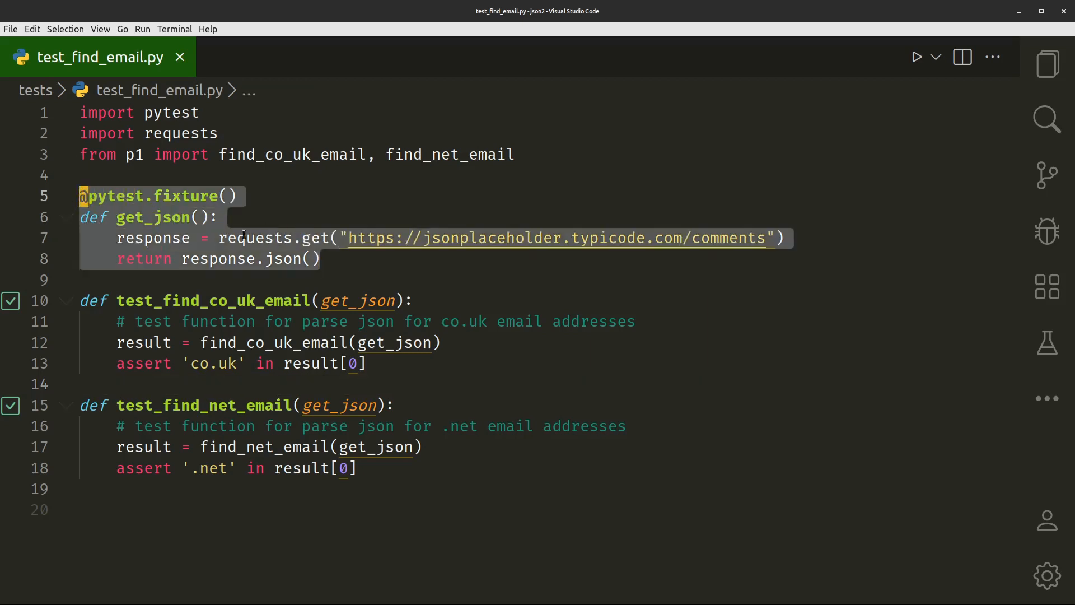
mouse_move(182, 226)
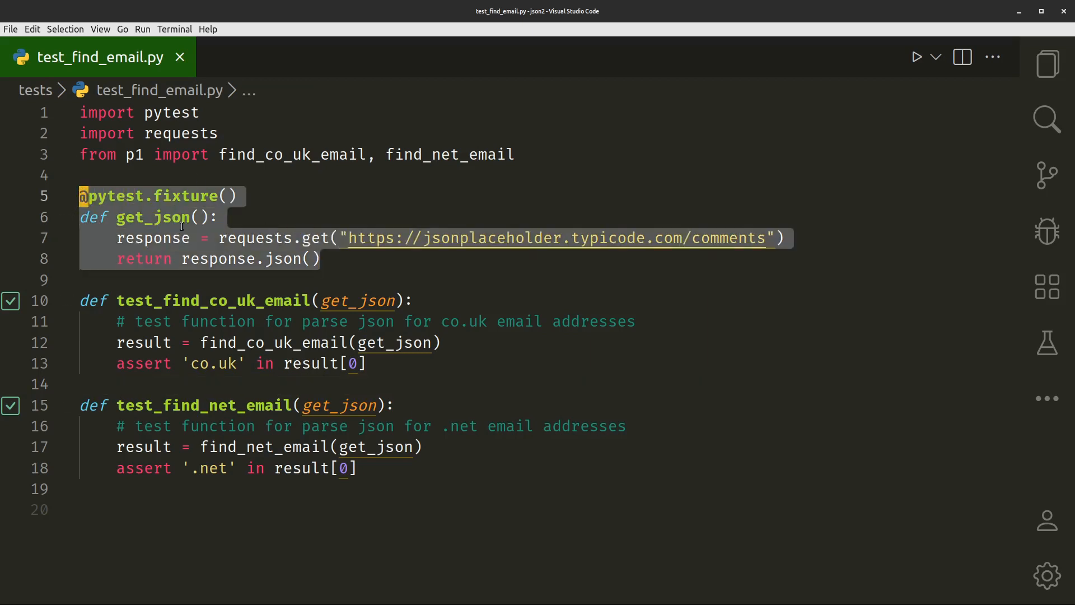
mouse_move(164, 220)
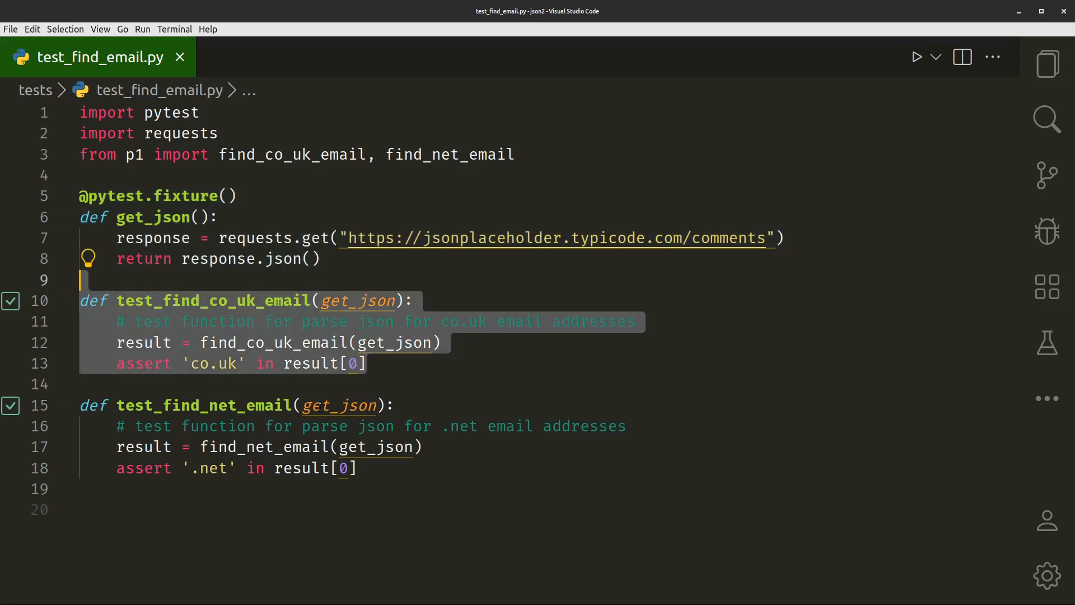
click(336, 406)
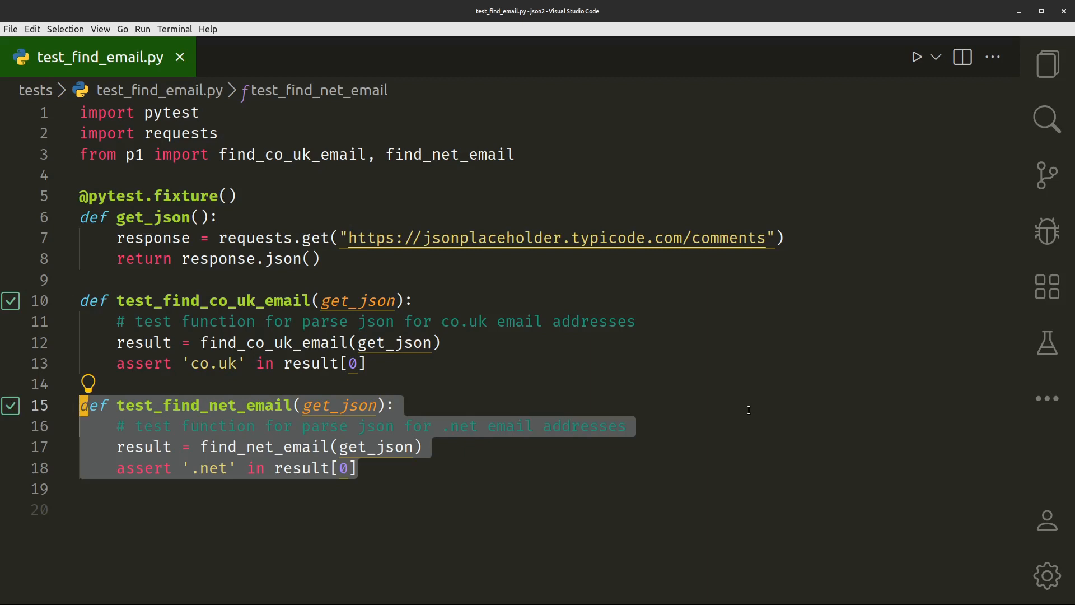
click(749, 406)
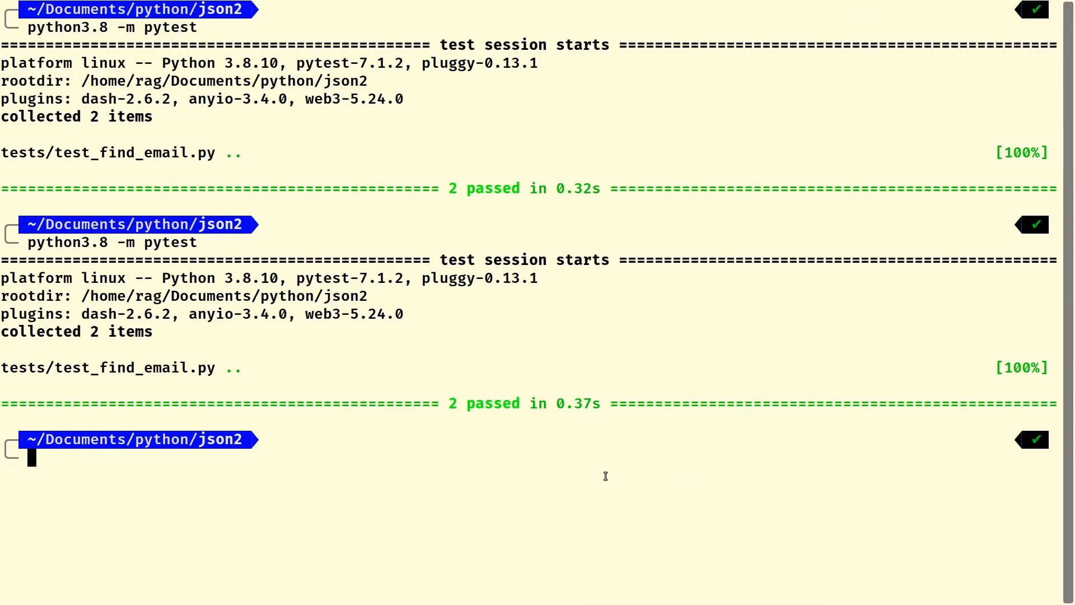
Rerun python3.8 -m pytest and view the project tree, picking out the test file.
text(python3.8 -m pytest)
text(tree -L 2)
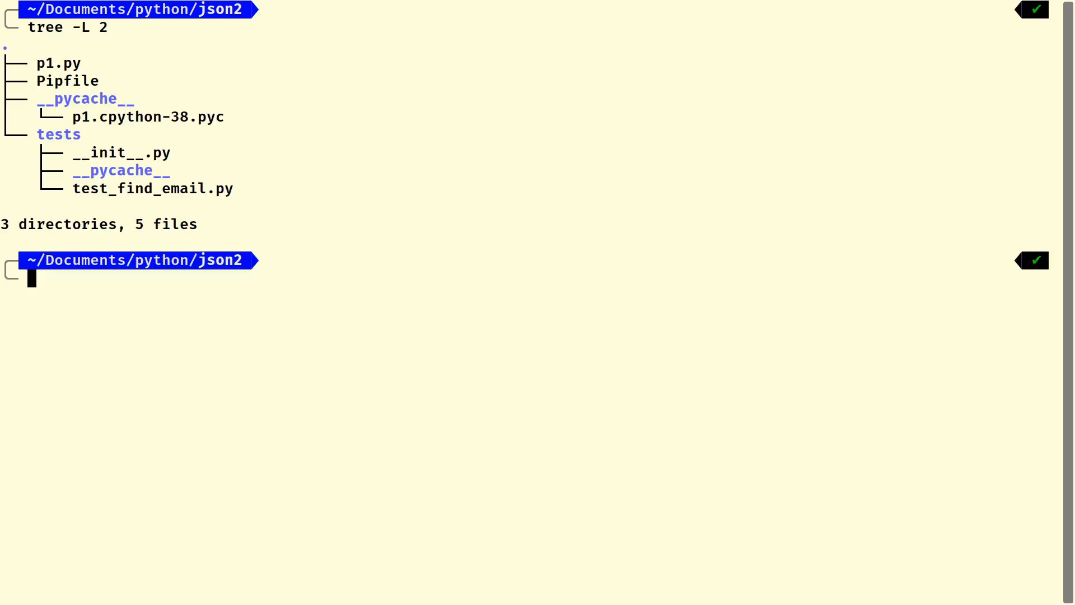
mouse_move(103, 276)
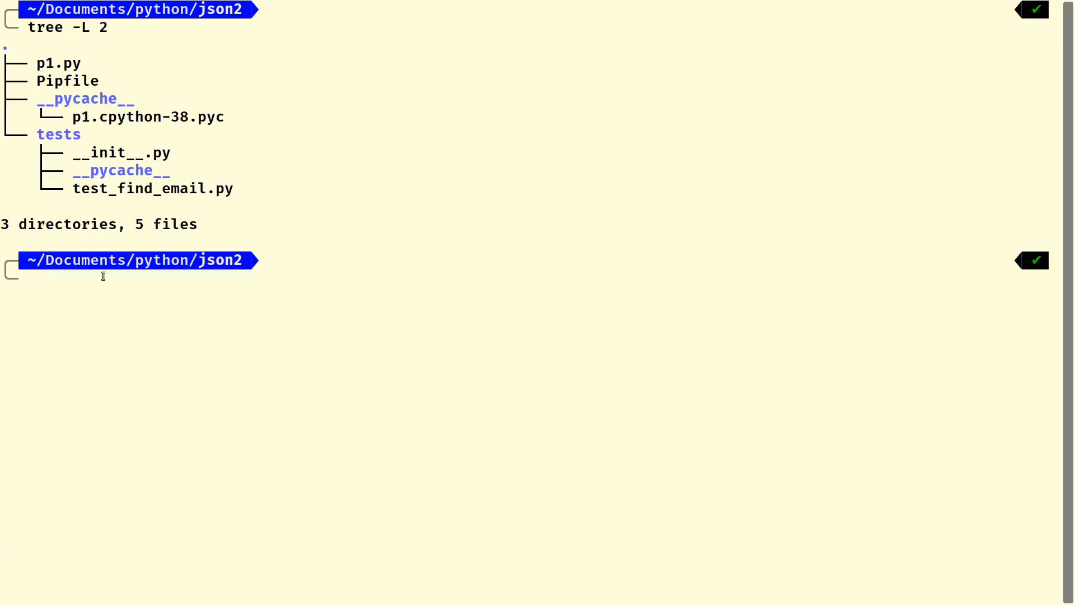
drag(37, 134, 233, 188)
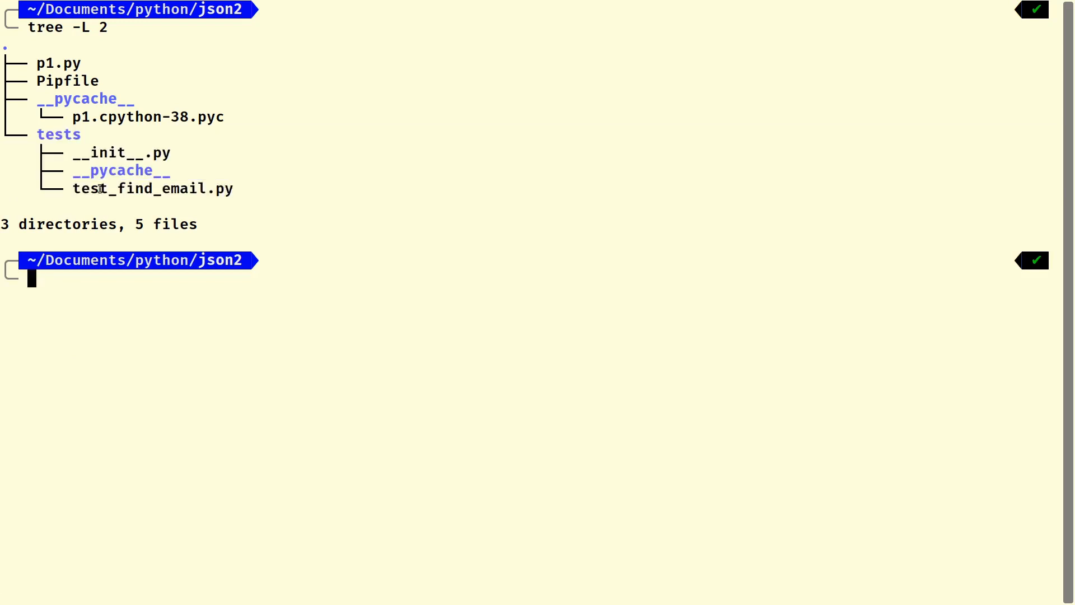
double_click(152, 189)
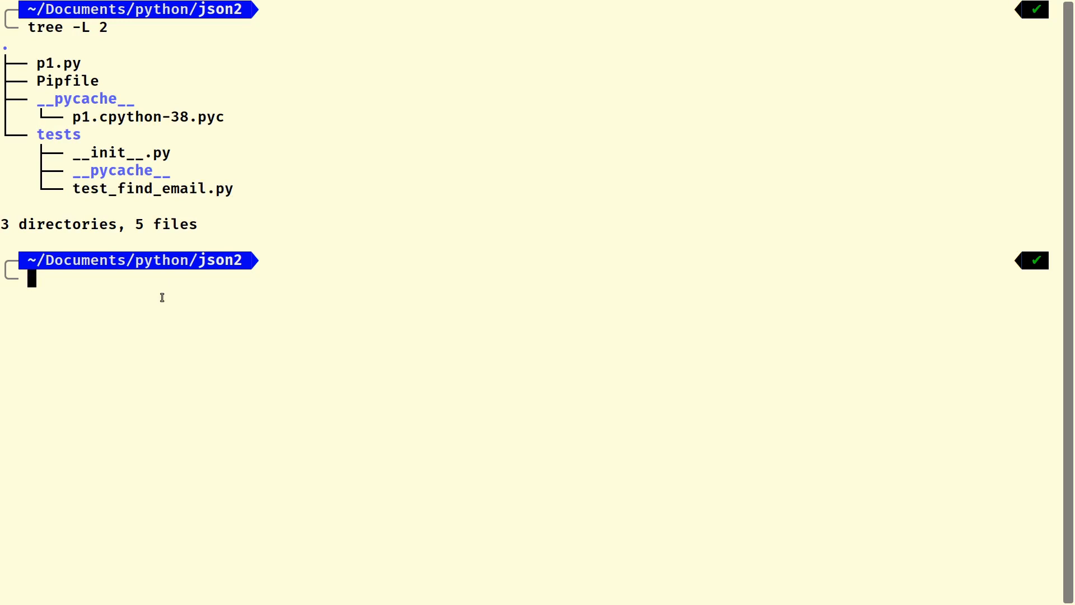
Launch p1.py in interactive mode with python3.8 -i p1.py.
text(python)
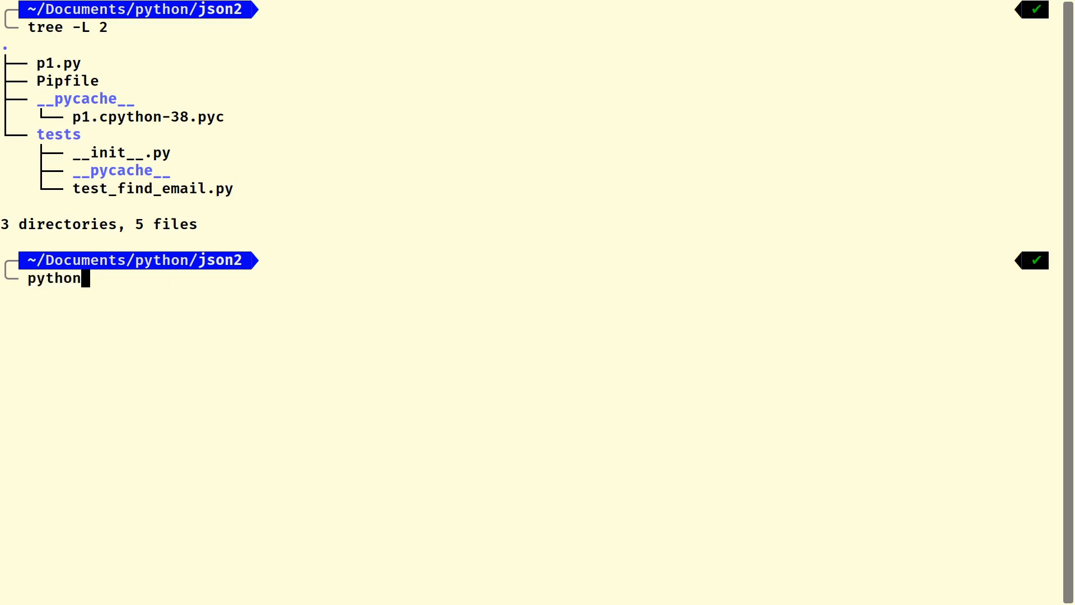
text(-)
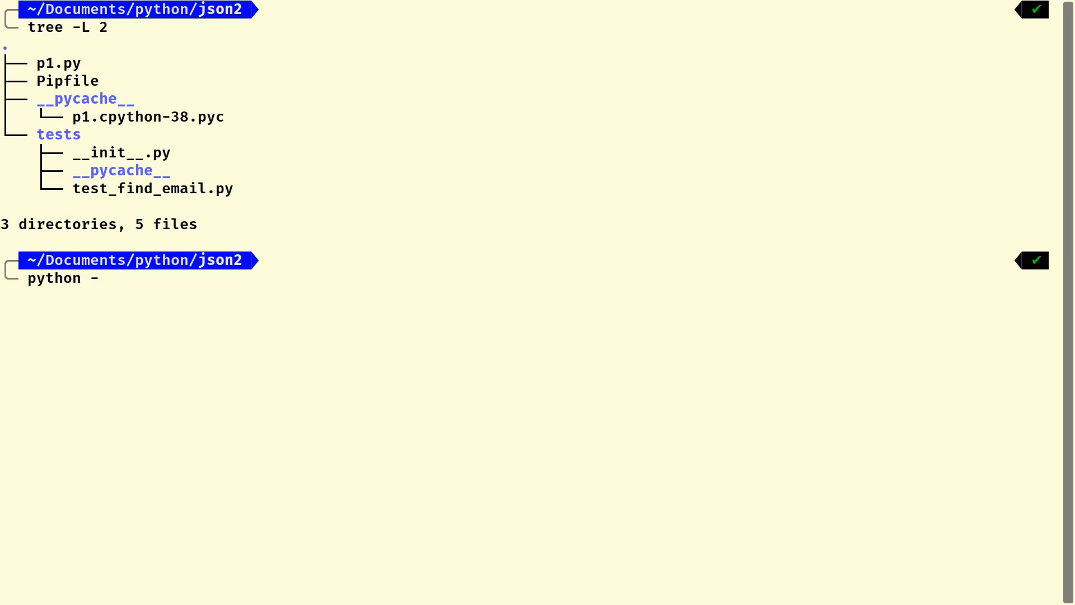
text(i)
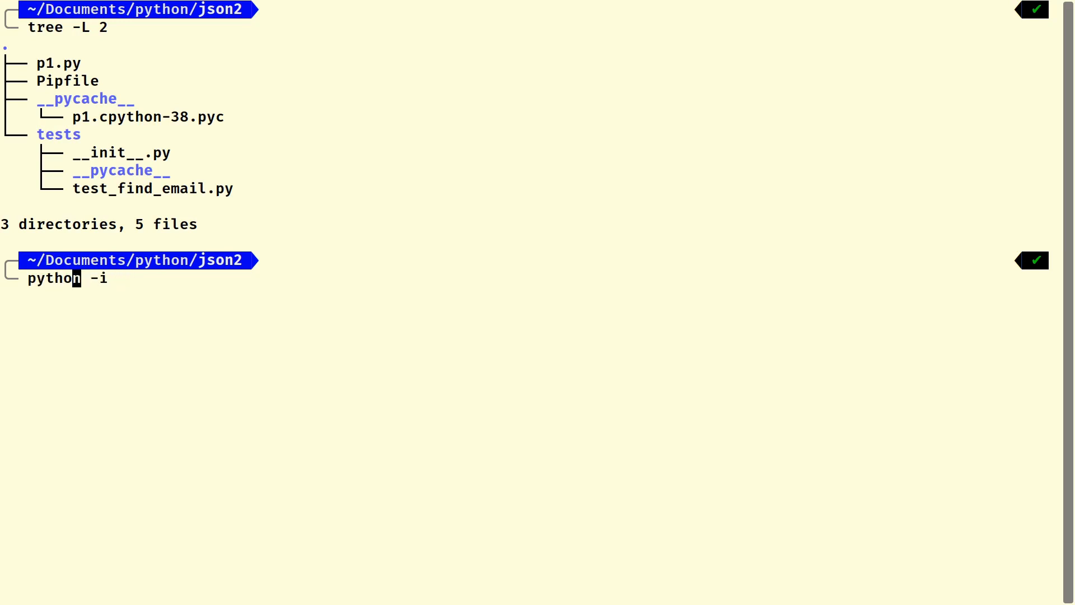
text(3.8)
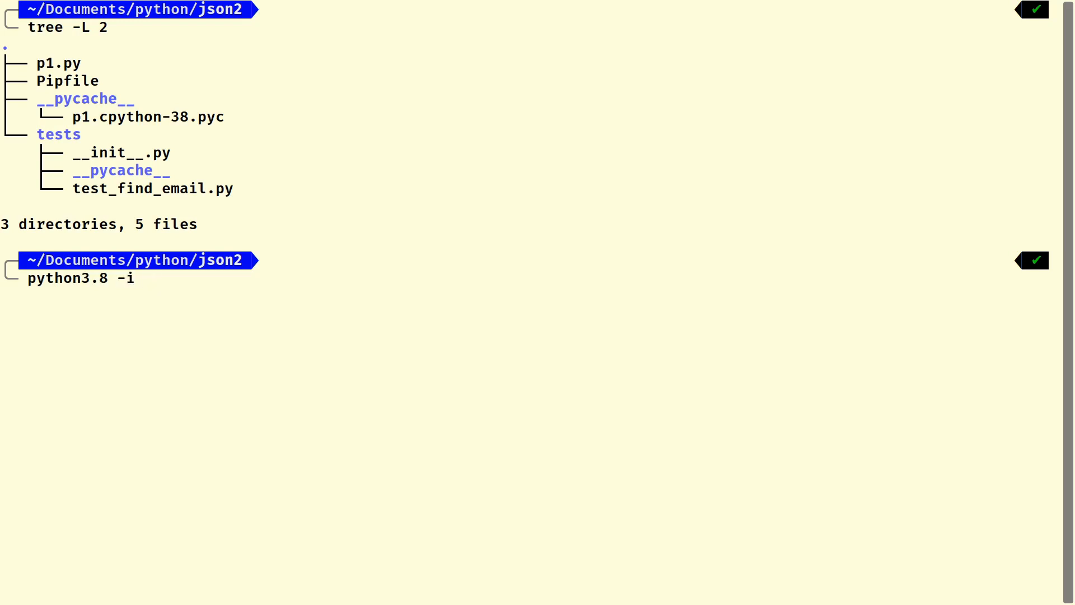
text(p1)
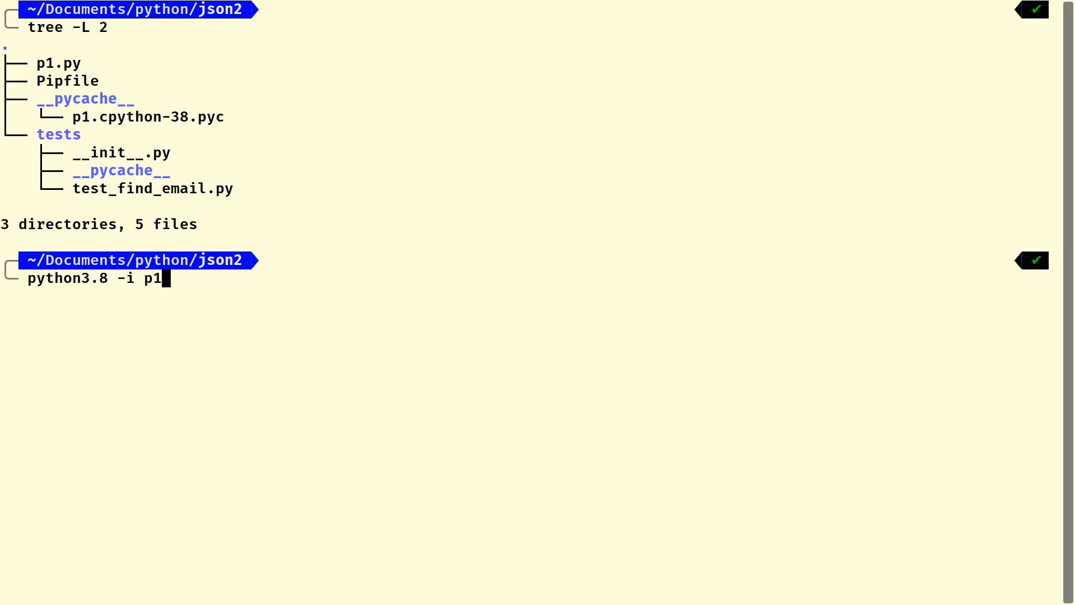
text(.py)
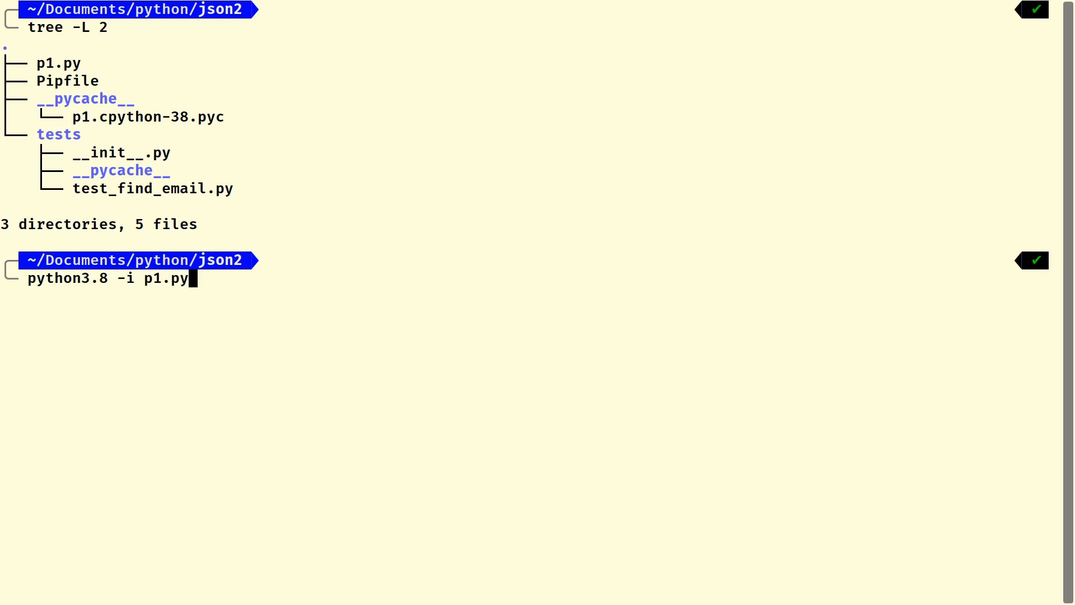
key(Return)
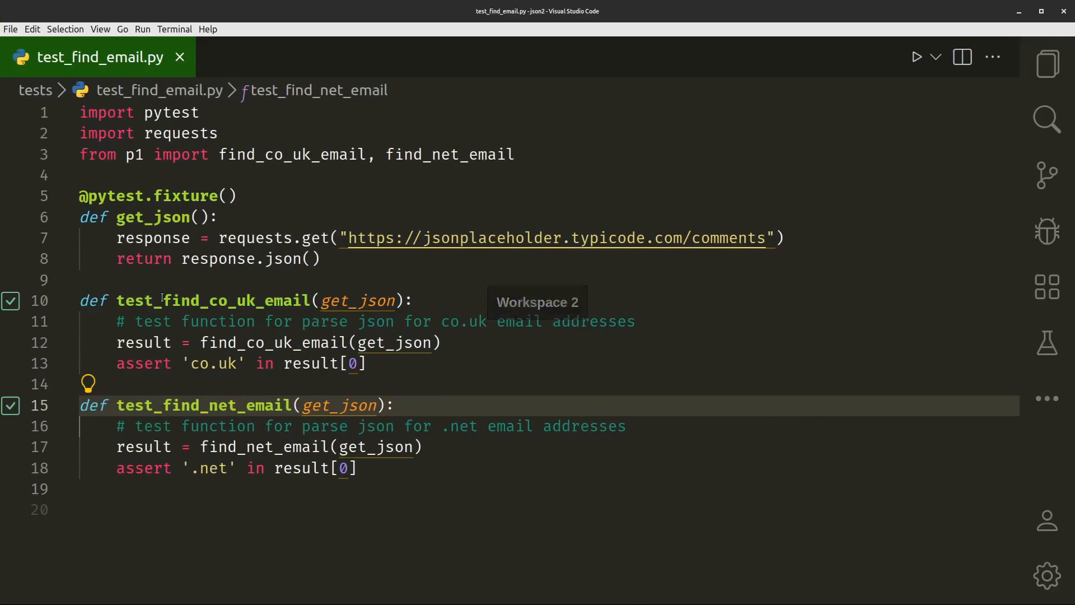
Bring up p1.py in the editor and scroll up to its url.
click(1048, 63)
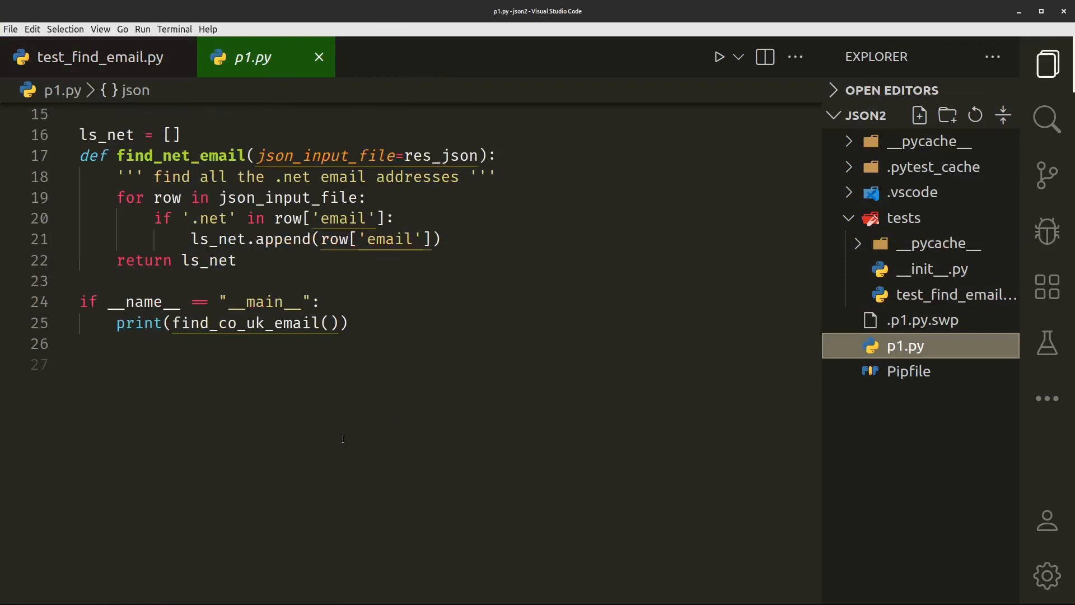
click(185, 250)
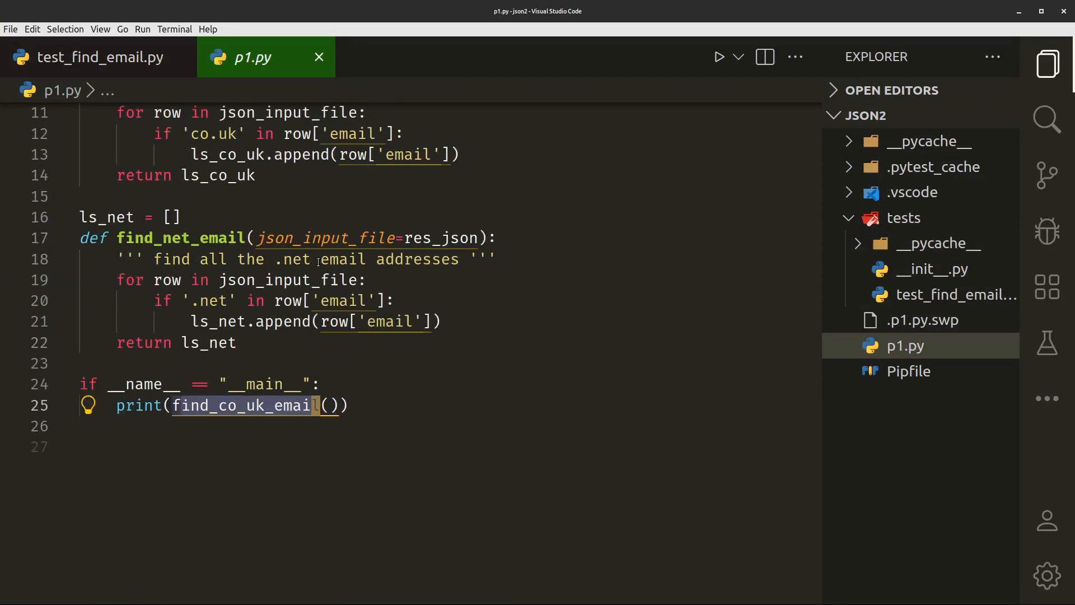
scroll(up, 3)
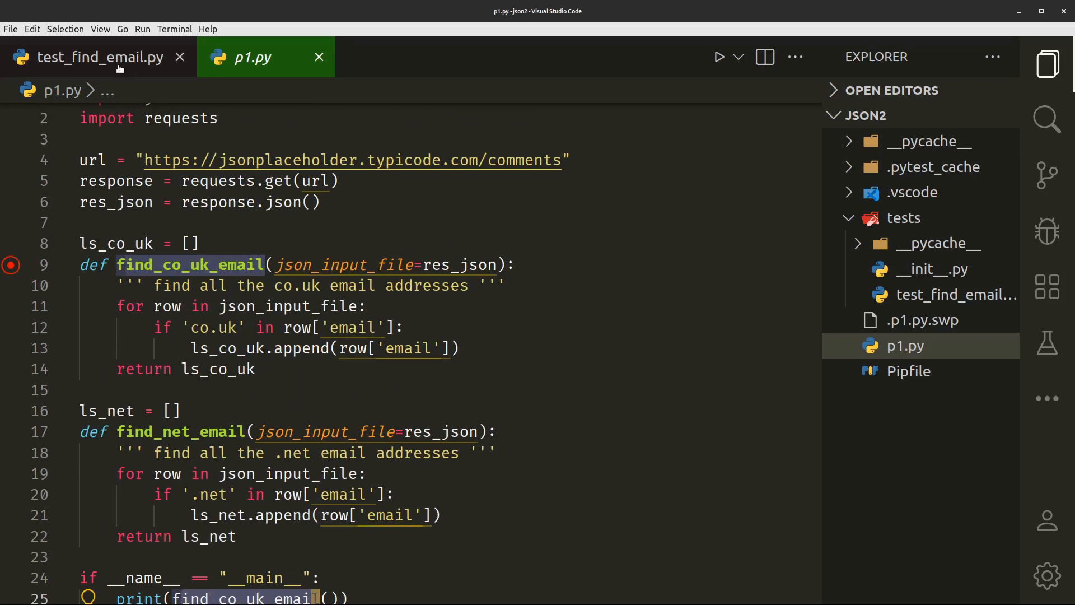
mouse_move(408, 160)
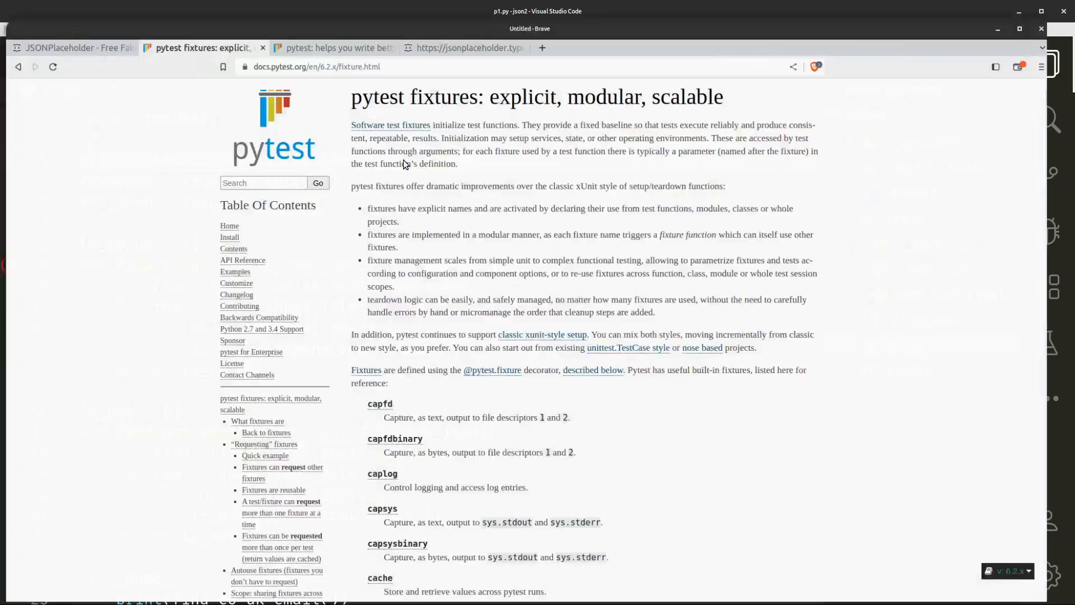
Inspect the email fields in the jsonplaceholder comments data in Brave.
click(603, 31)
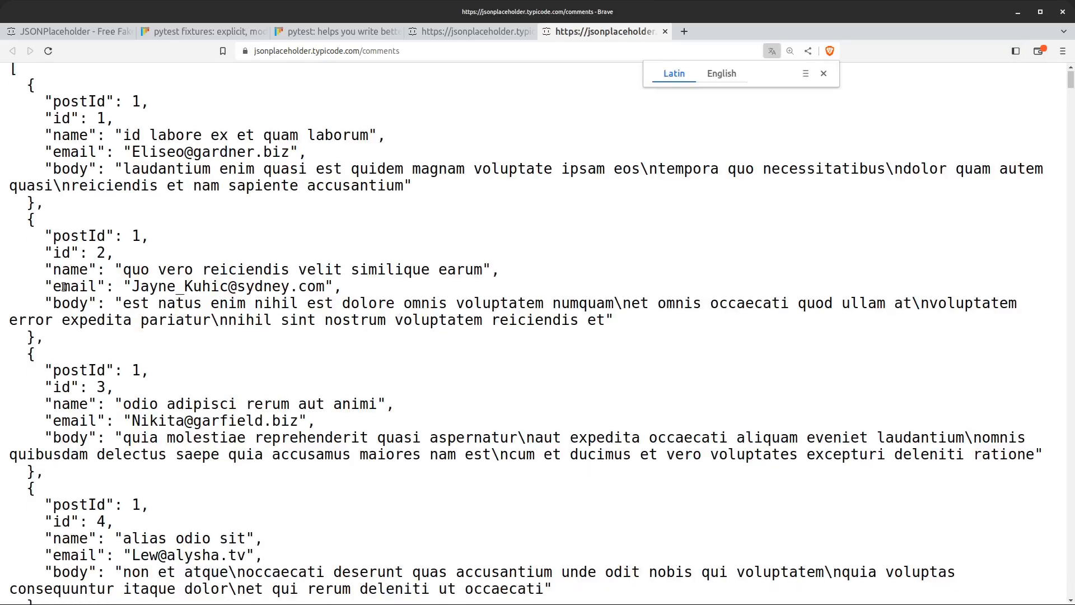
double_click(192, 286)
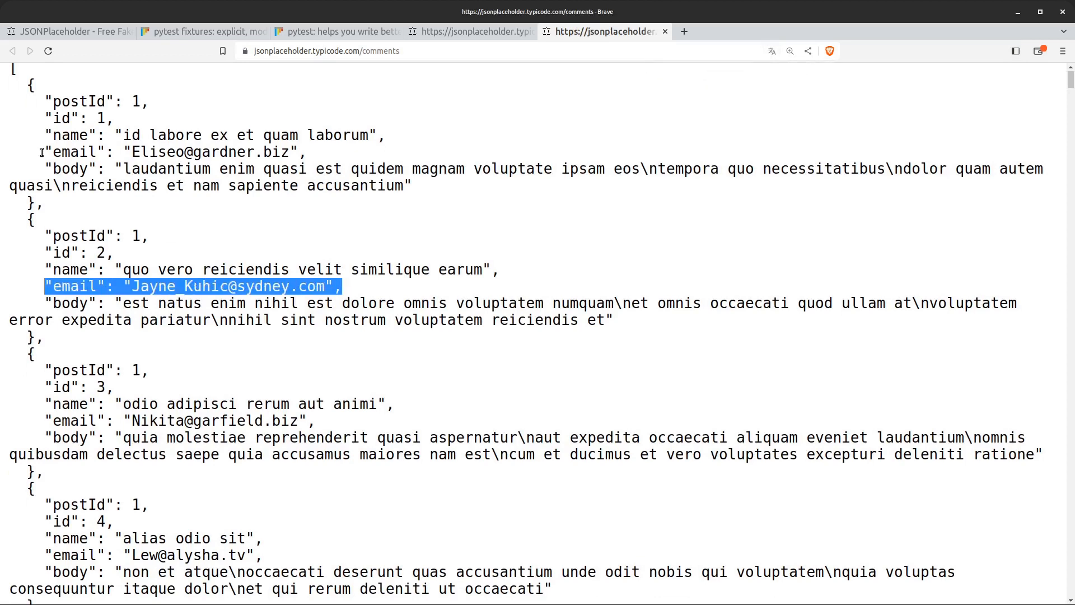
mouse_move(195, 149)
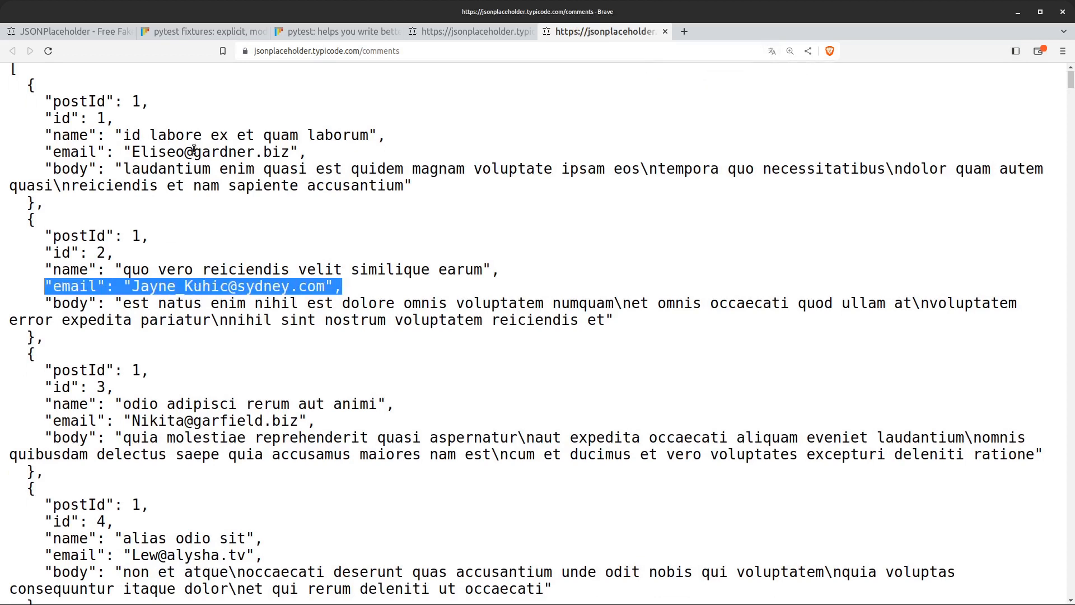
scroll(down, 3)
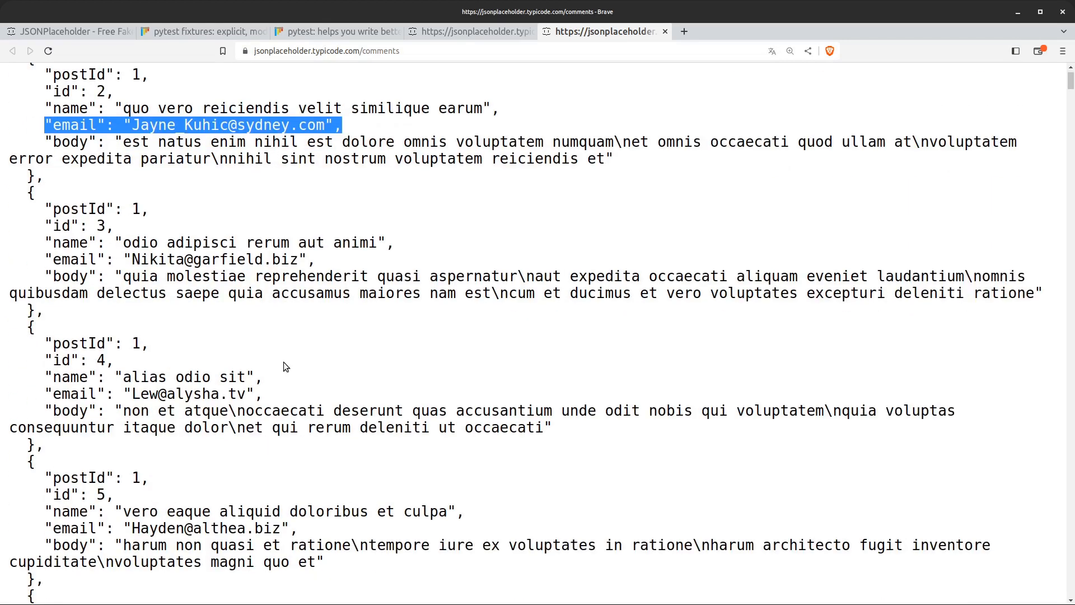
scroll(down, 3)
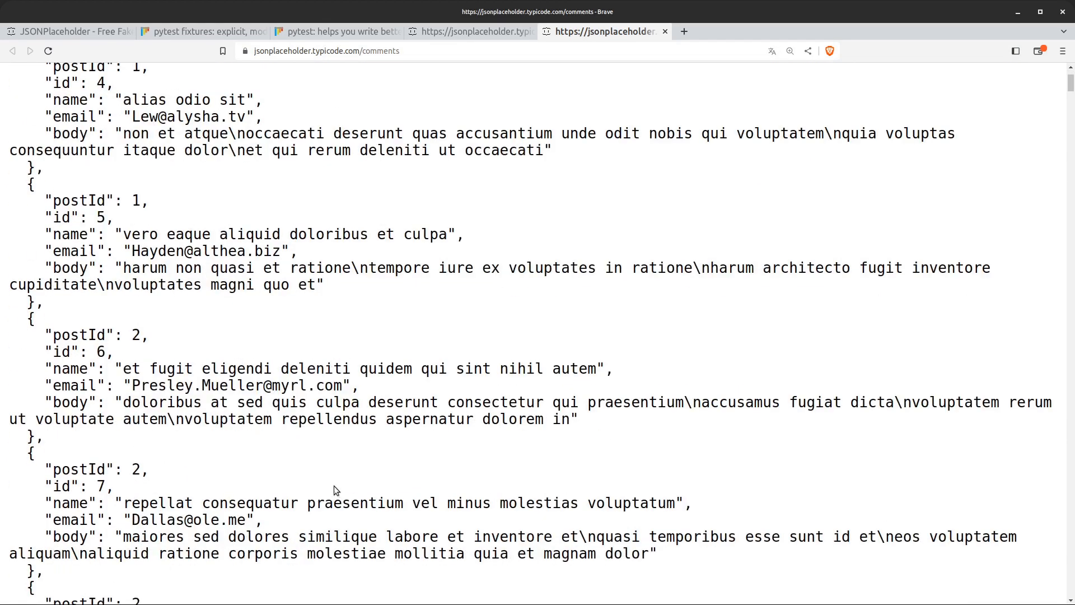
scroll(down, 3)
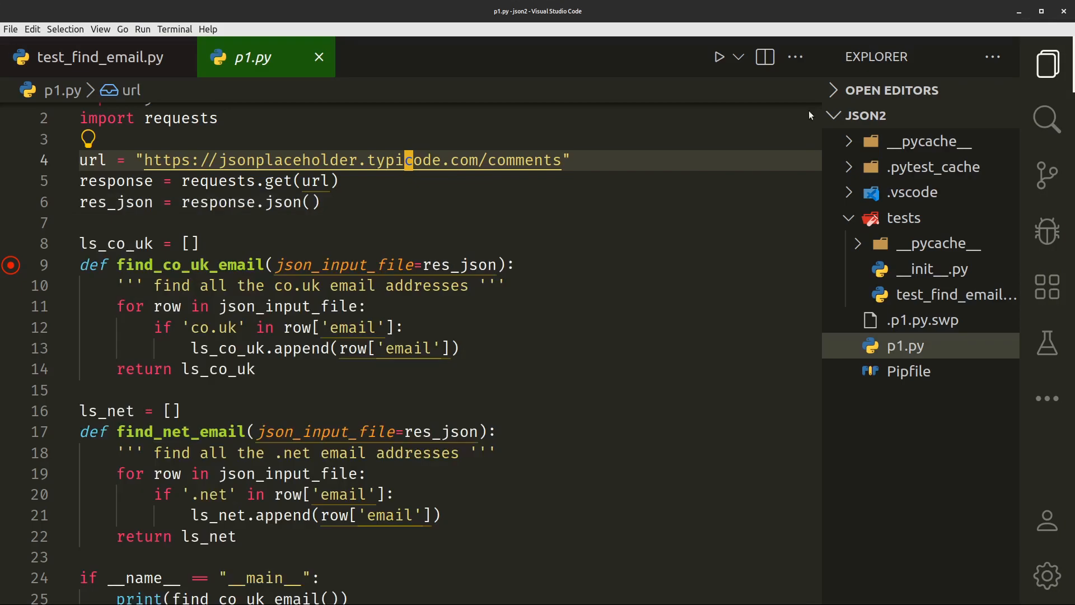
click(89, 57)
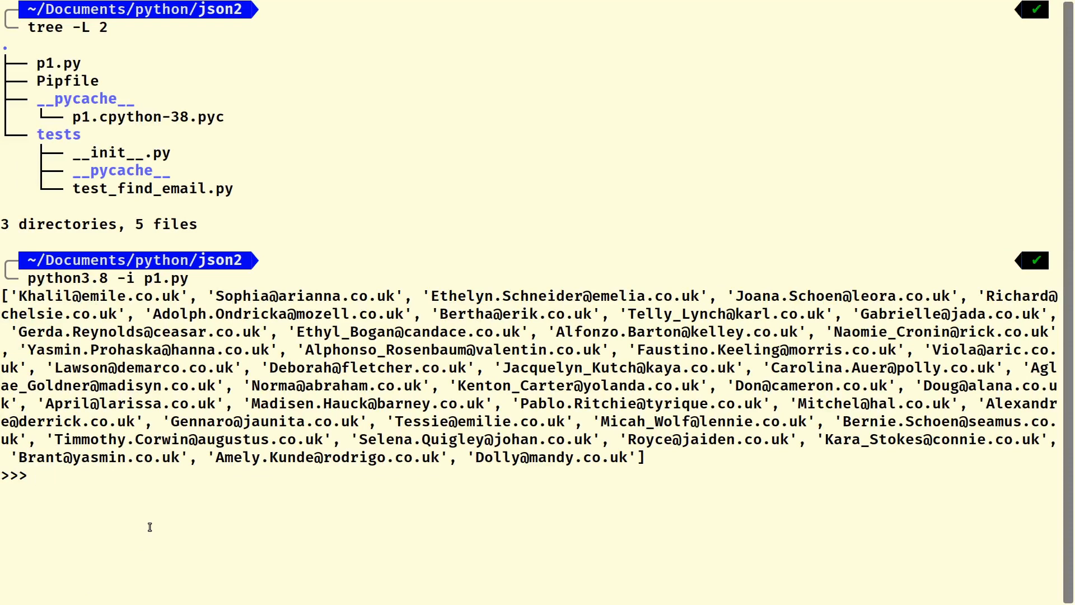
List session names with dir() and inspect find_net_email, url and response (200).
text(dir())
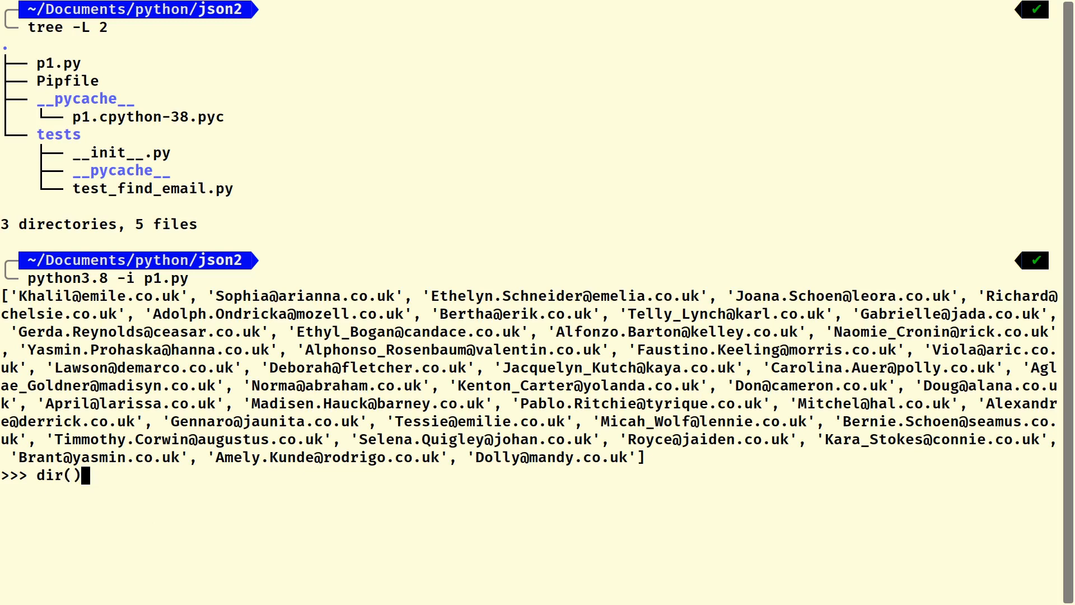
key(Return)
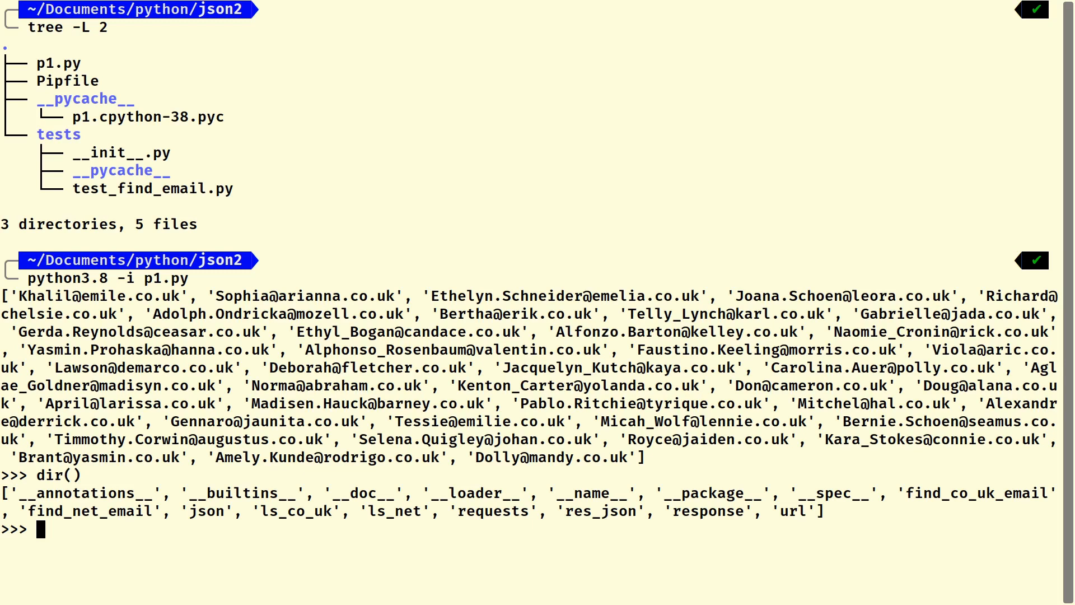
text(f)
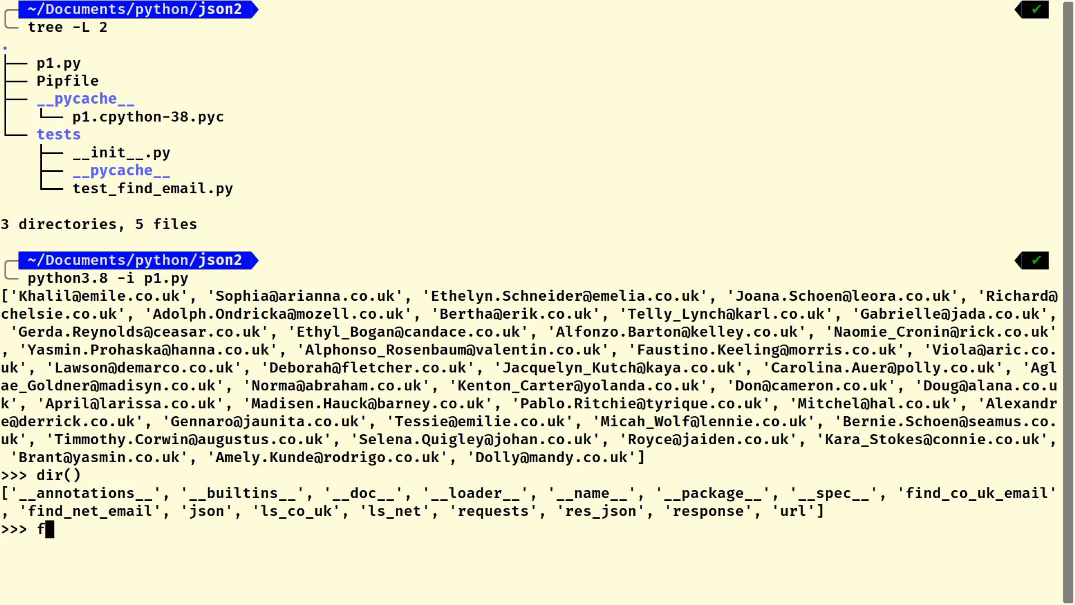
text(ind_net)
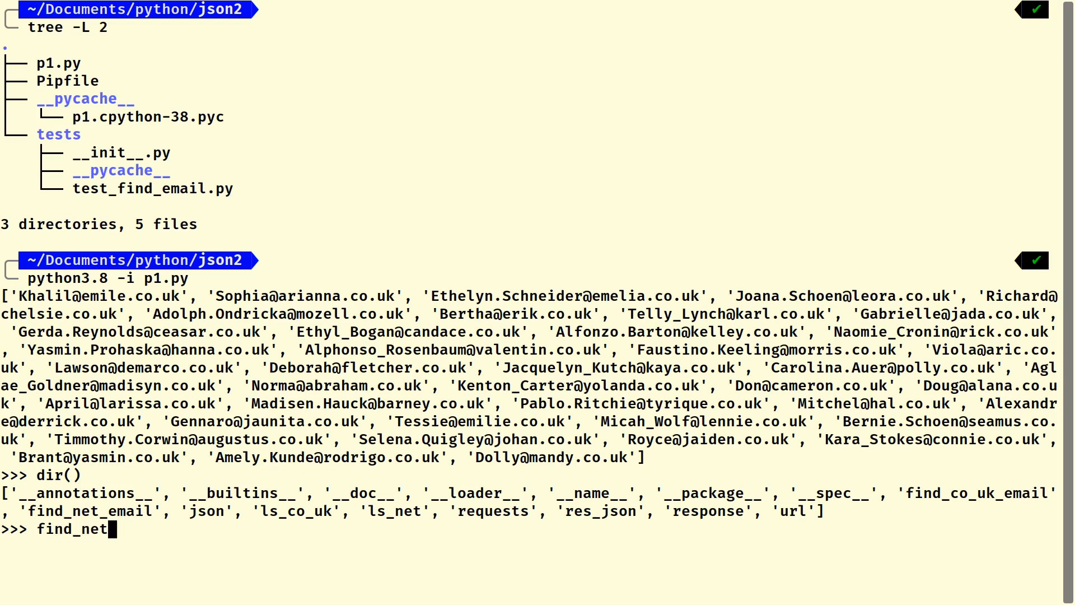
text(_email)
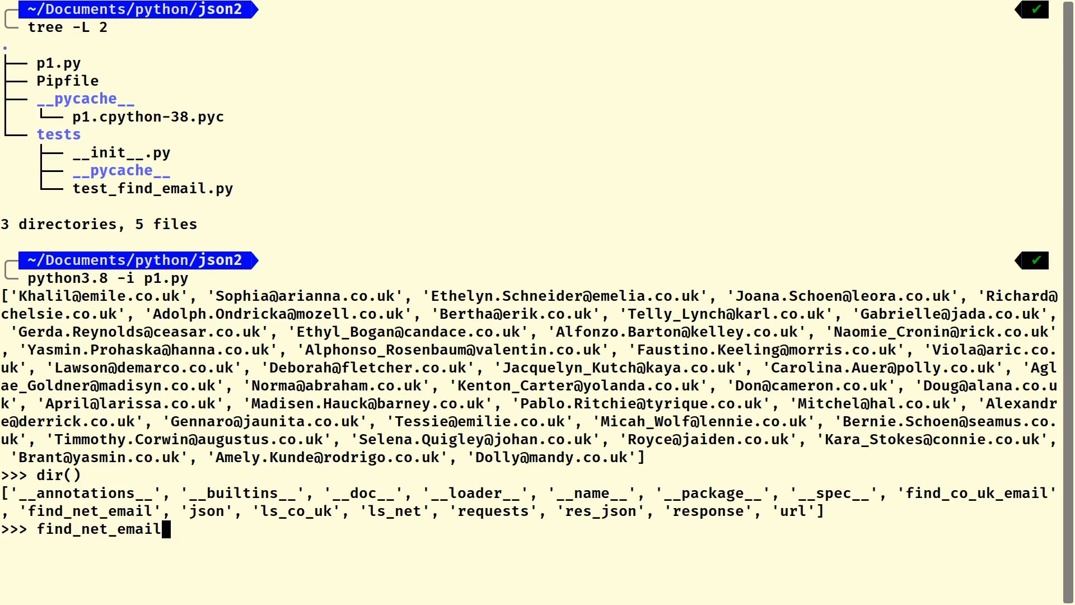
key(Return)
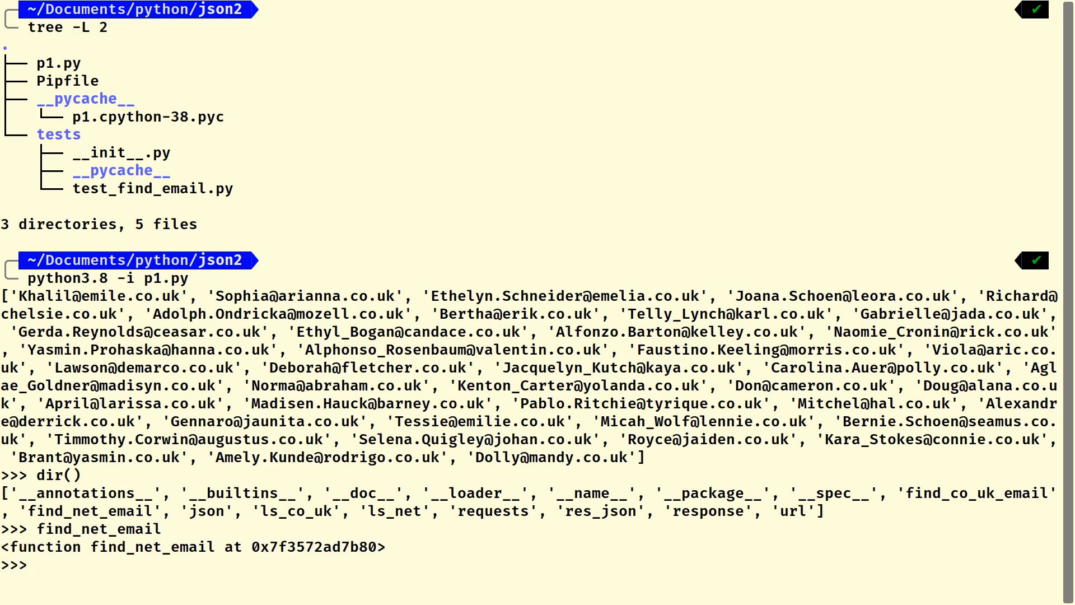
text(f)
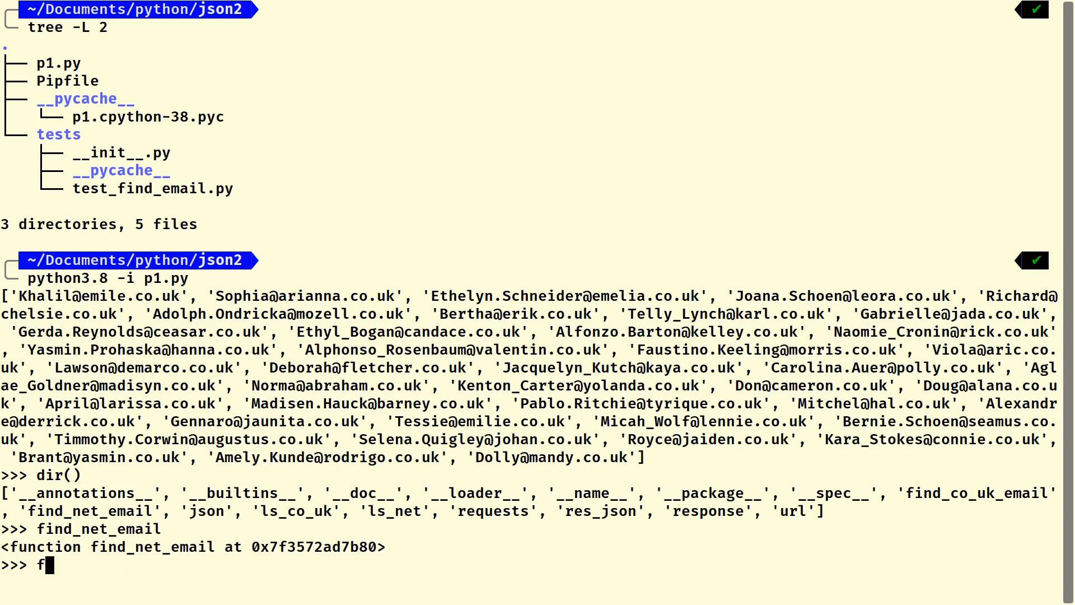
text(url)
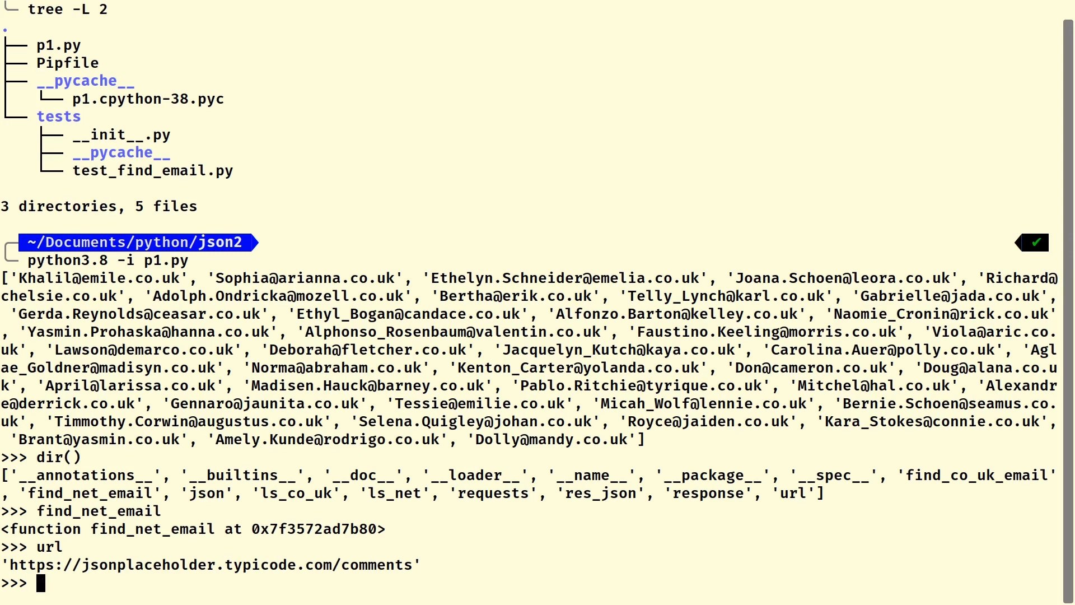
text(respons)
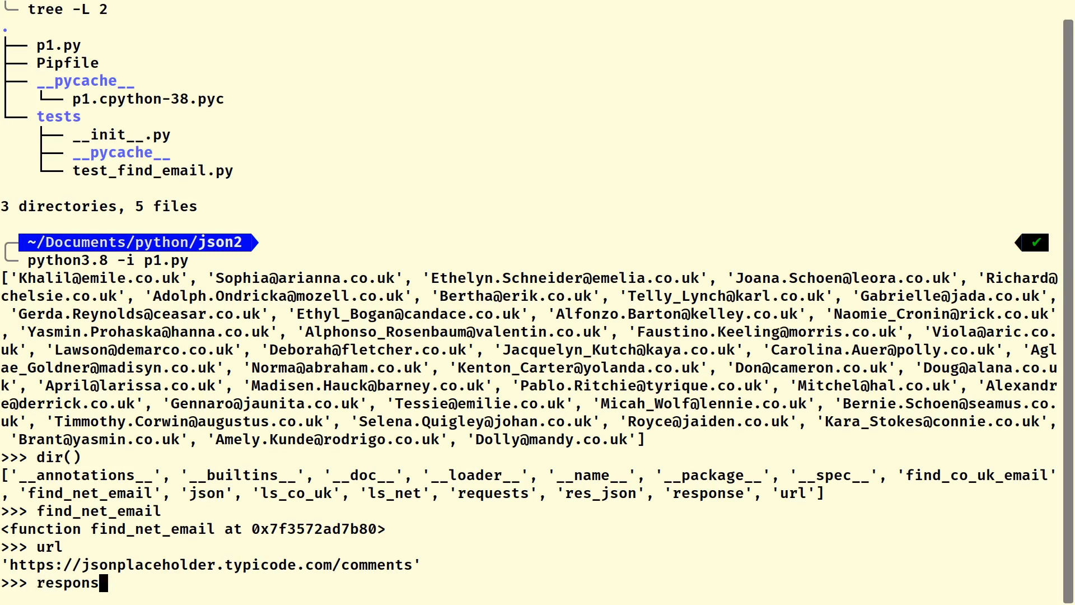
key(Return)
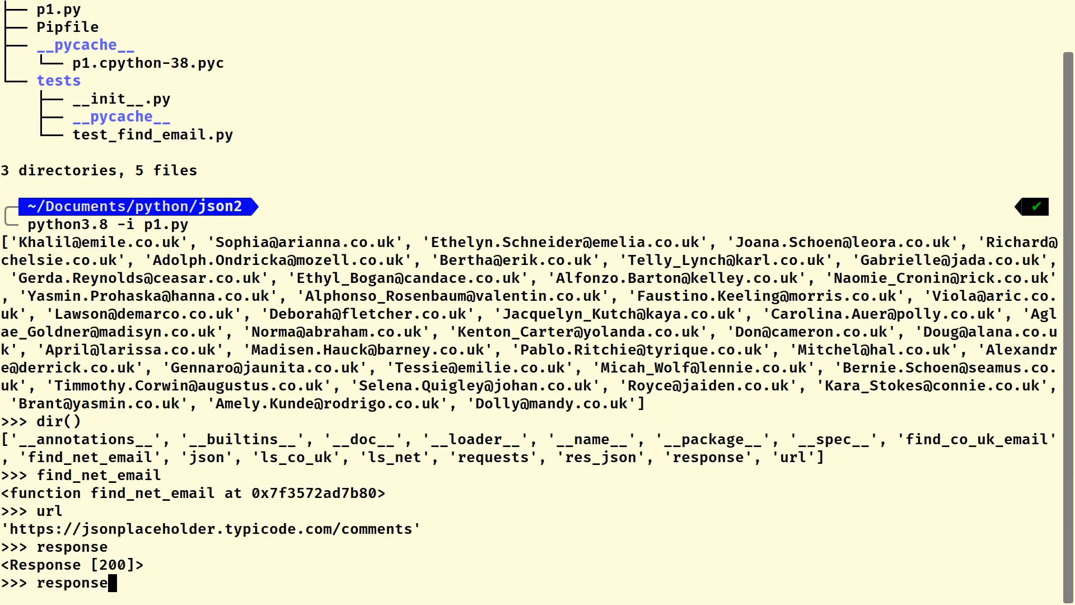
Show the empty ls_net list and the filled ls_co_uk list of co.uk addresses.
key(Backspace)
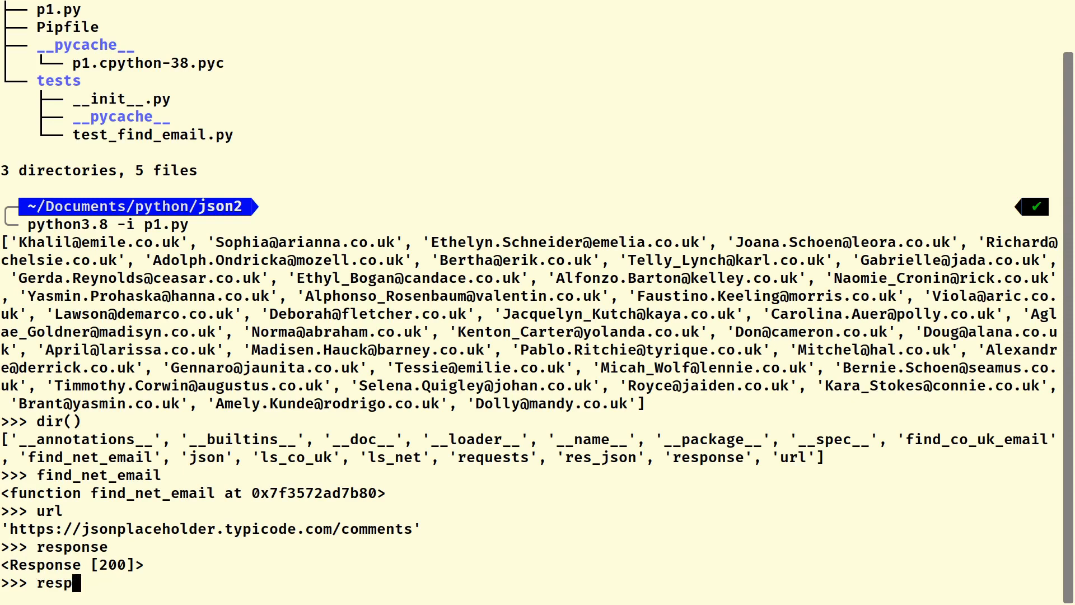
key(BackSpace)
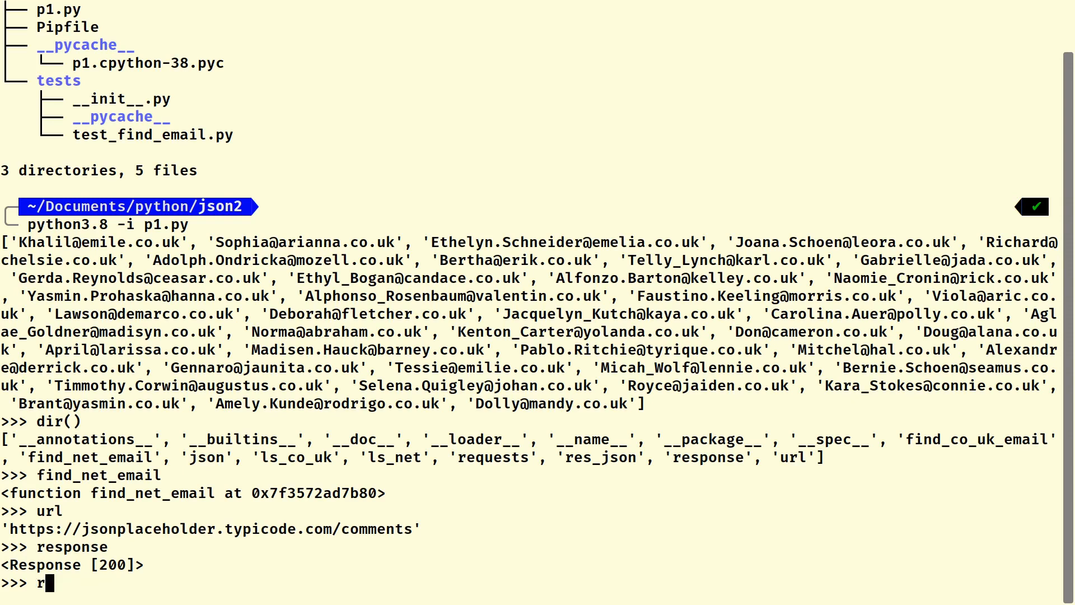
text(ls_net)
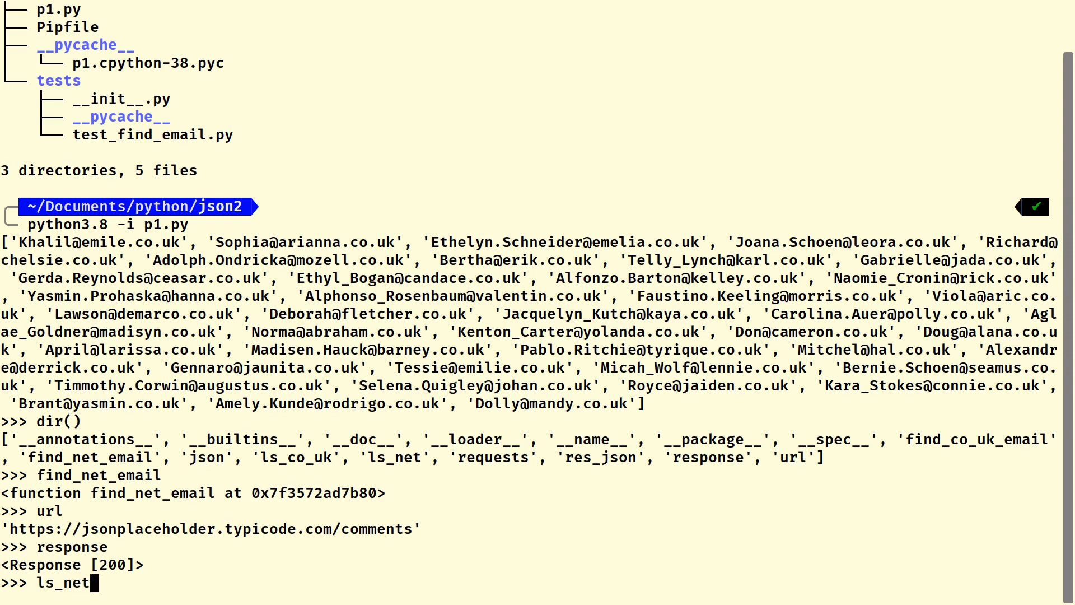
key(Return)
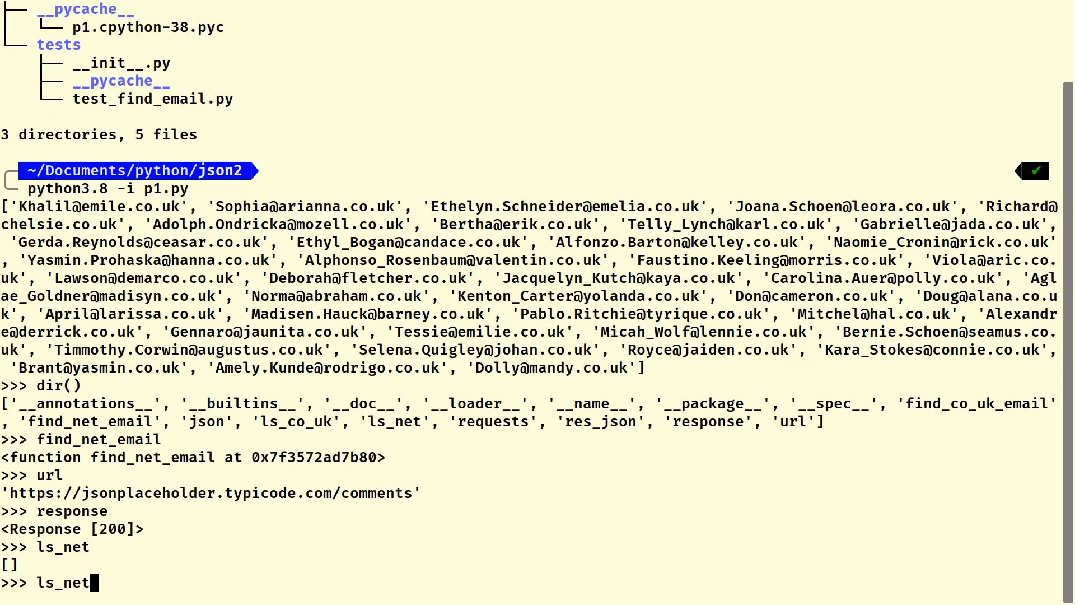
key(BackSpace)
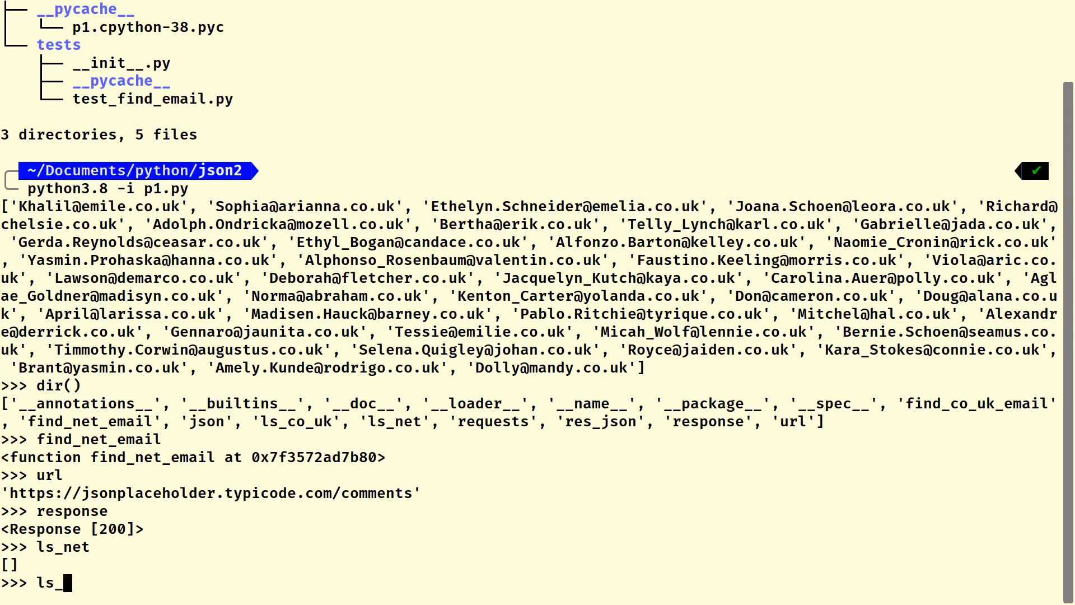
text(co_)
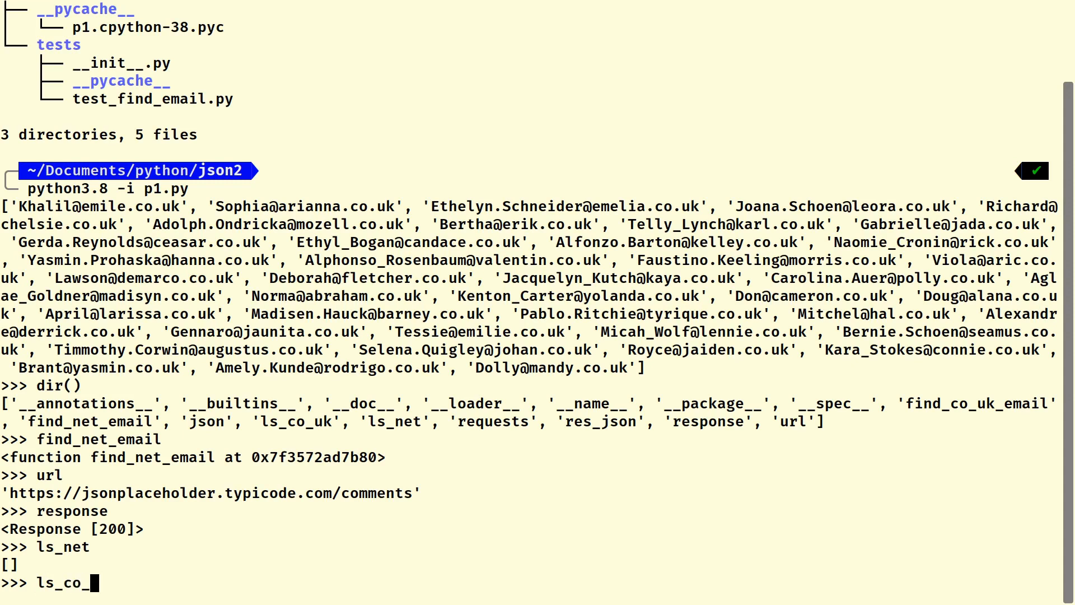
key(Return)
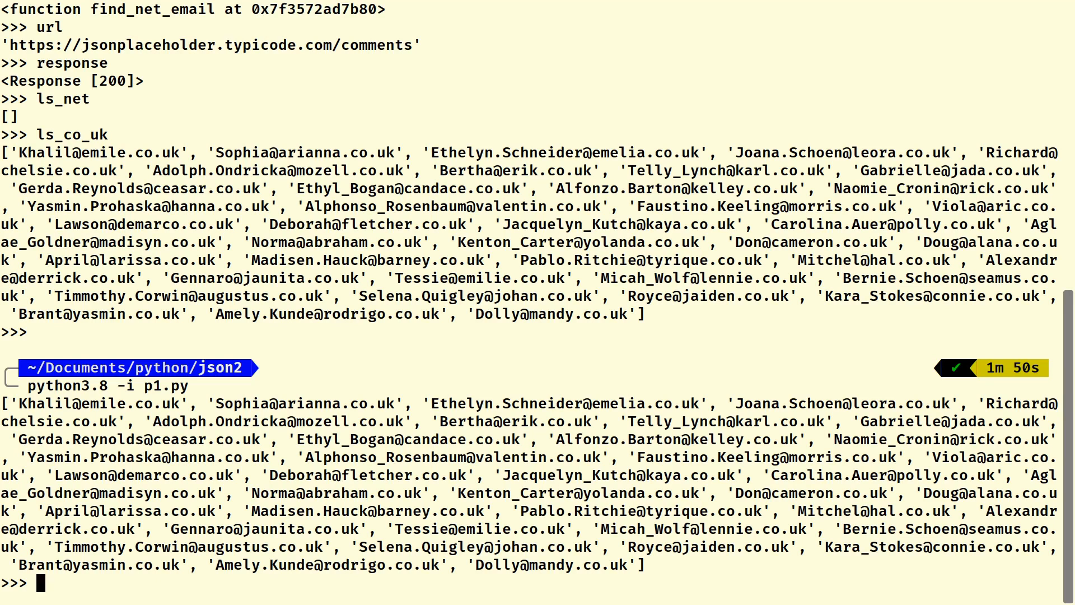
In the relaunched Python session, list names with dir(), inspect json and url, and call find_co_uk_email().
text(dir()
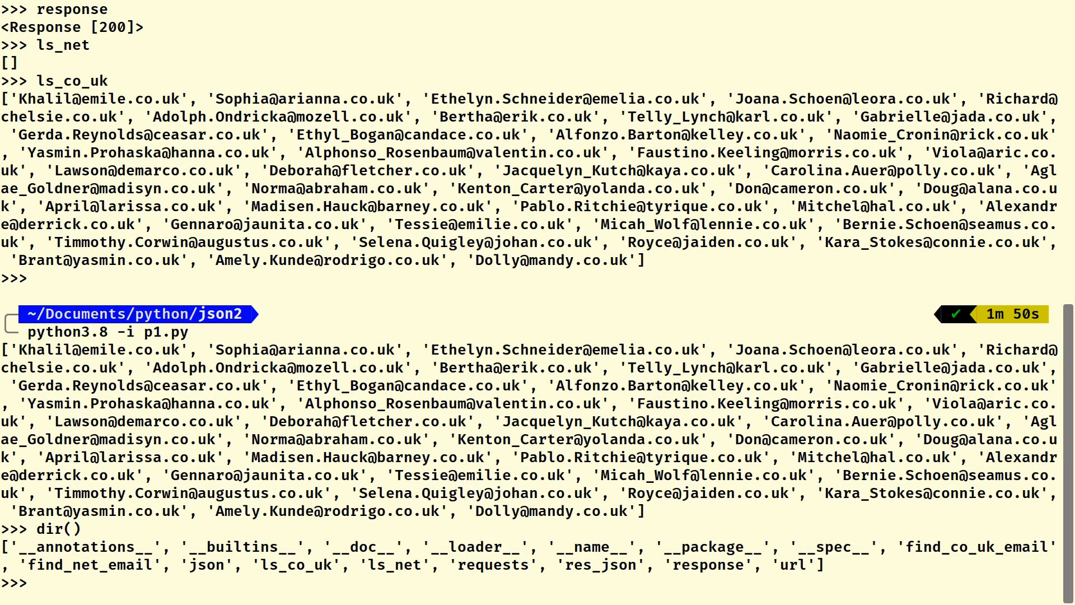
text(json)
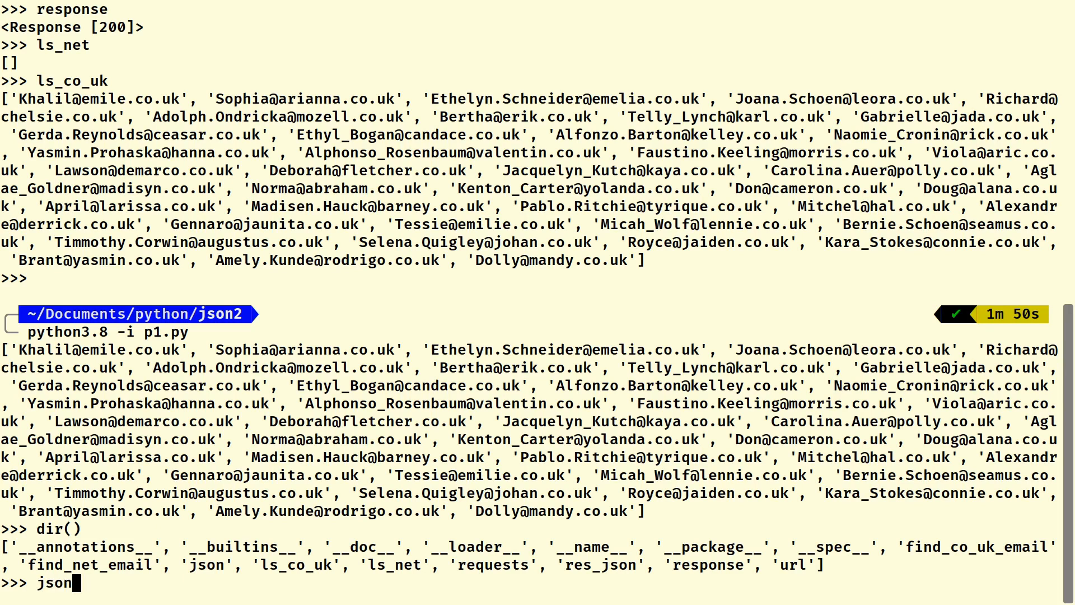
key(Return)
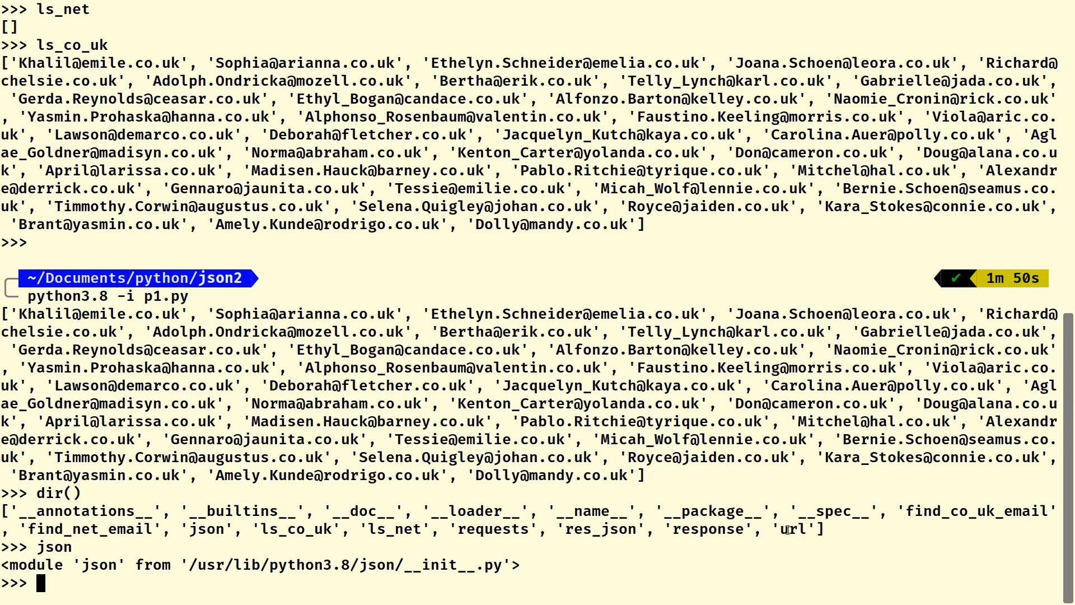
text(url)
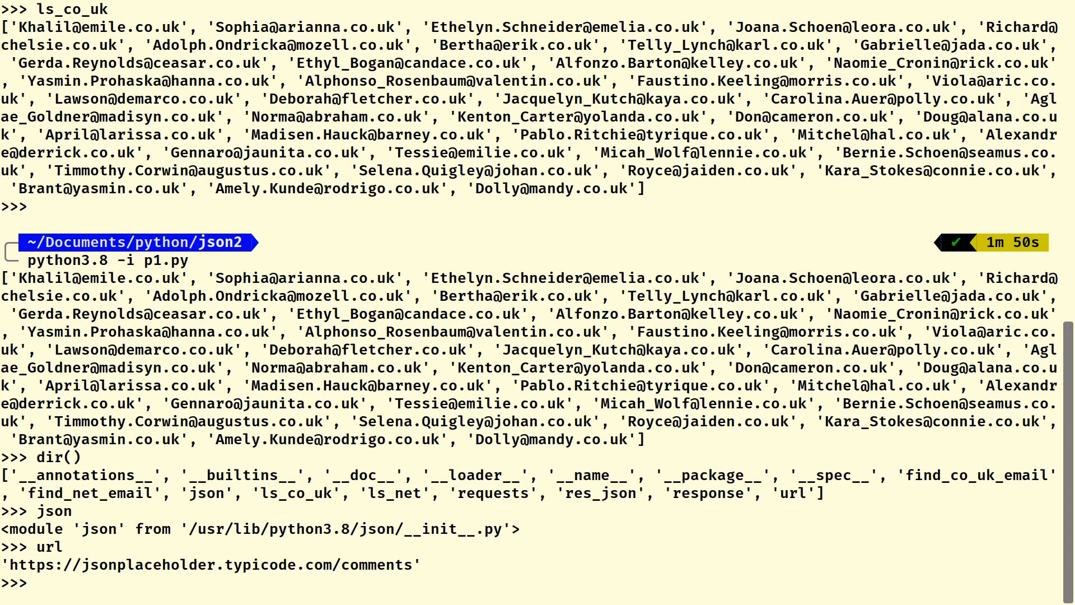
mouse_move(37, 583)
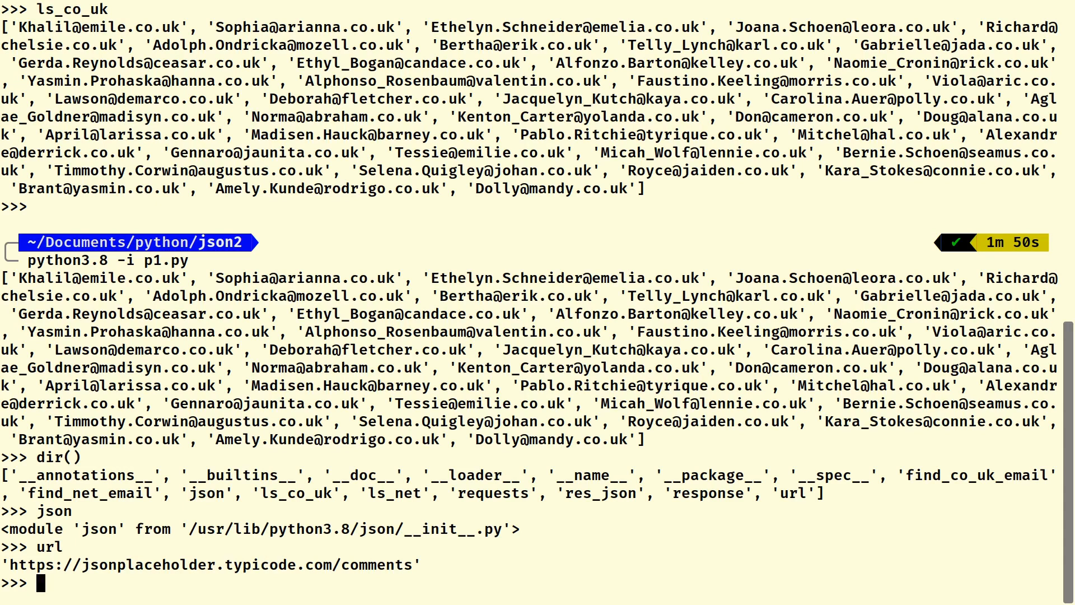
text(find_)
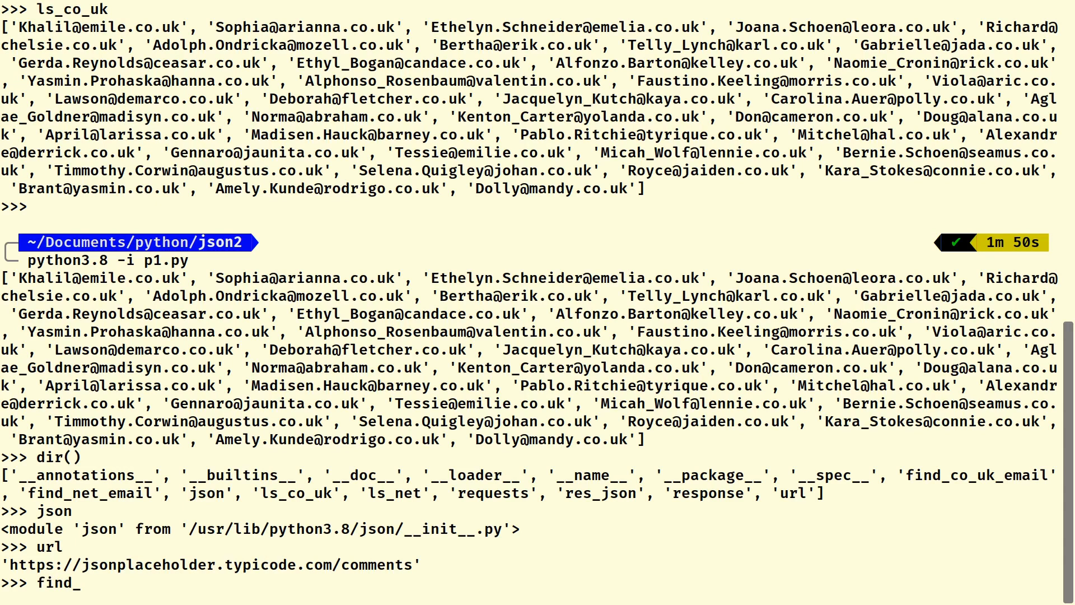
text(co_uk_ema)
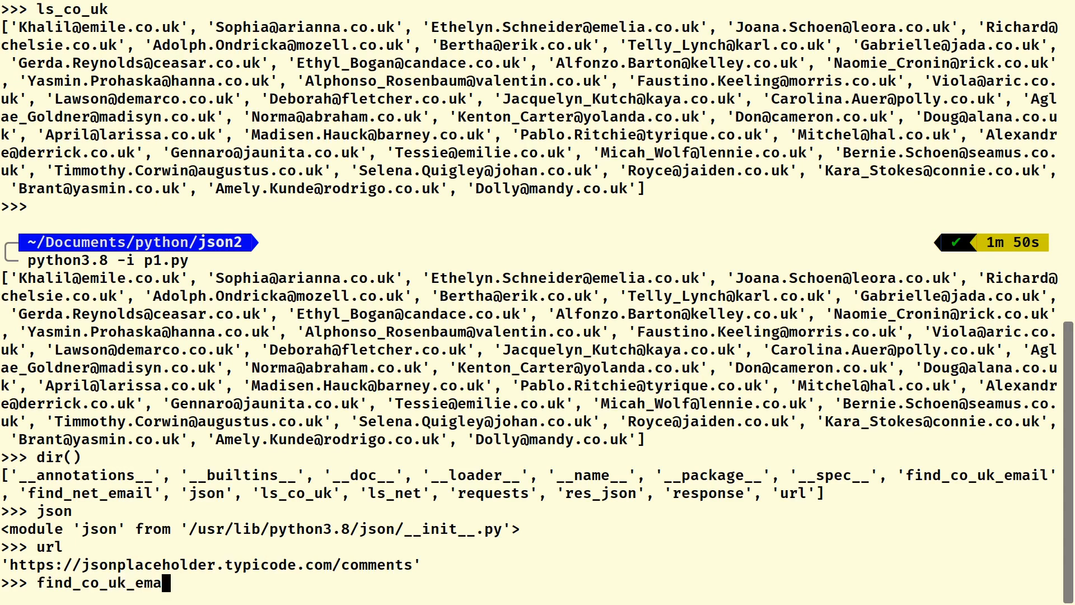
key(Return)
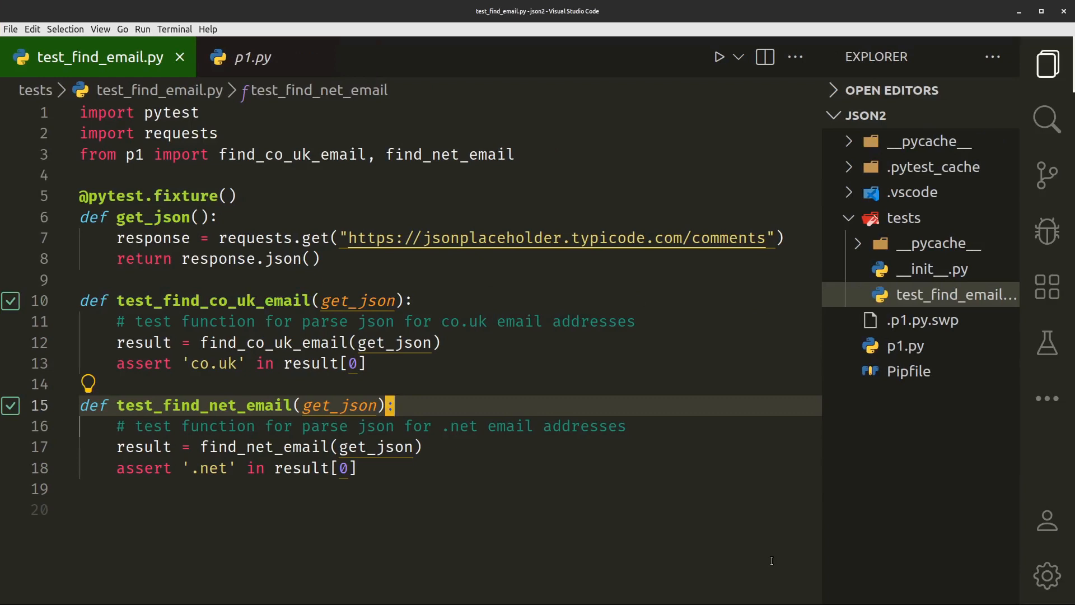
mouse_move(921, 320)
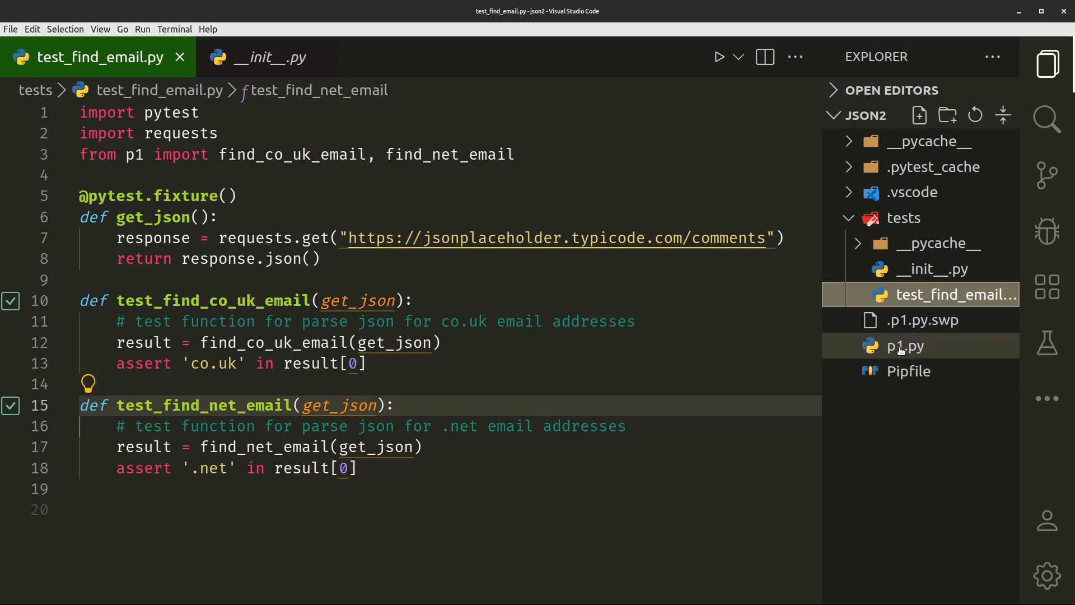
mouse_move(950, 294)
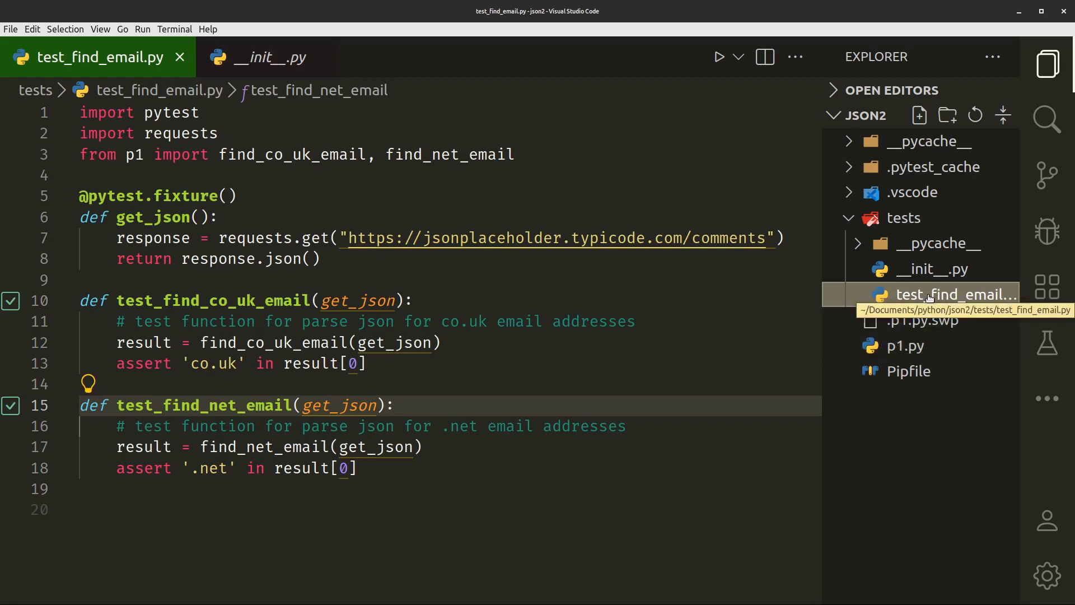
Compare test_find_co_uk_email in test_find_email.py with its definition in p1.py, ending on p1.py.
click(259, 300)
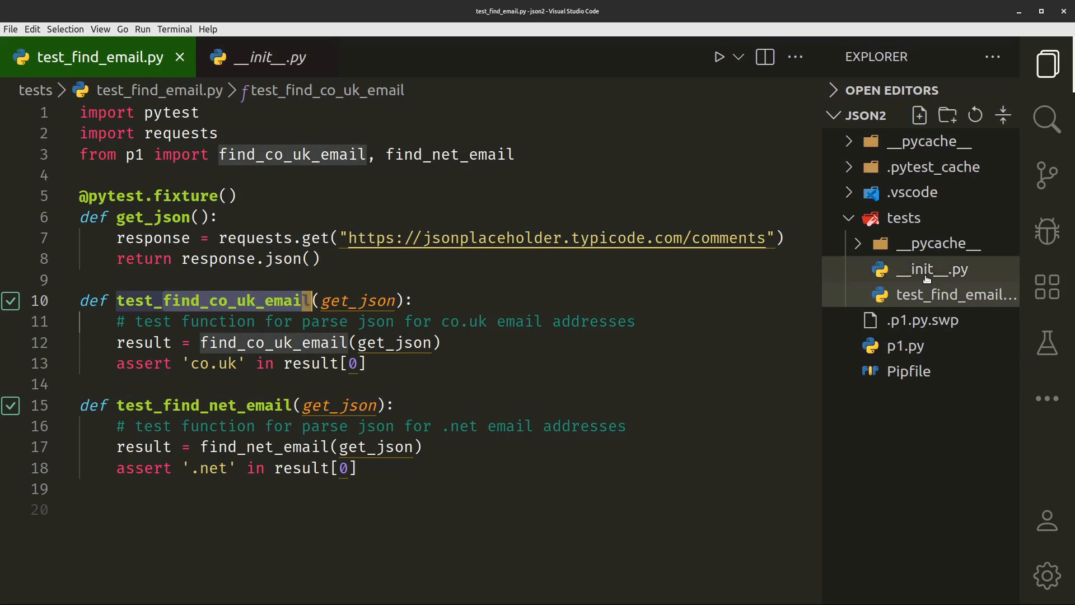
click(905, 346)
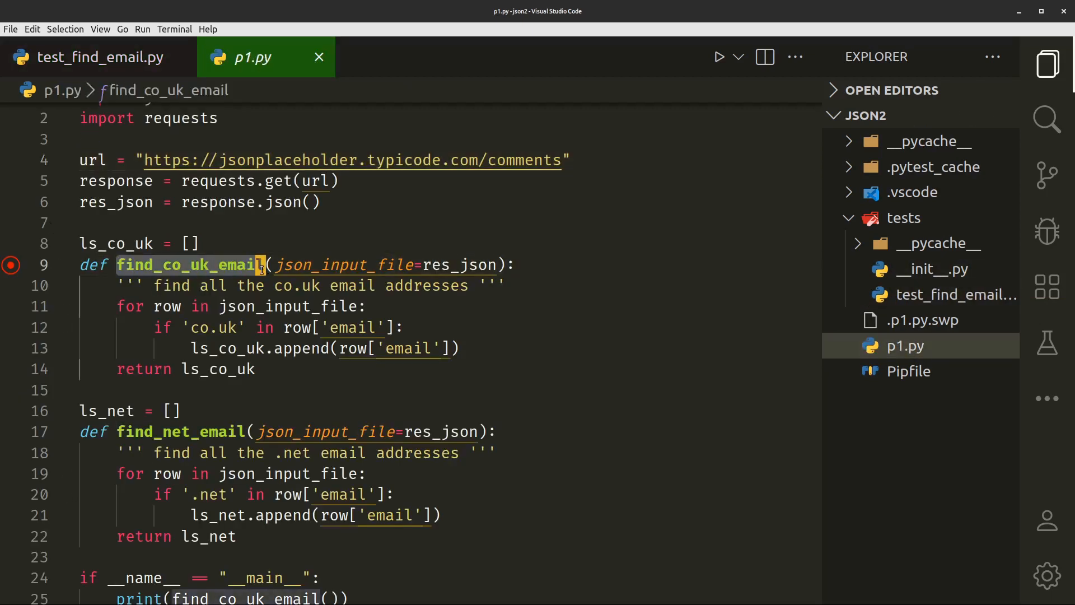
click(89, 57)
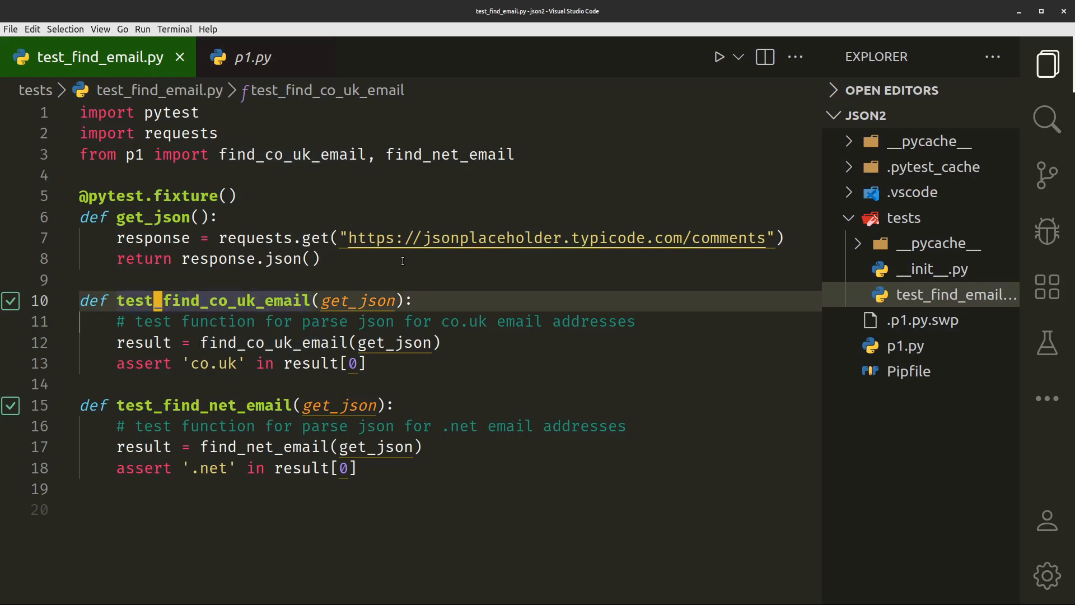
click(149, 405)
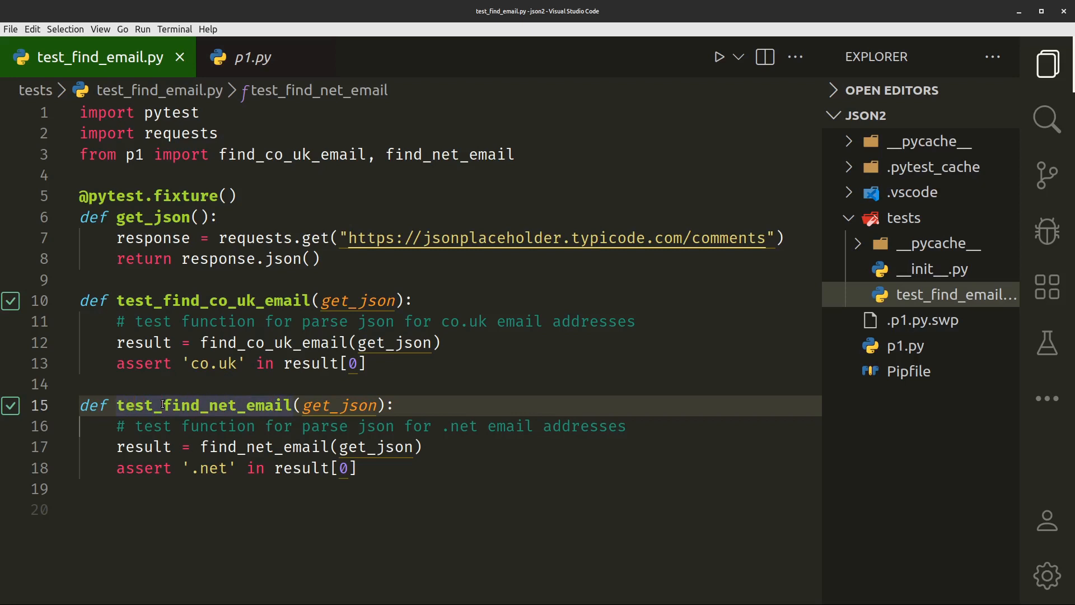
mouse_move(455, 264)
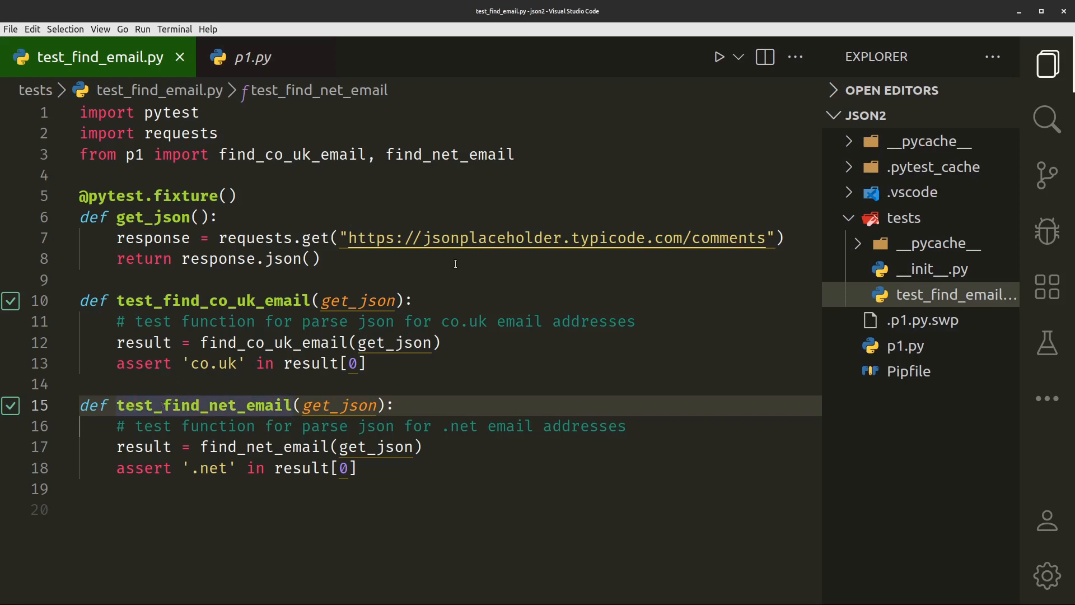
click(252, 57)
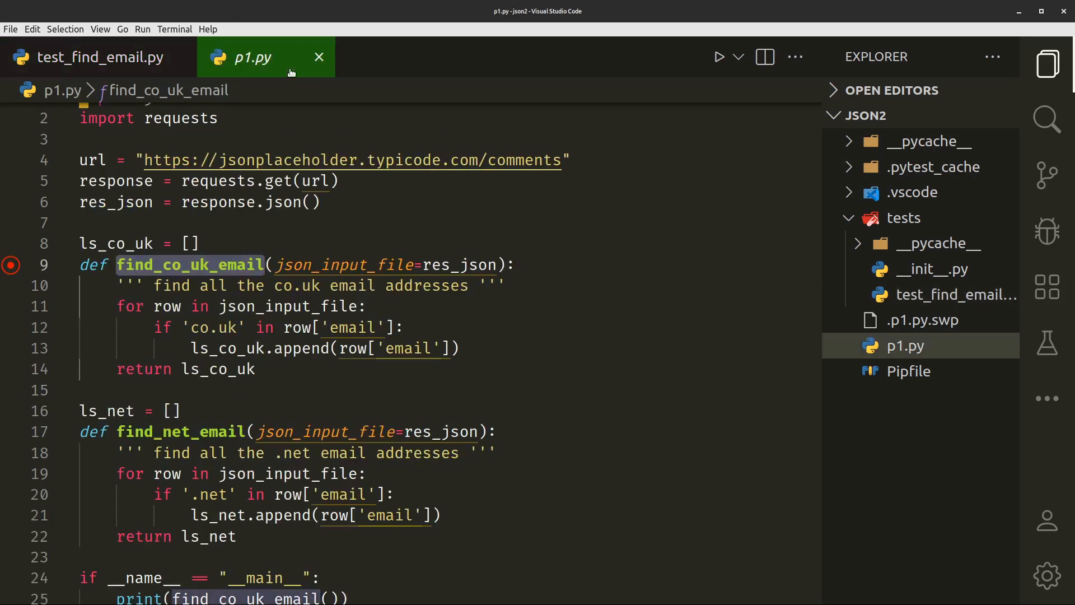